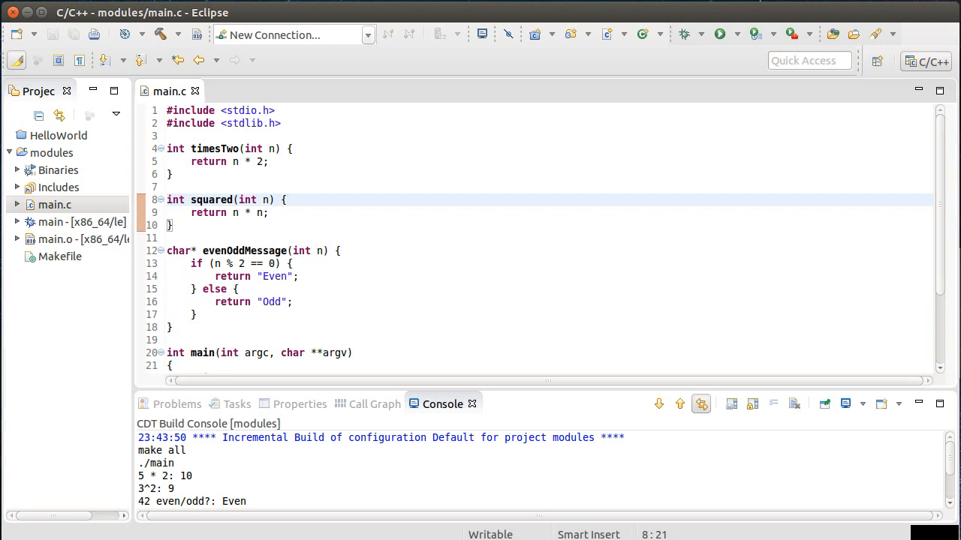
Change the timesTwo(5) call in main.c's first printf to timesTwo(10), leaving it unsaved
click(285, 200)
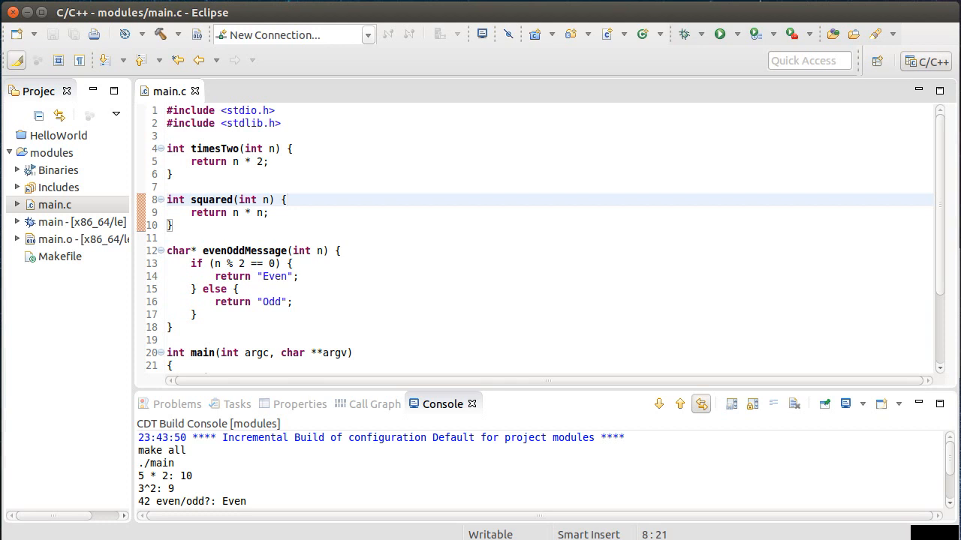
click(285, 199)
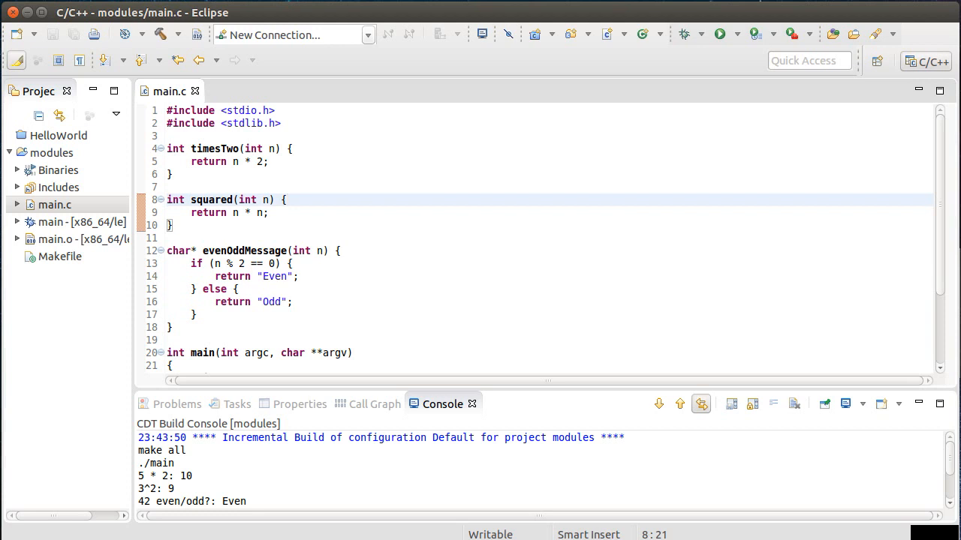
click(285, 200)
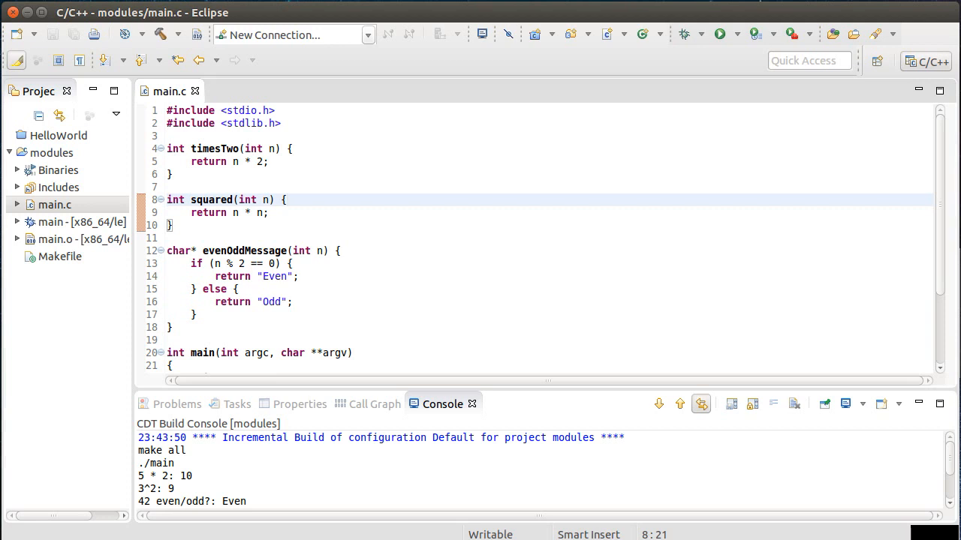
click(285, 199)
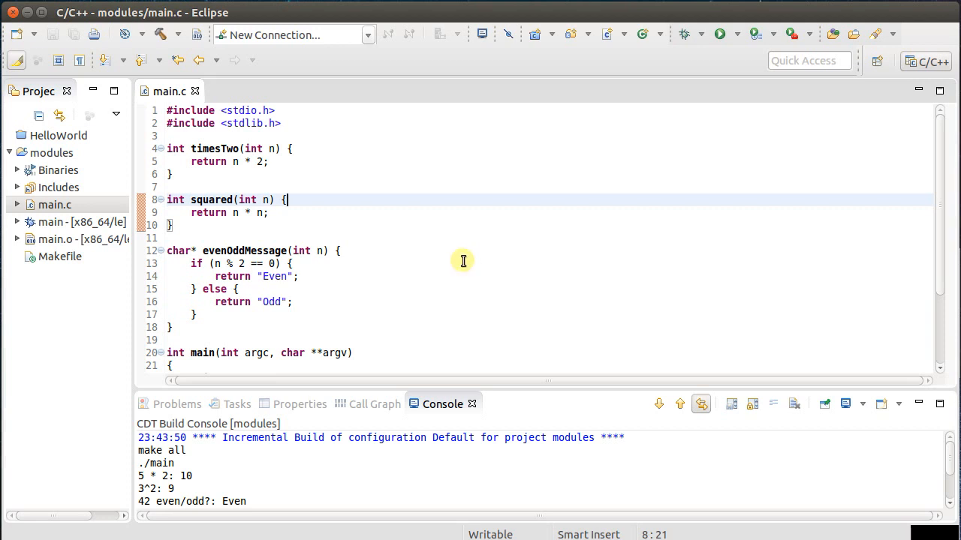
mouse_move(300, 185)
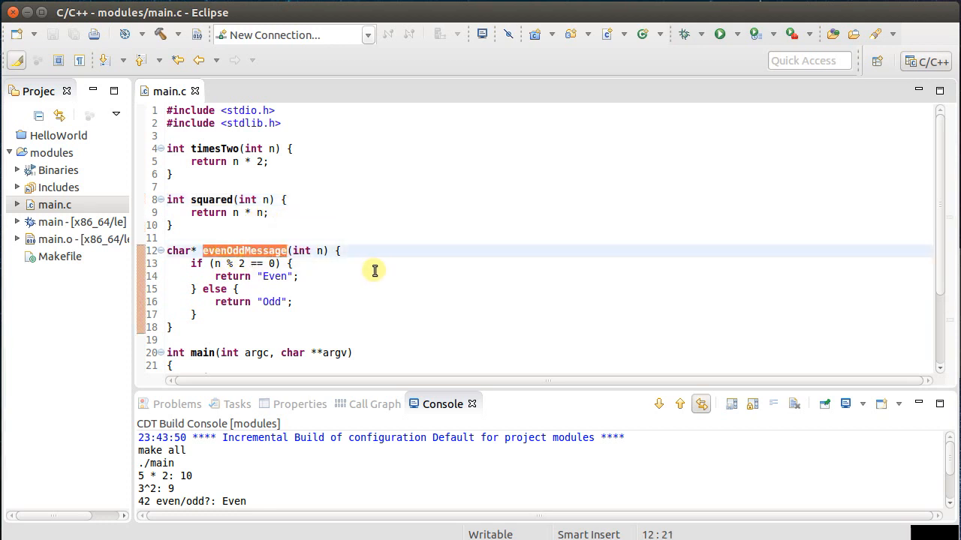
mouse_move(323, 258)
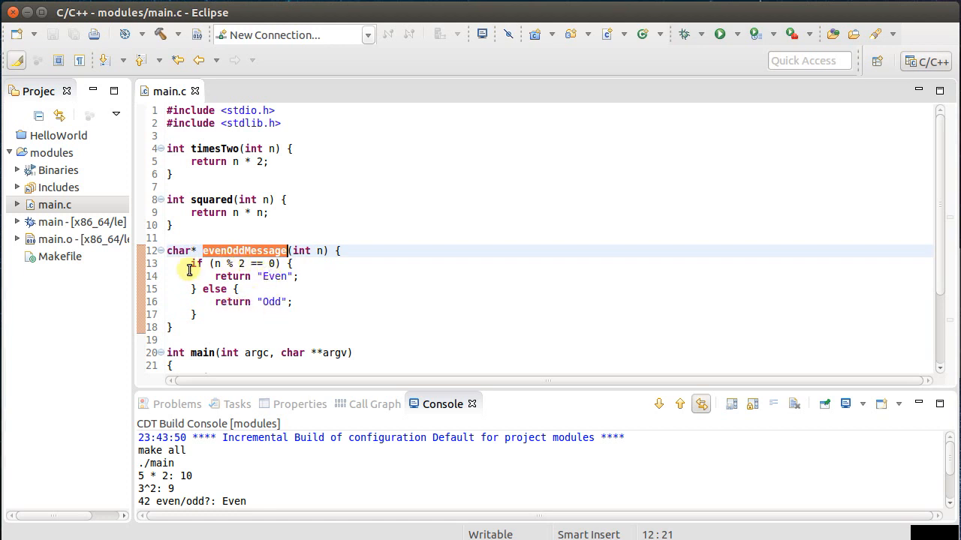
mouse_move(485, 295)
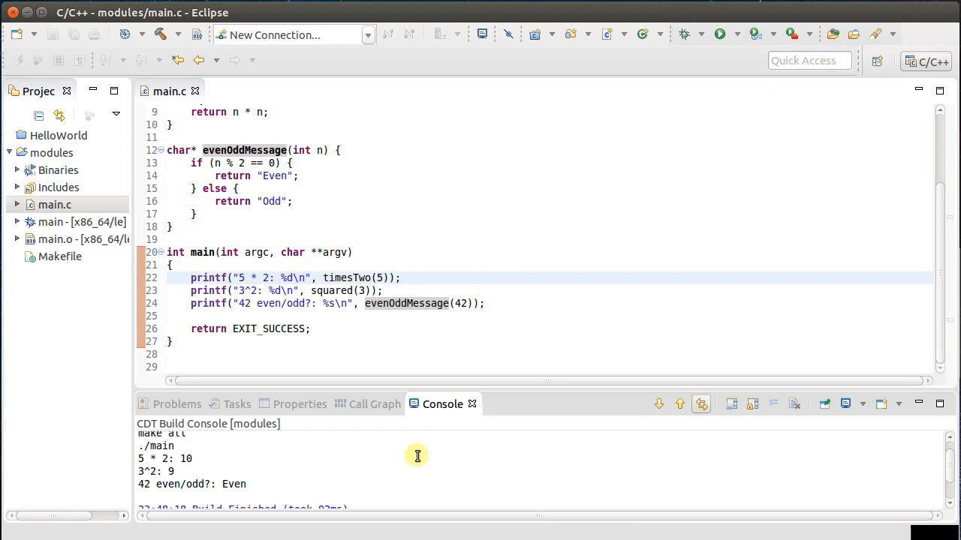
mouse_move(224, 456)
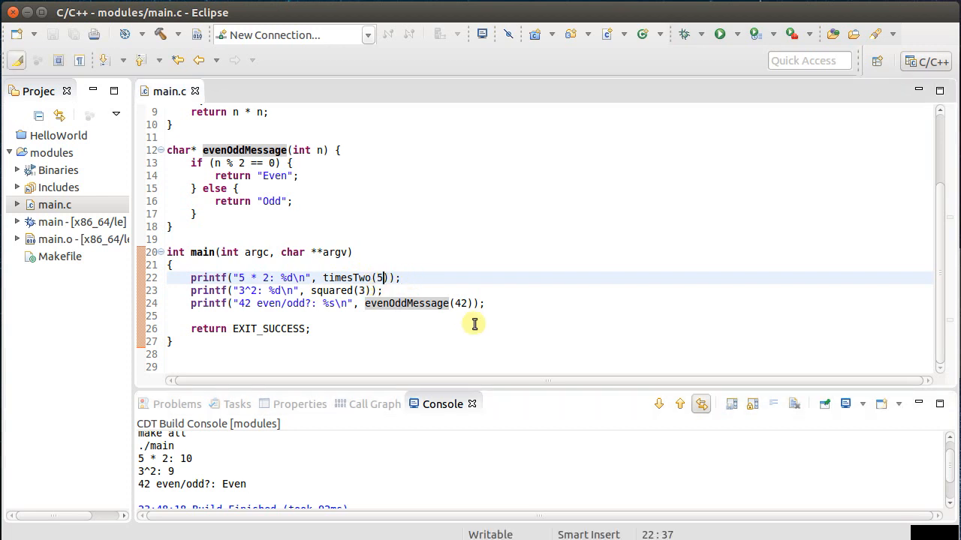
text(0)
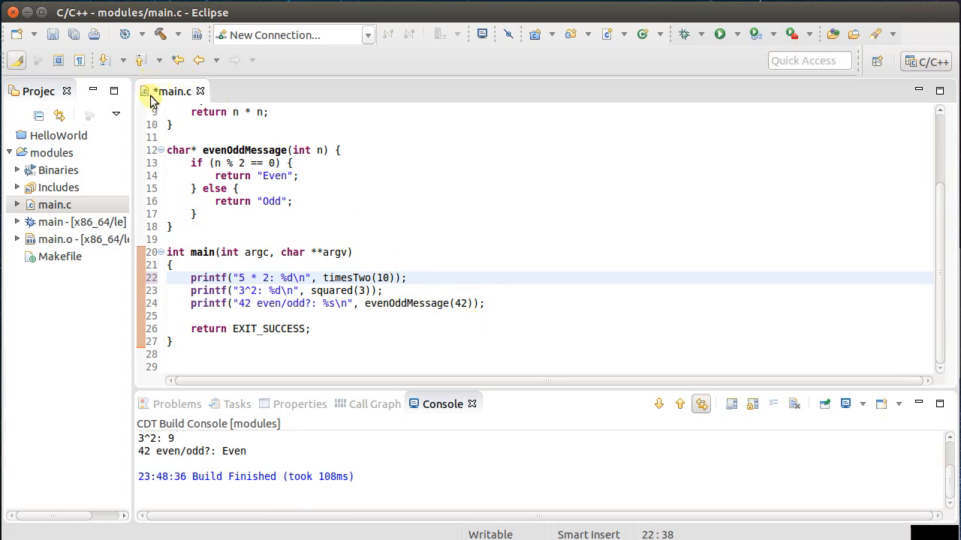
mouse_move(154, 101)
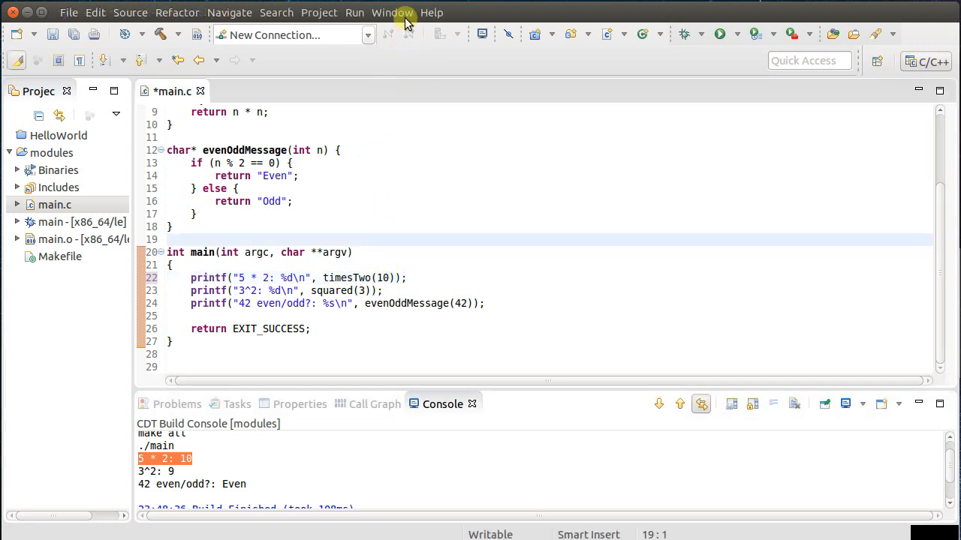
Turn on 'Save automatically before build' in the General > Workspace preferences
click(391, 13)
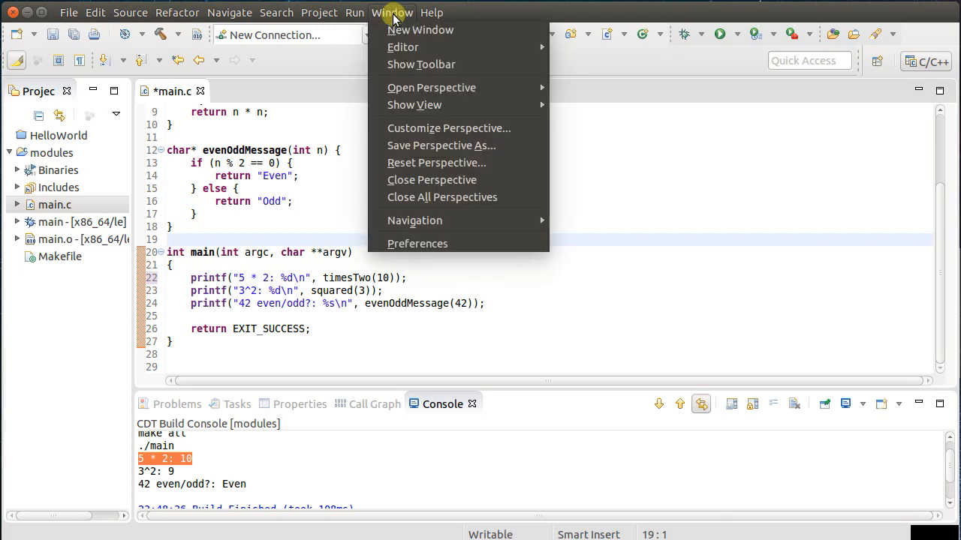
mouse_move(417, 243)
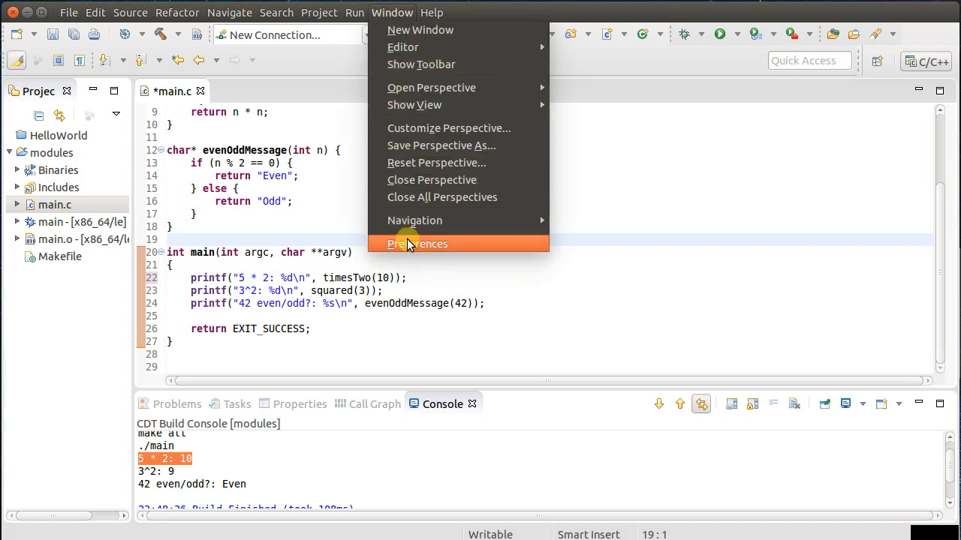
click(417, 243)
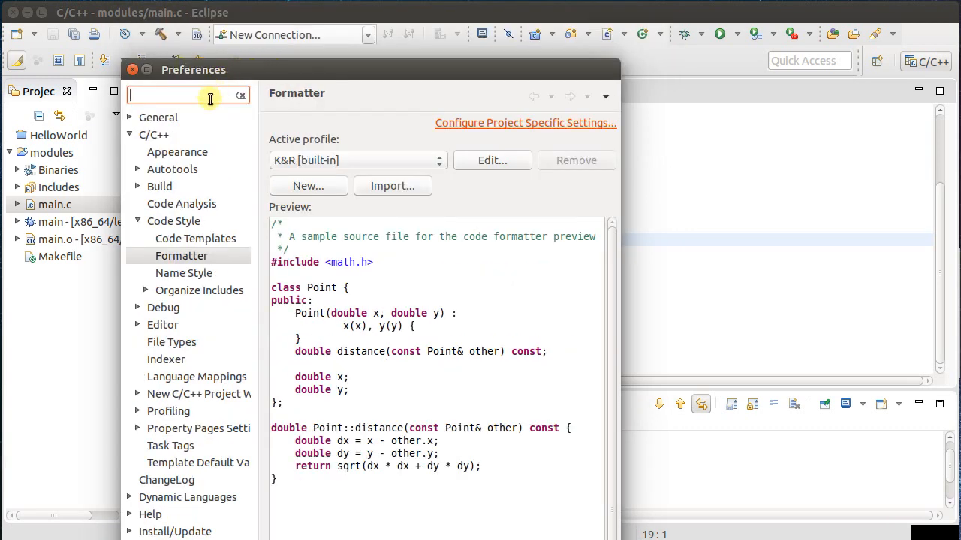
text(save)
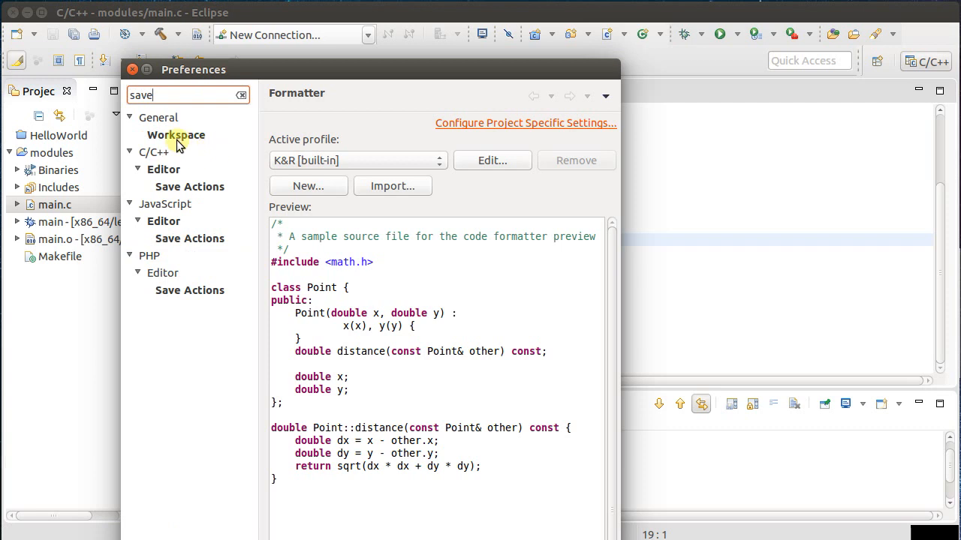
click(175, 134)
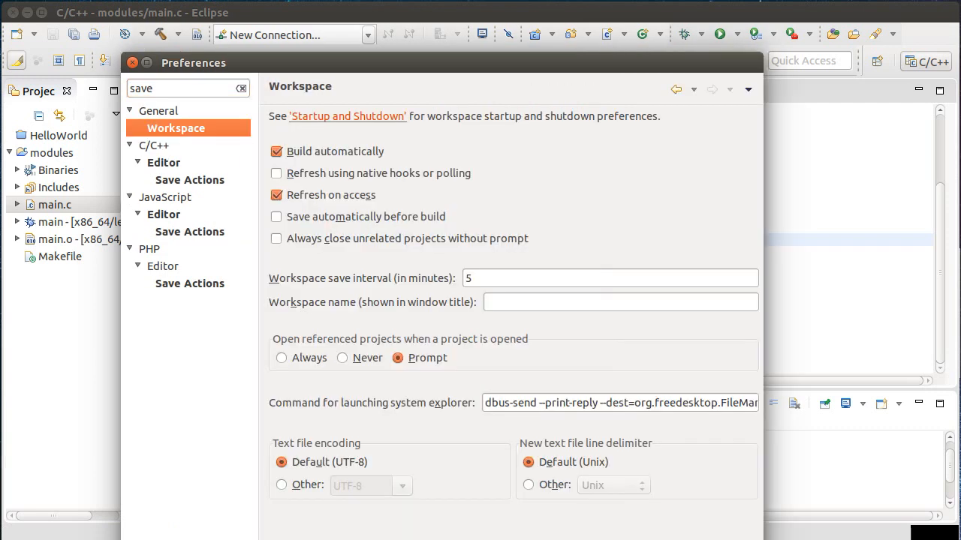
mouse_move(276, 216)
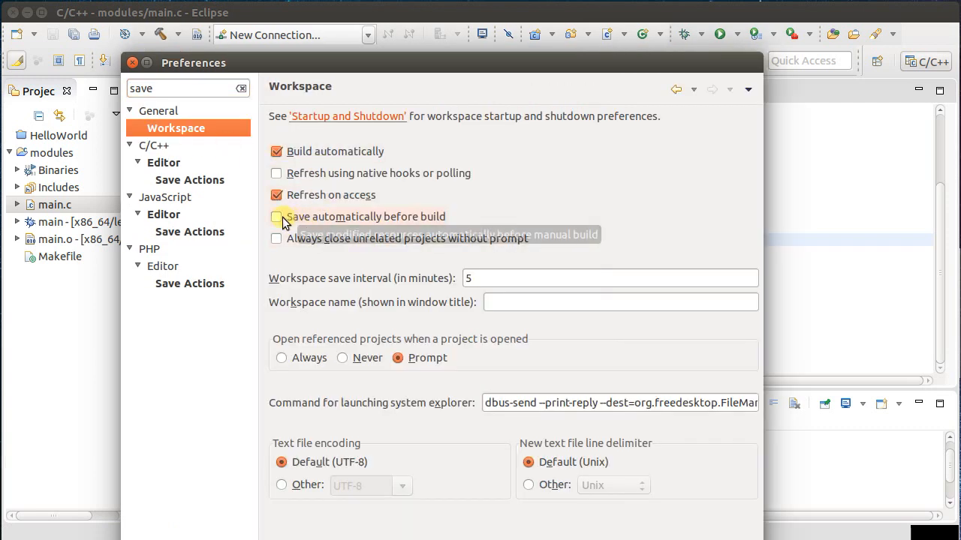
click(276, 216)
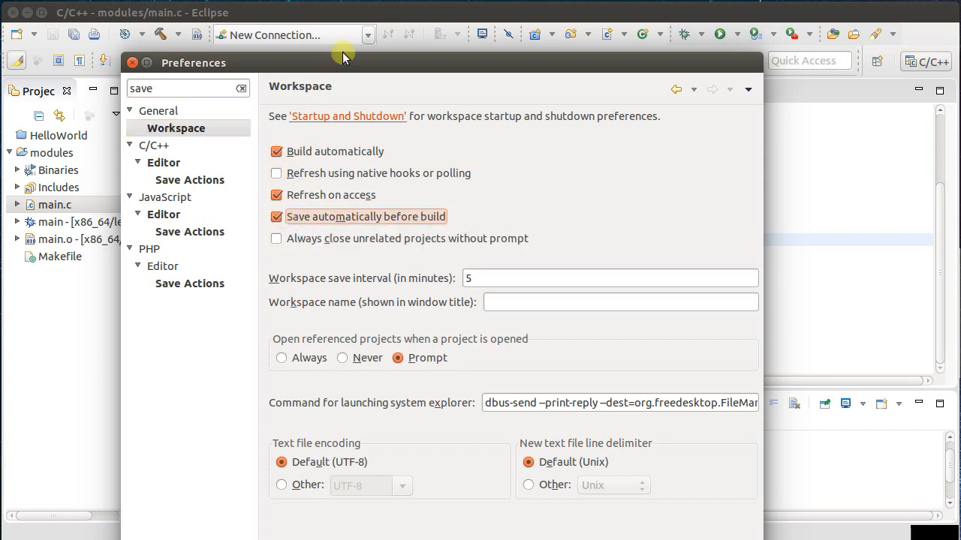
mouse_move(342, 57)
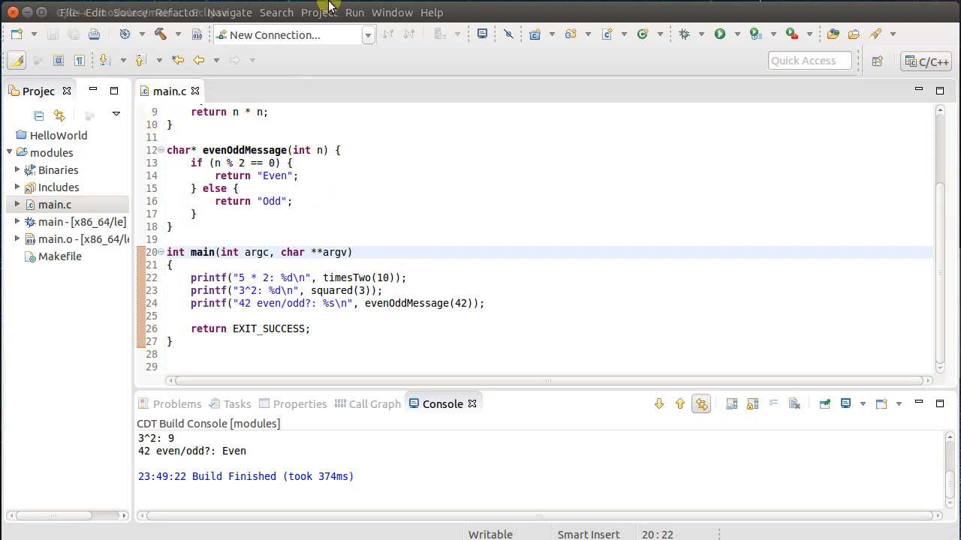
Set the C/C++ Code Style Formatter's active profile to BSD/Allman [built-in]
click(392, 12)
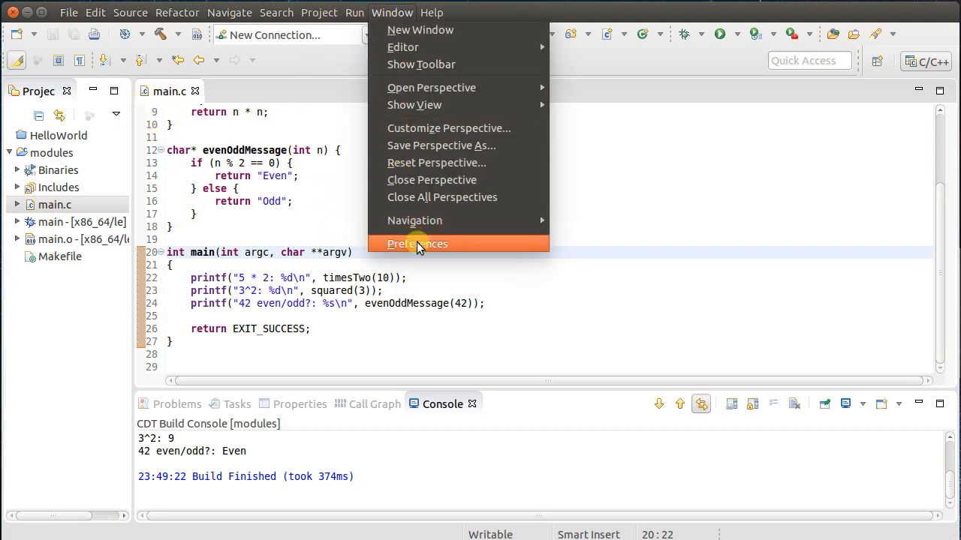
click(418, 243)
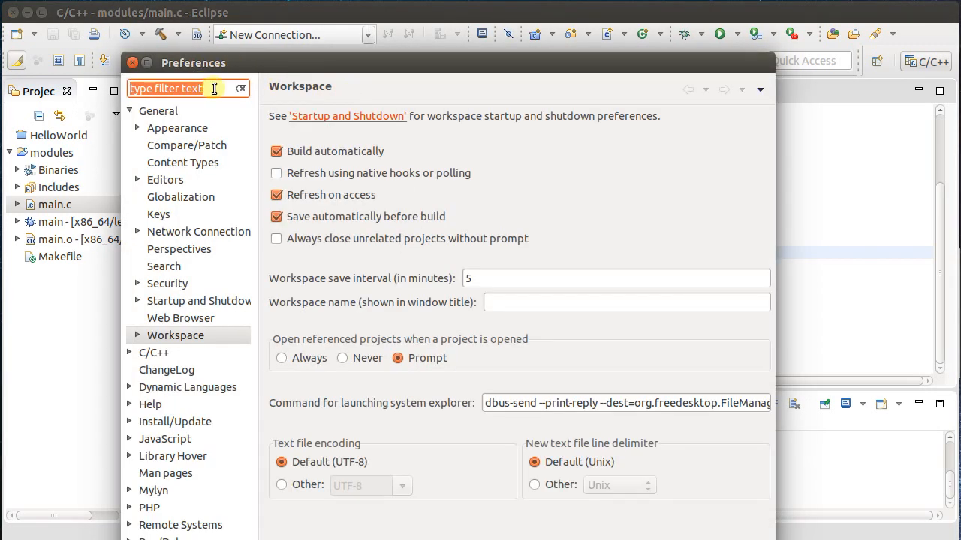
text(style)
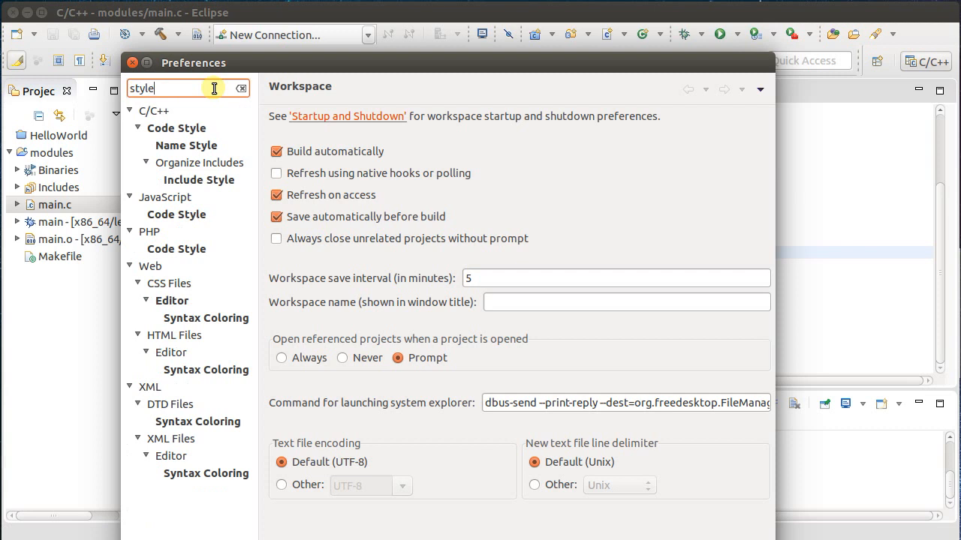
click(176, 127)
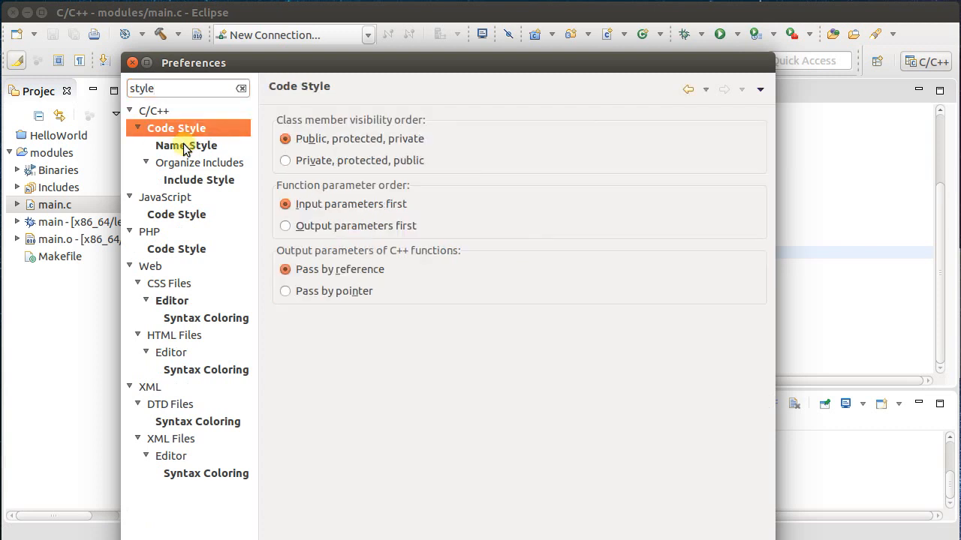
click(154, 110)
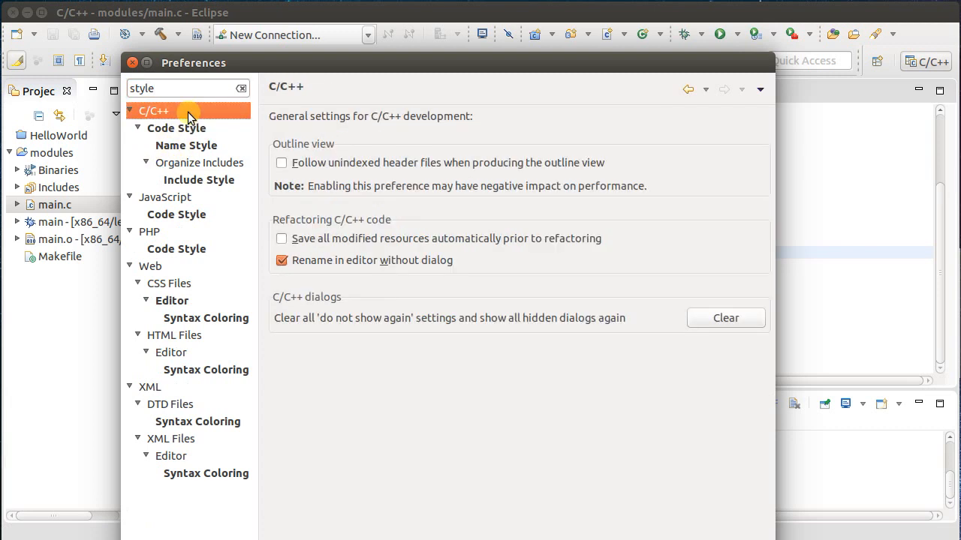
click(176, 128)
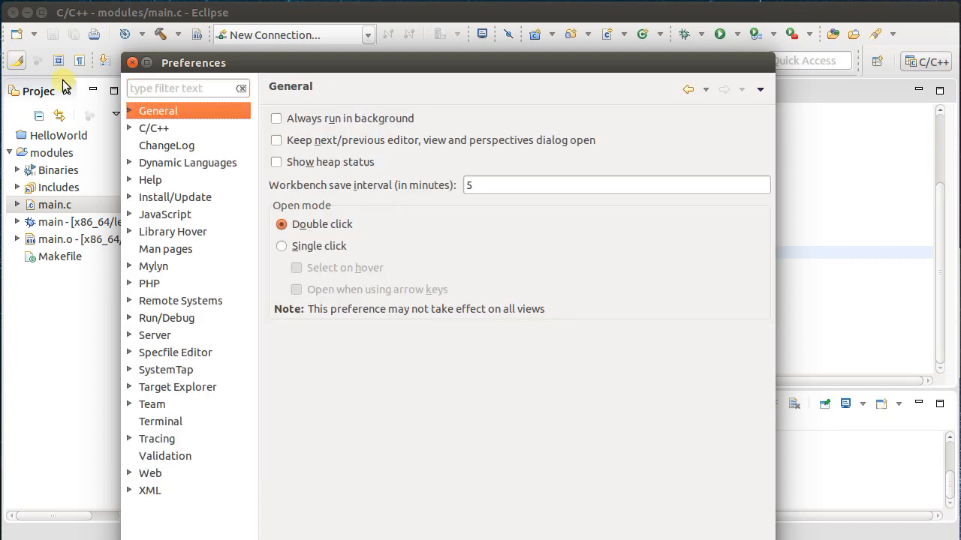
click(129, 127)
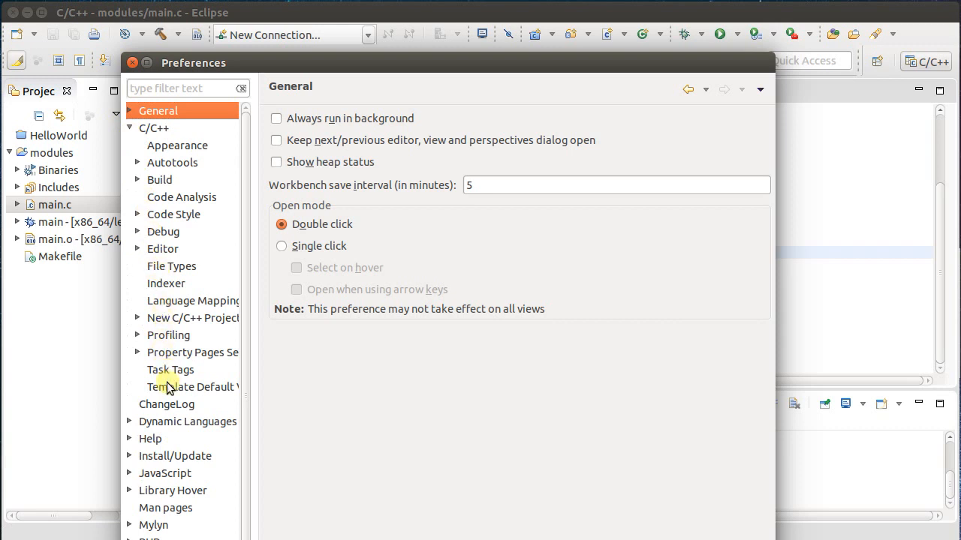
click(174, 214)
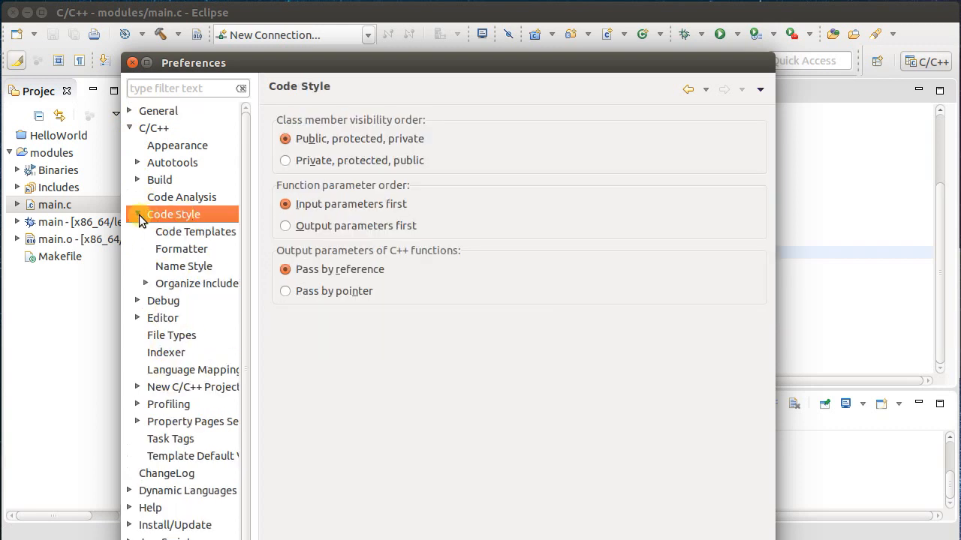
click(181, 248)
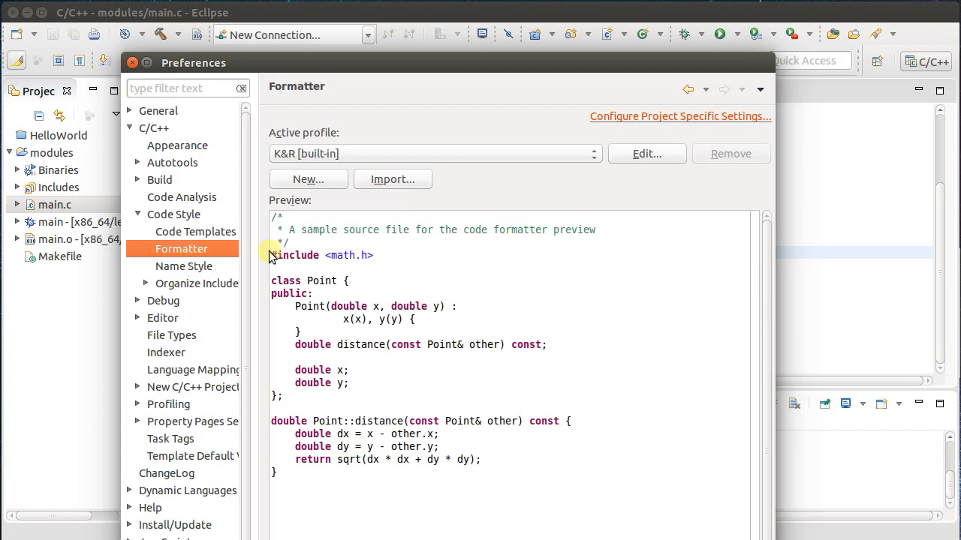
mouse_move(589, 158)
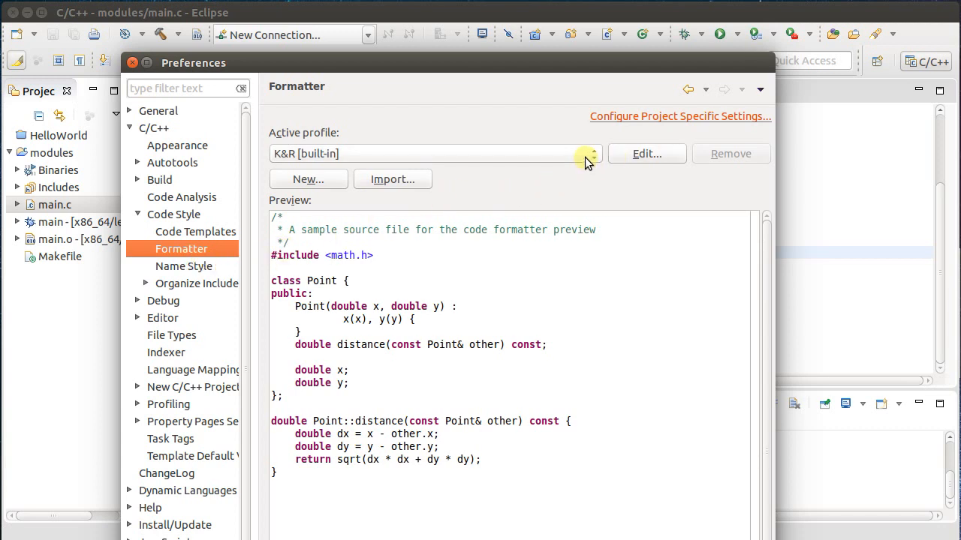
click(592, 153)
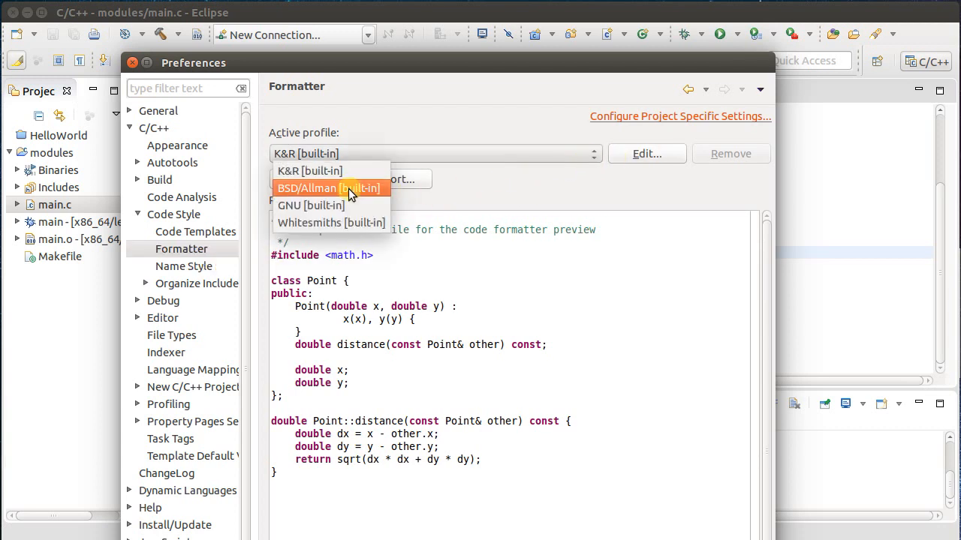
click(329, 188)
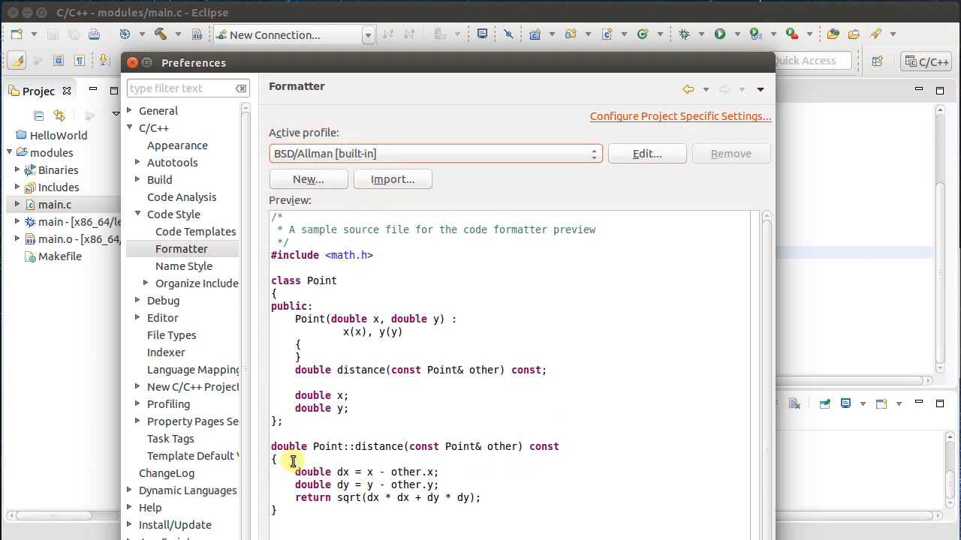
mouse_move(318, 294)
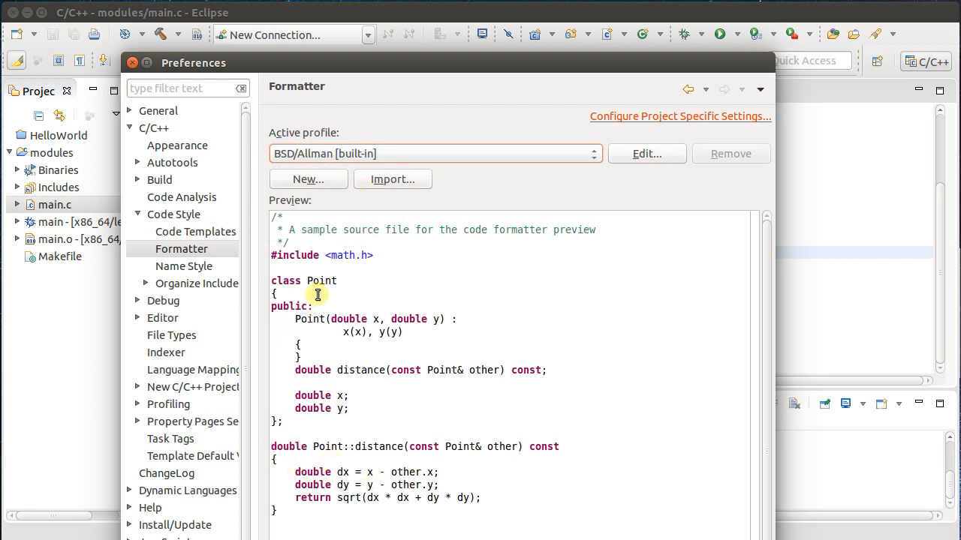
mouse_move(306, 272)
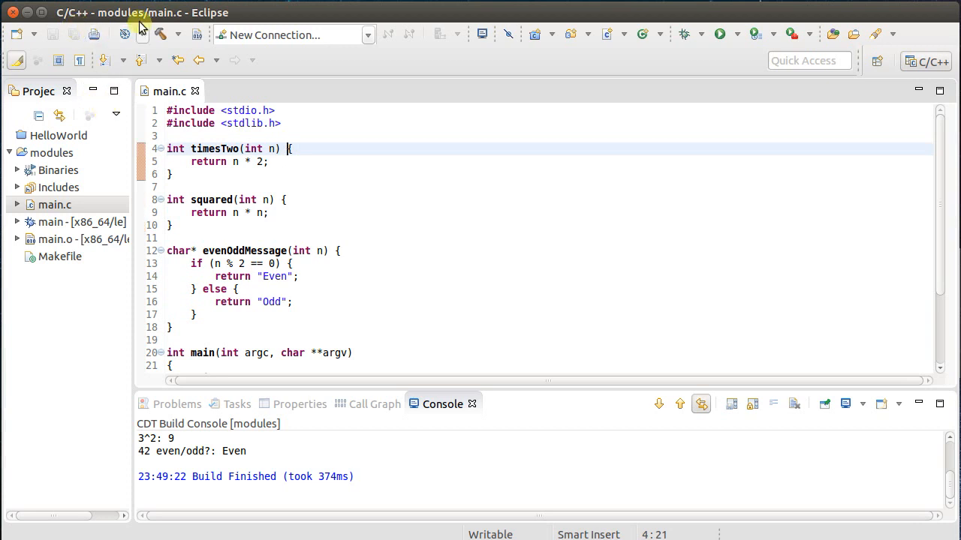
Break each helper function's opening brace in main.c onto its own line and save
click(131, 13)
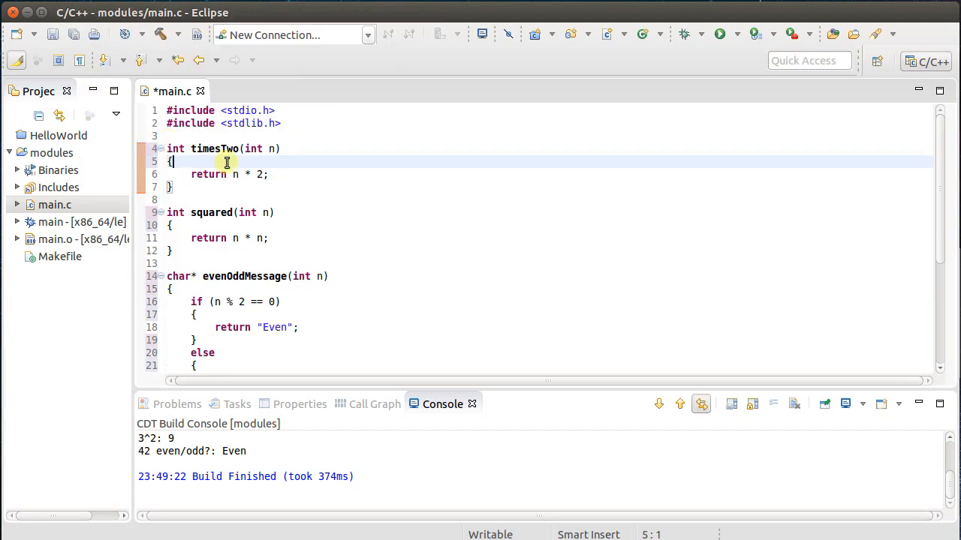
scroll(down, 3)
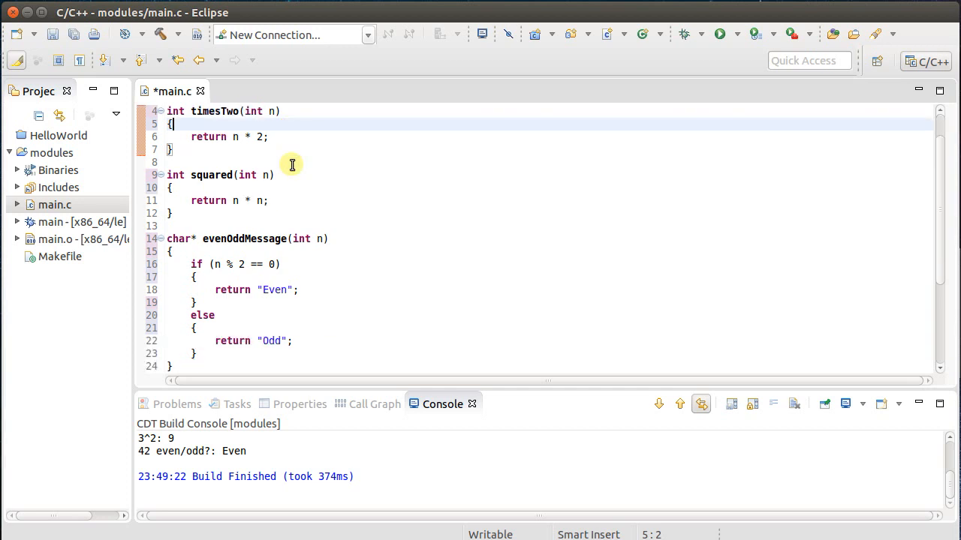
scroll(down, 3)
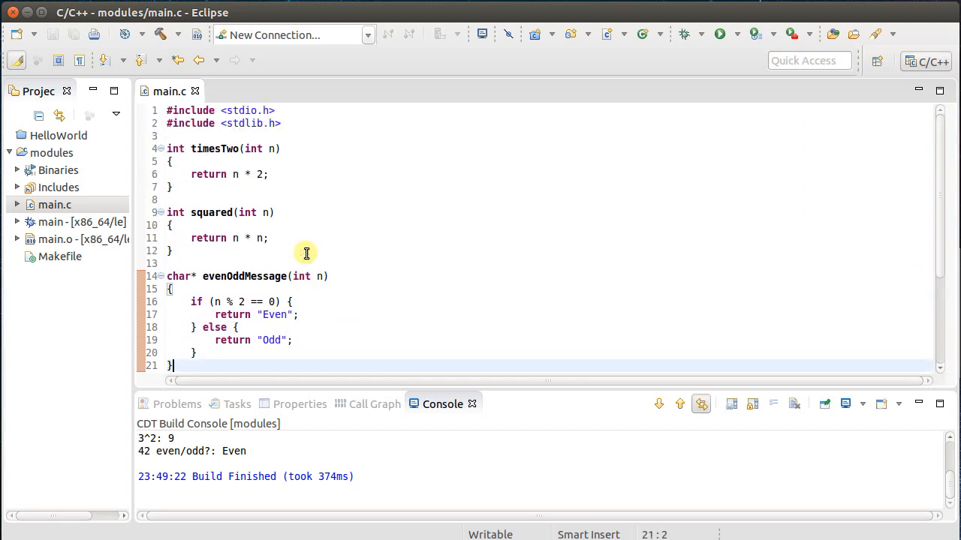
scroll(down, 3)
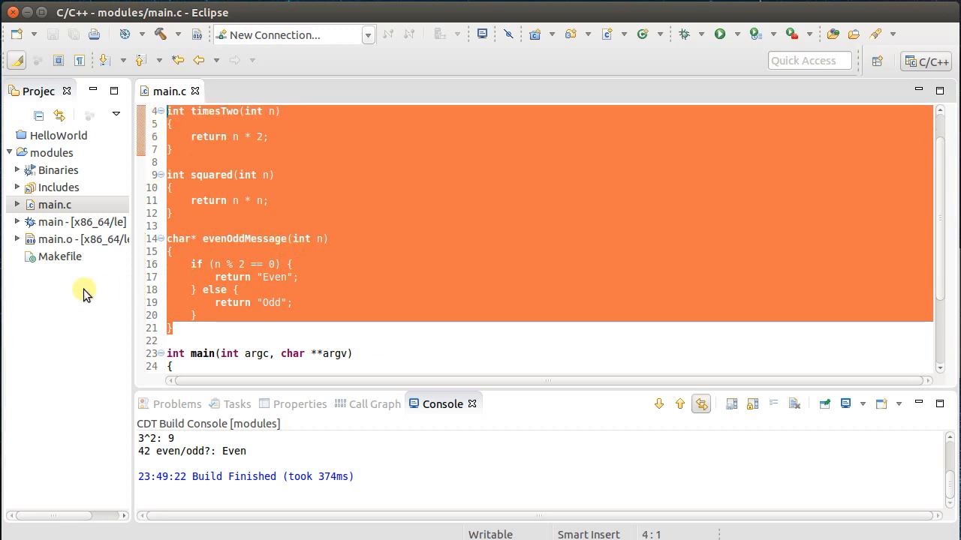
Create a new file named mymath.c in the modules project
click(54, 204)
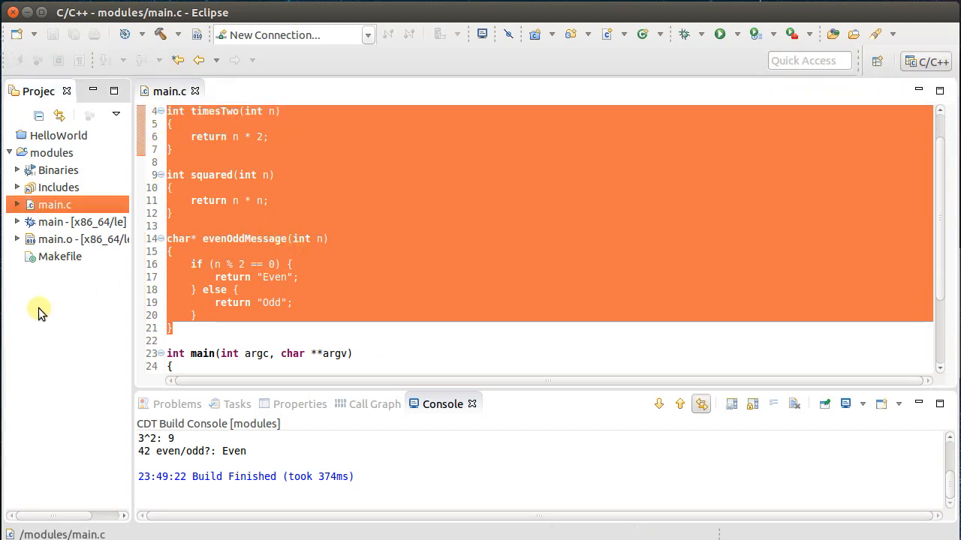
right_click(51, 152)
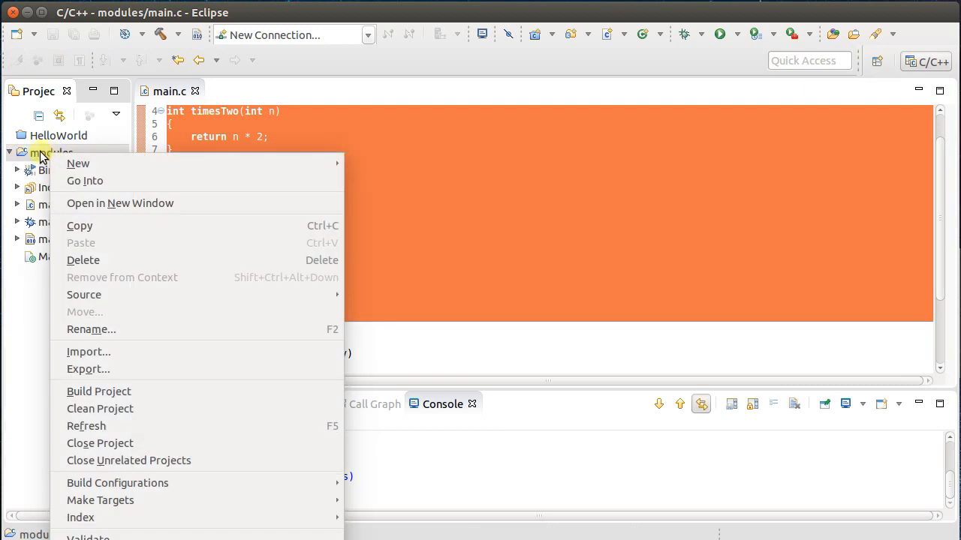
mouse_move(78, 163)
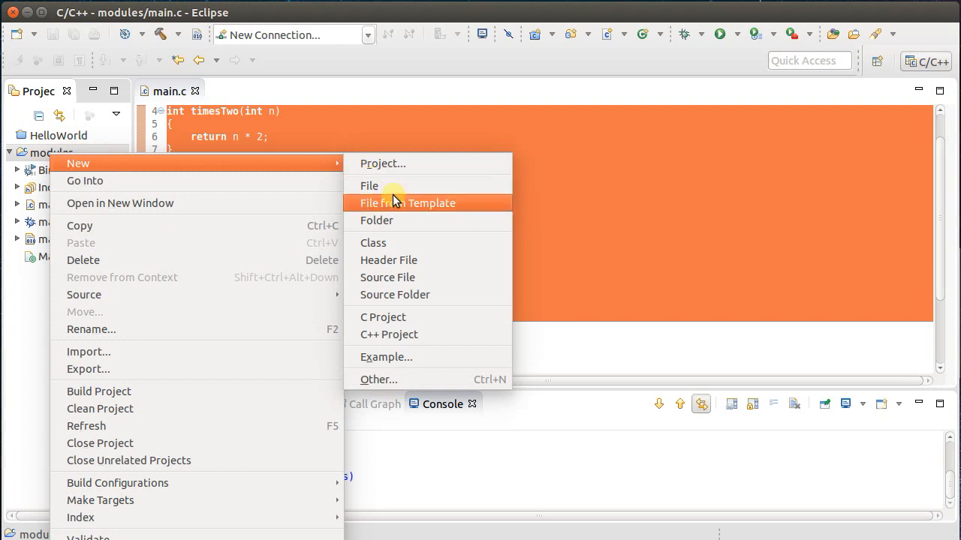
click(369, 186)
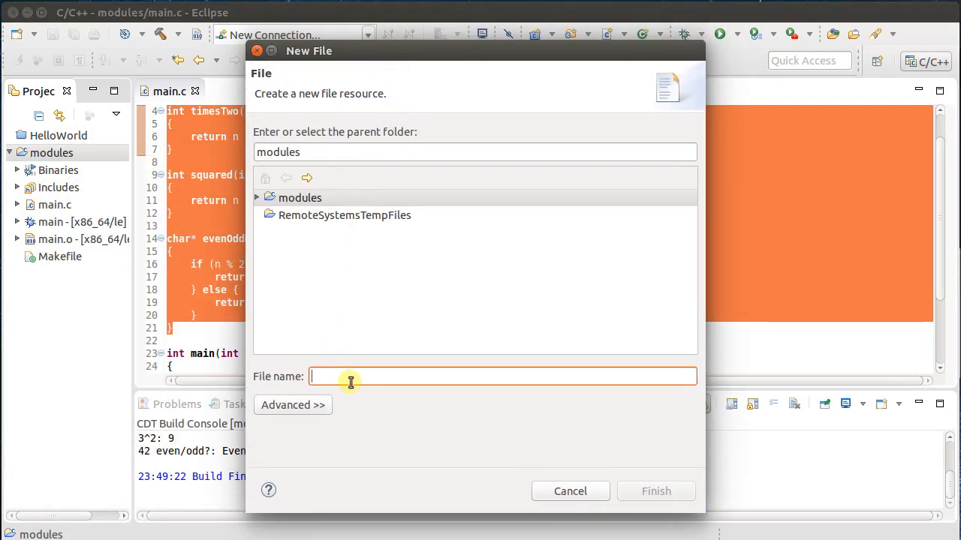
text(mymath)
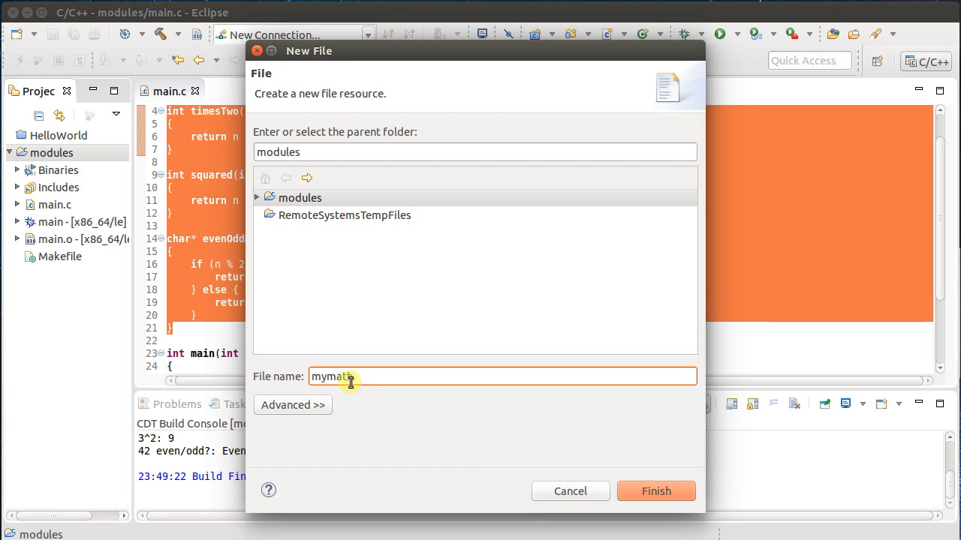
text(.c)
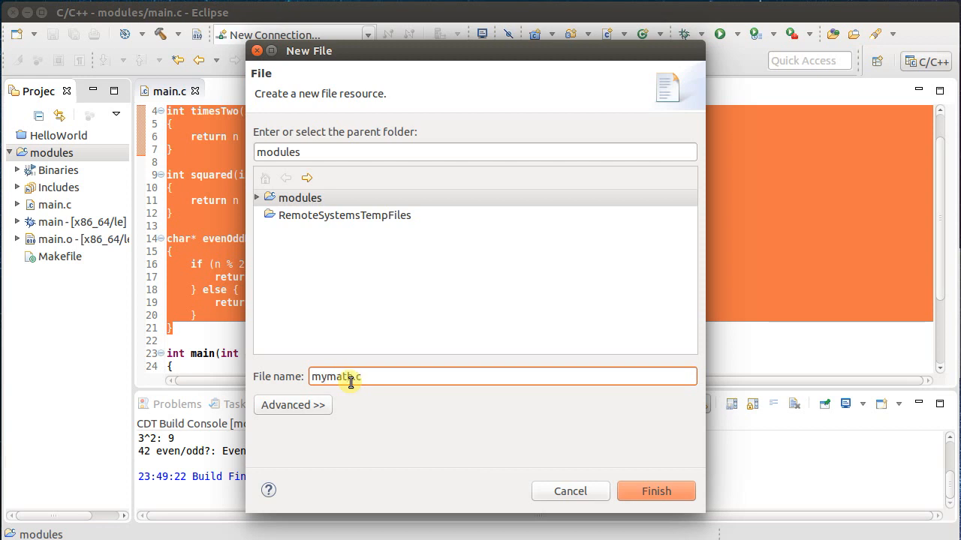
click(655, 491)
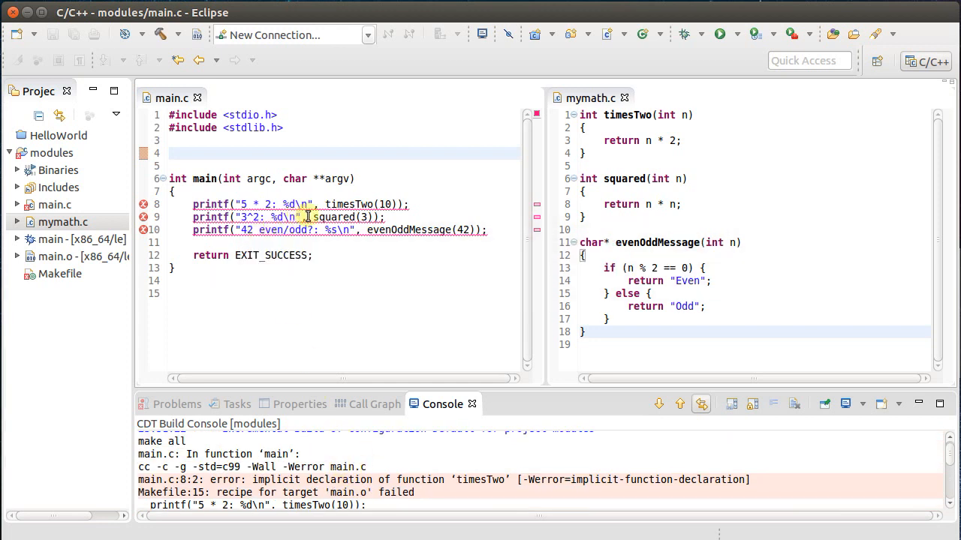
mouse_move(646, 128)
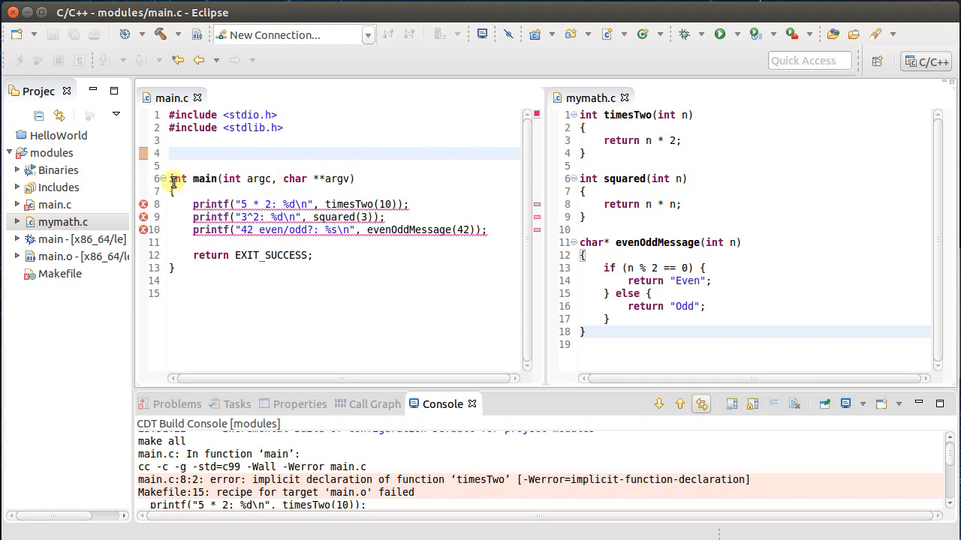
Select the modules project and bring up its context menu to add another file
click(52, 152)
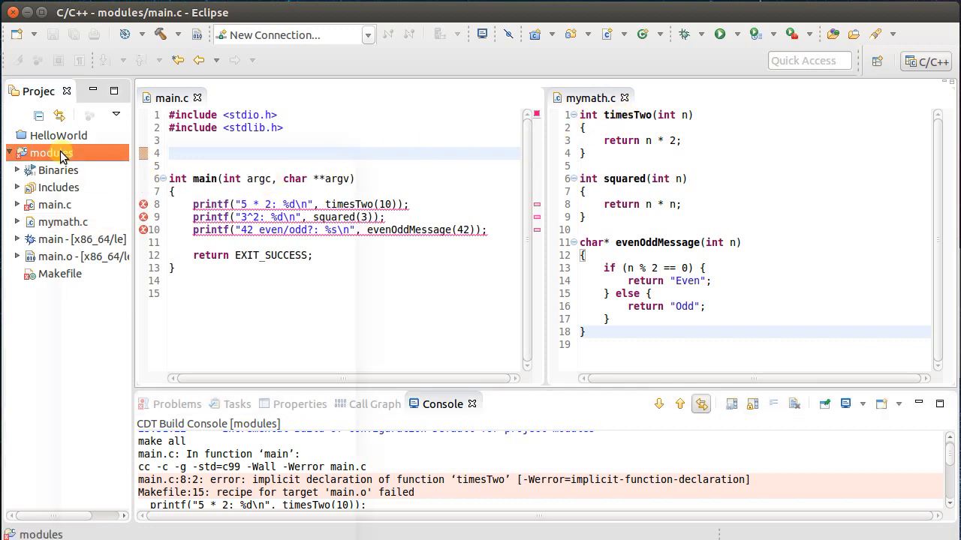
right_click(50, 152)
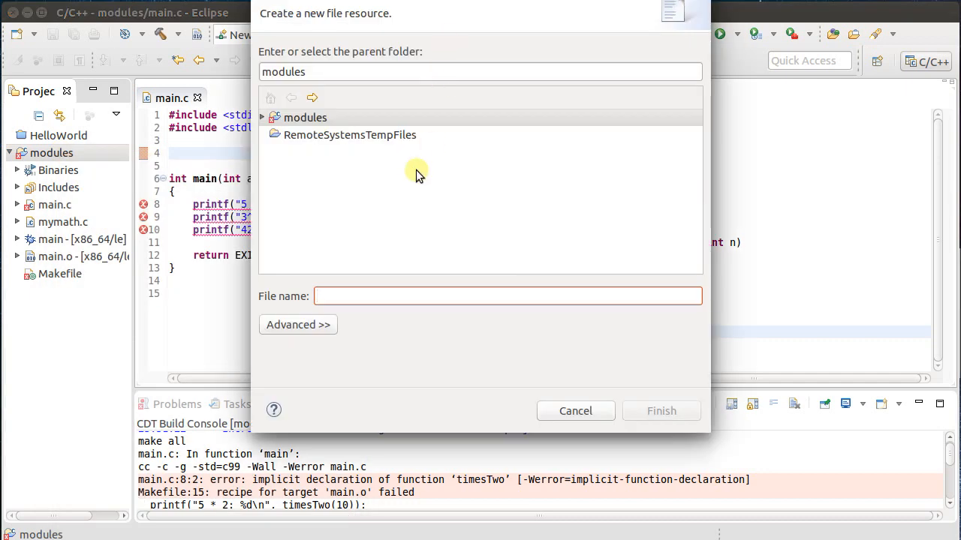
Name the new file mymath.h and create it in the modules project
text(mymath.h)
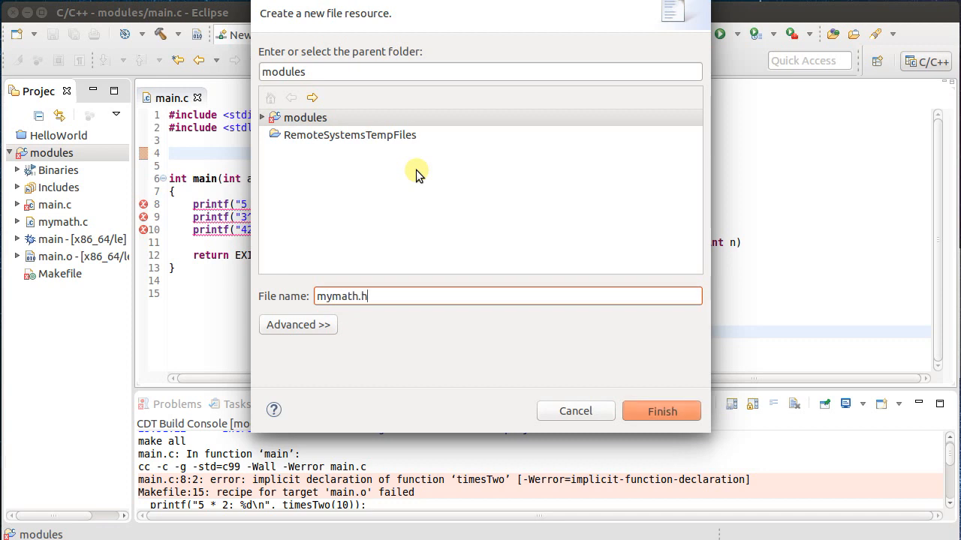
click(661, 412)
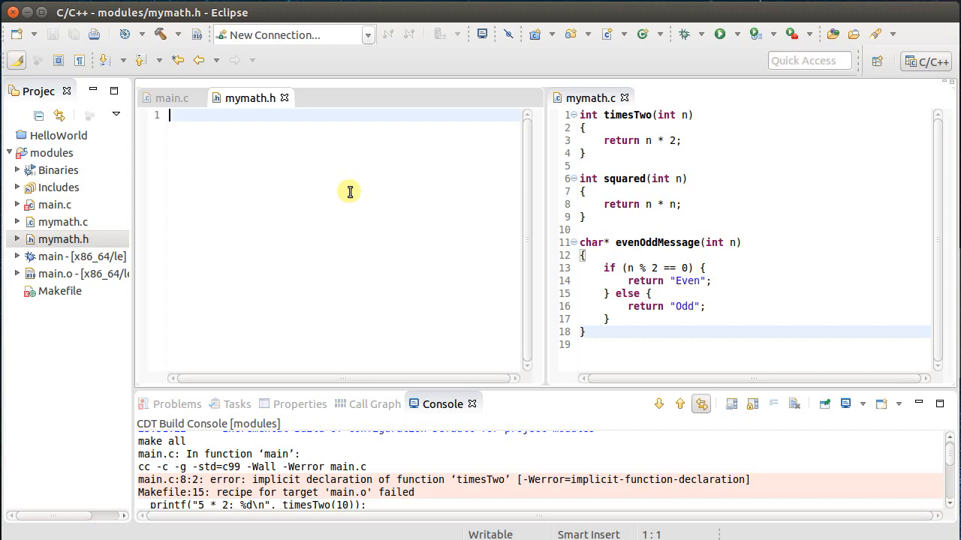
Enter #ifndef MYMATH_H, #define MYMATH_H and a closing #endif in mymath.h
text(#ifndef MY)
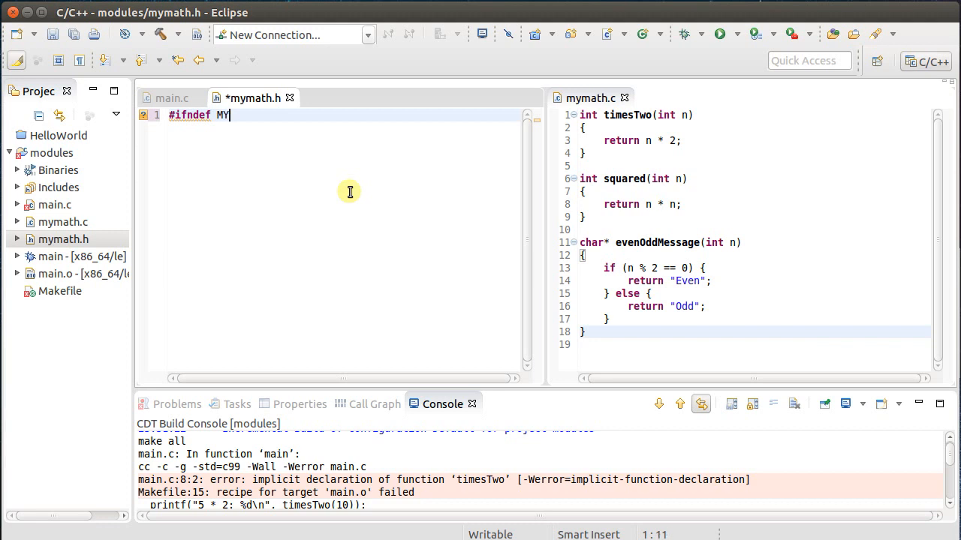
text(MATH_H)
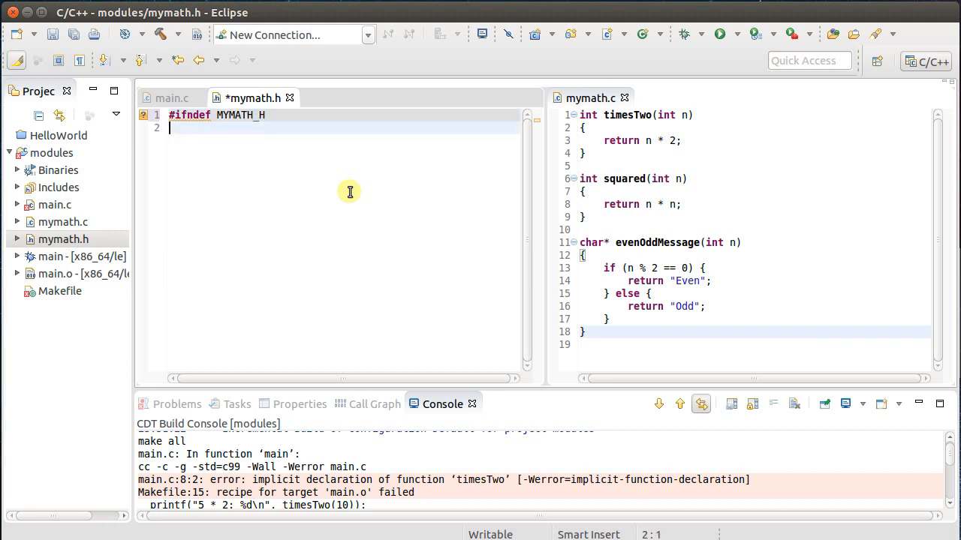
text(#define MYMATH_H)
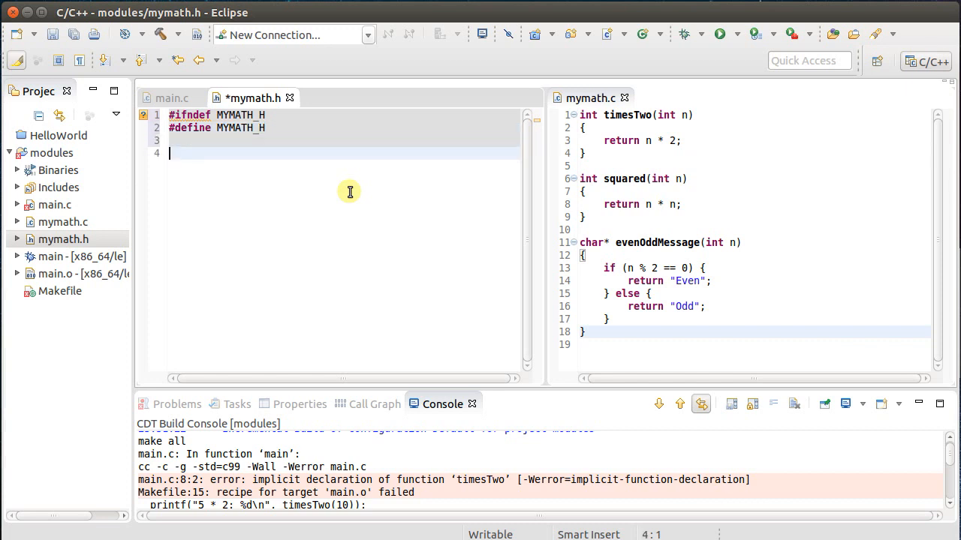
text(#endif)
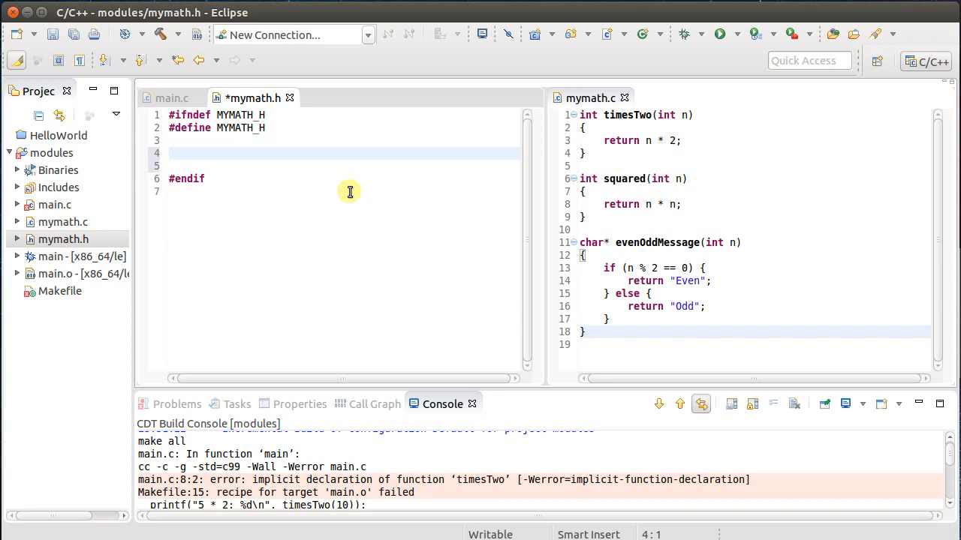
mouse_move(675, 276)
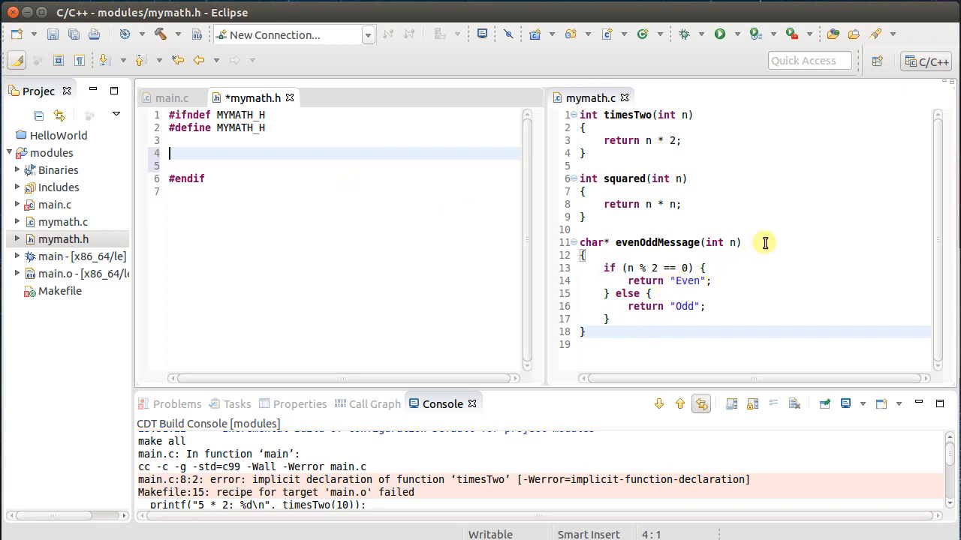
Select all of the text in the mymath.h editor
key(ctrl+a)
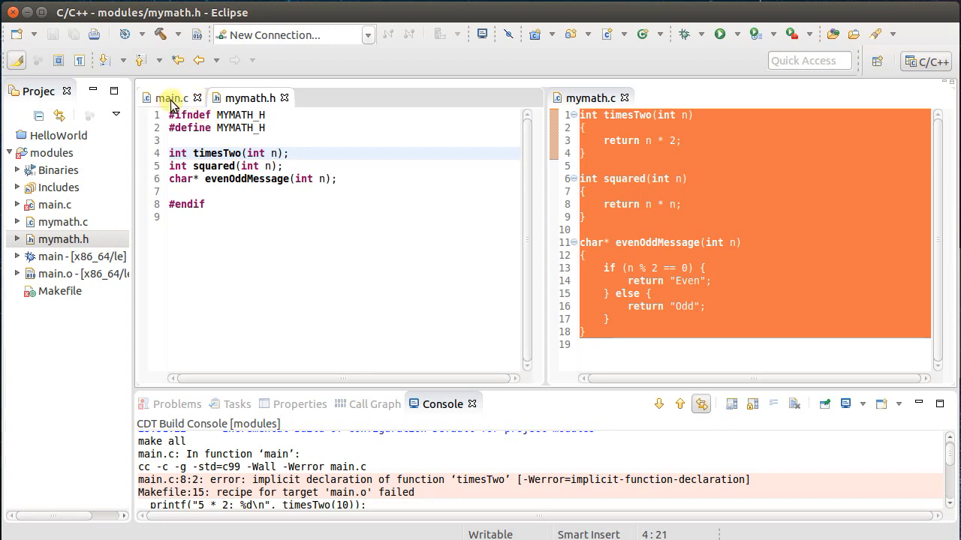
Add #include "mymath.h" to main.c after the standard library includes
click(171, 98)
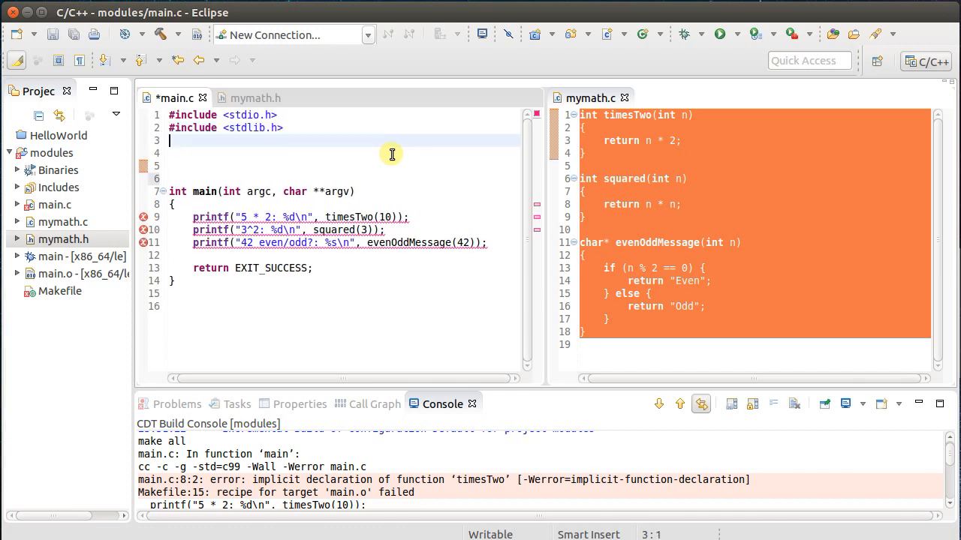
text(#incle)
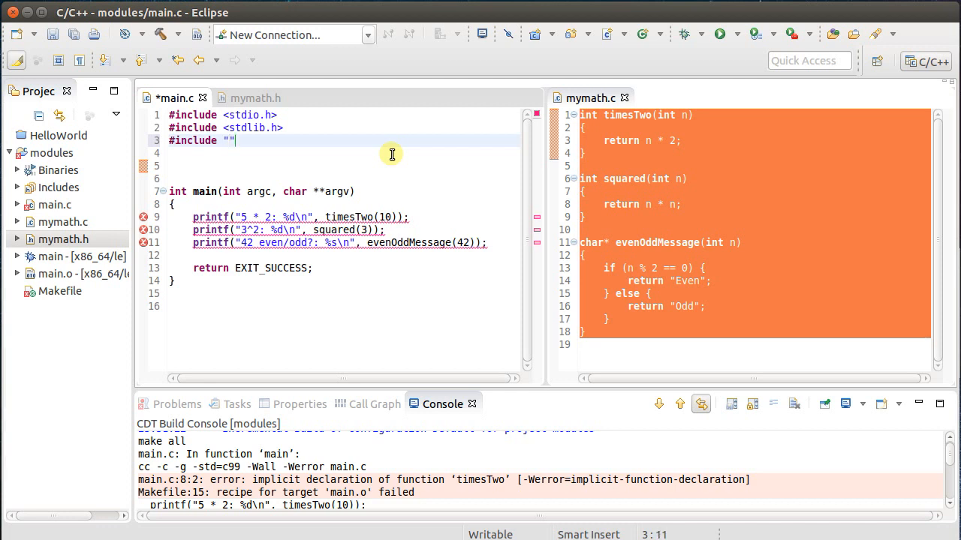
text(mymath.h)
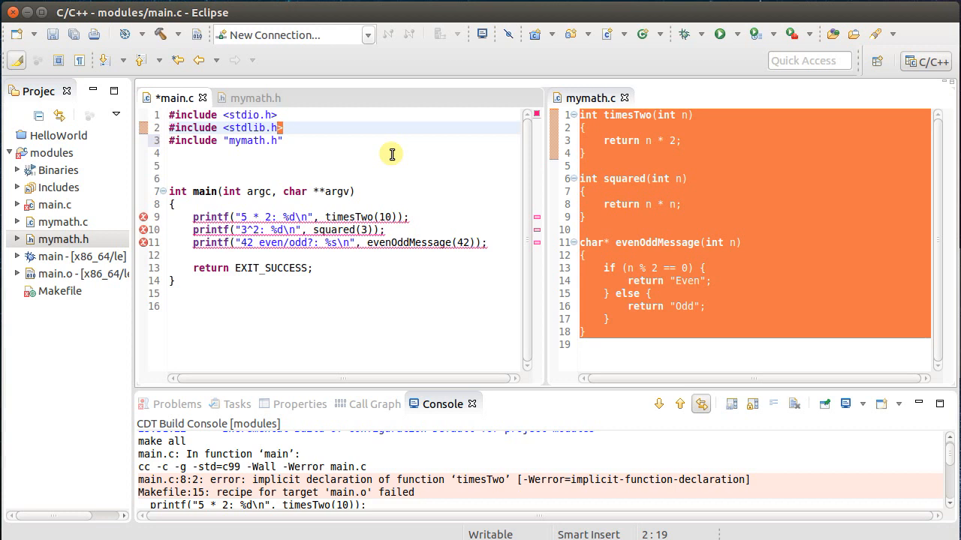
click(275, 141)
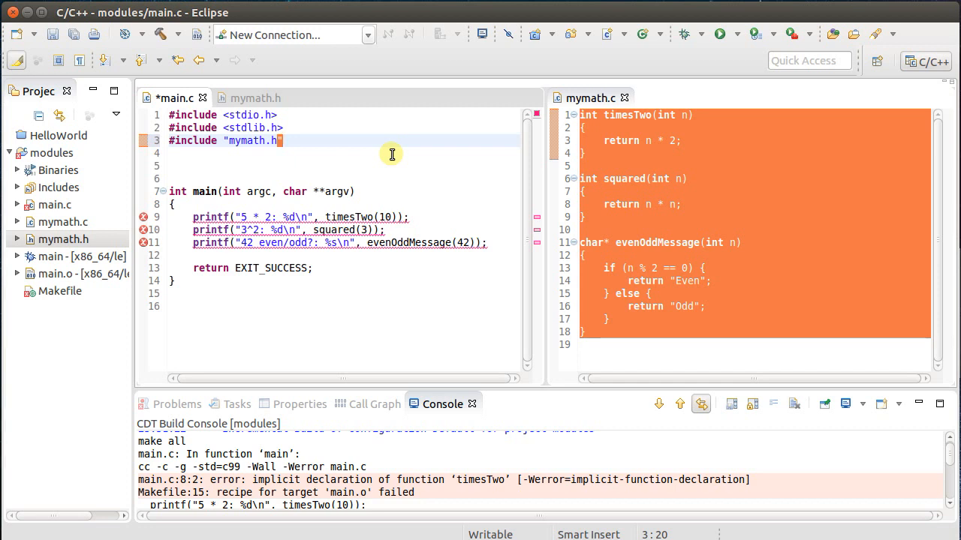
Save main.c and rebuild, exposing undefined references to timesTwo, squared and evenOddMessage
key(ctrl+s)
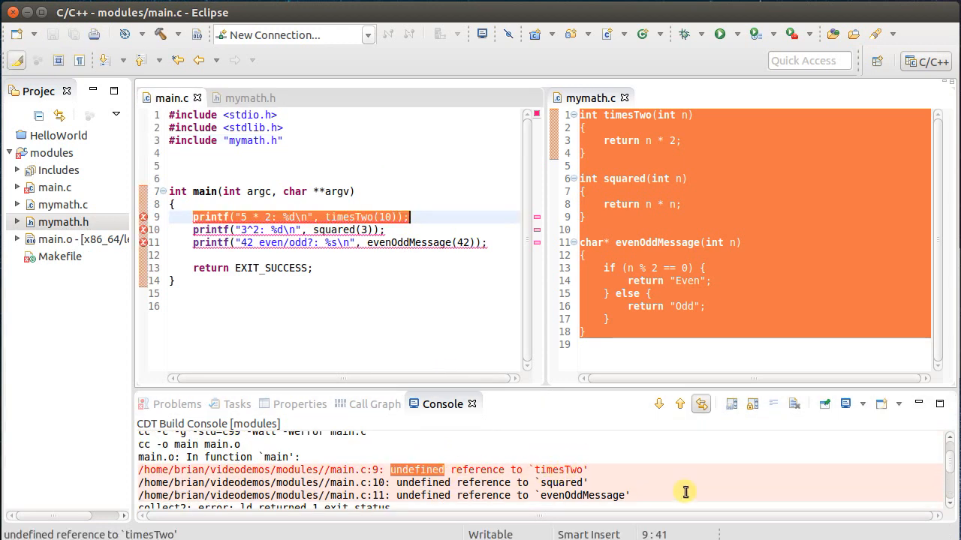
mouse_move(643, 481)
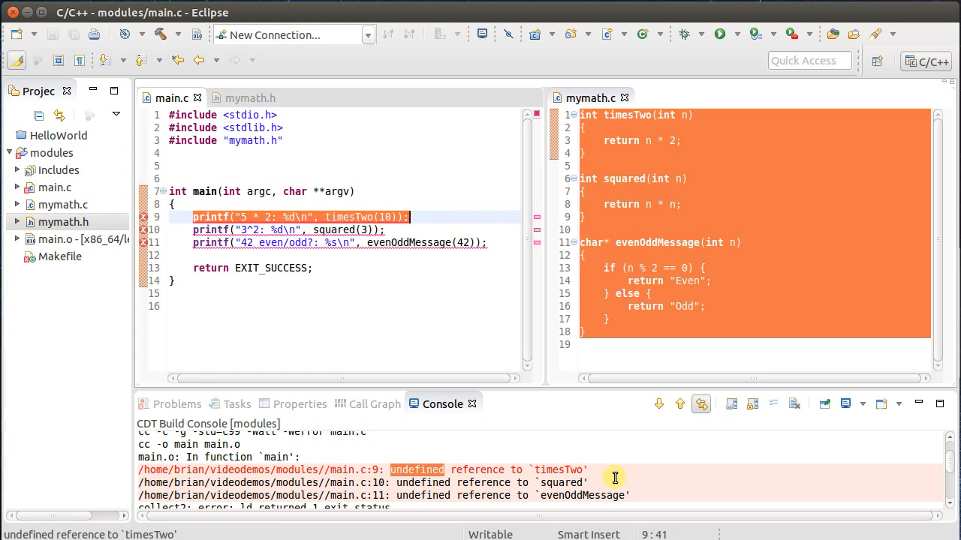
mouse_move(483, 470)
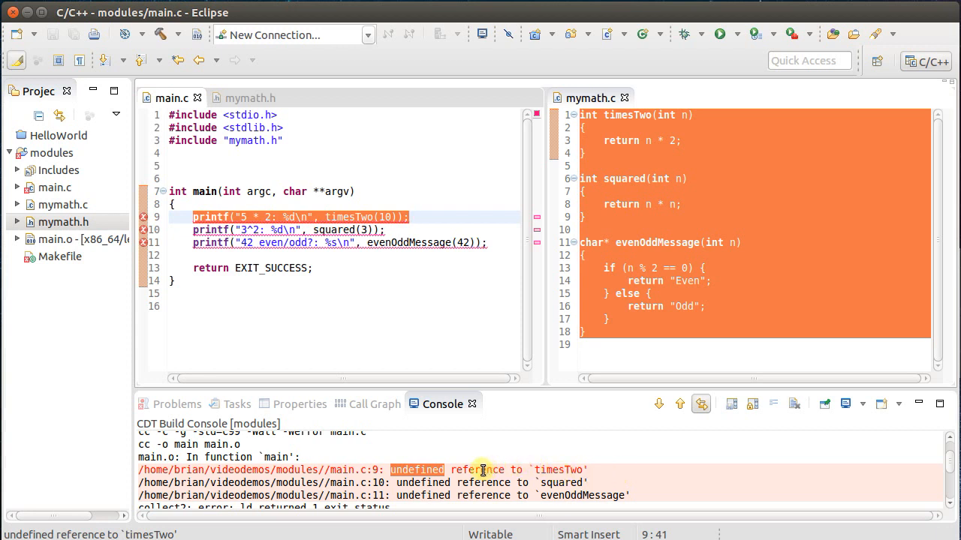
mouse_move(333, 201)
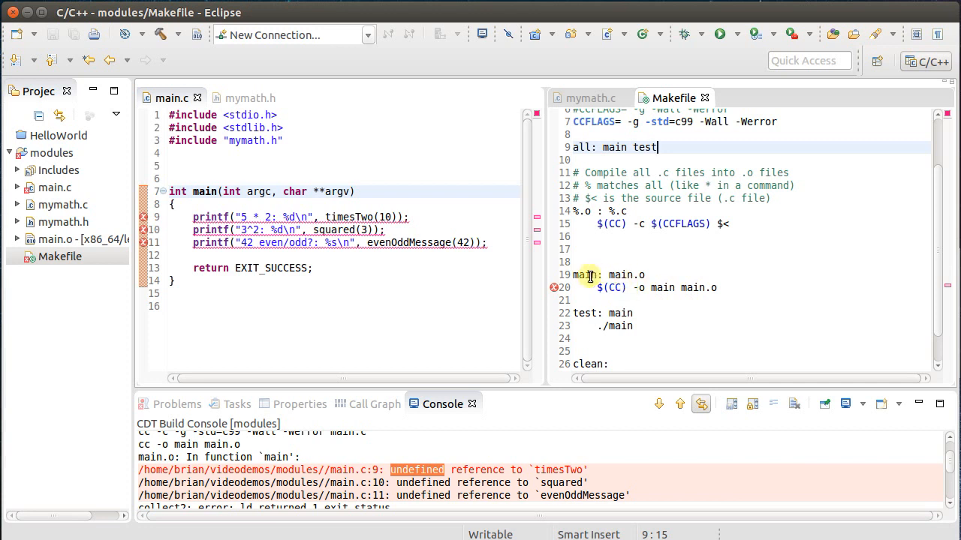
Add mymath.o to the Makefile's main target so main links main.o with mymath.o
double_click(585, 274)
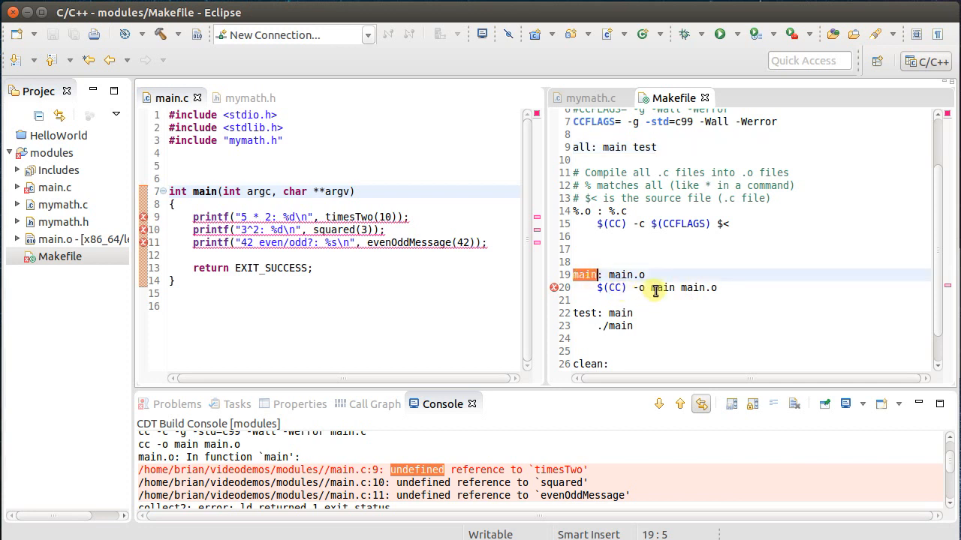
double_click(700, 288)
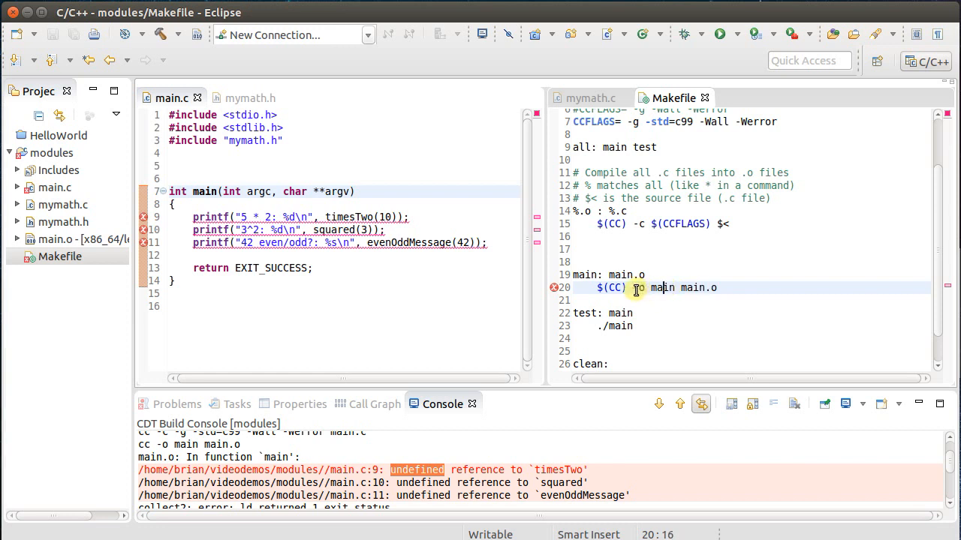
double_click(653, 287)
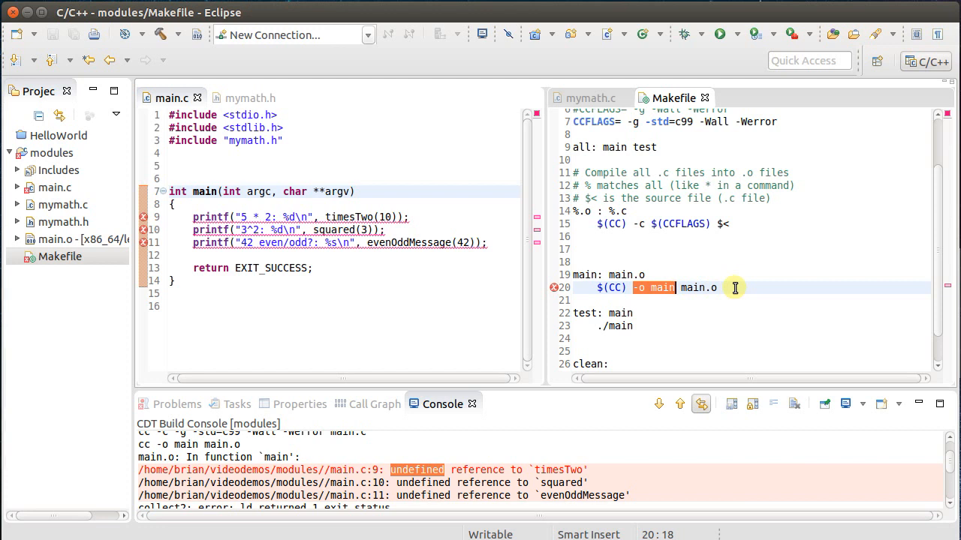
click(843, 313)
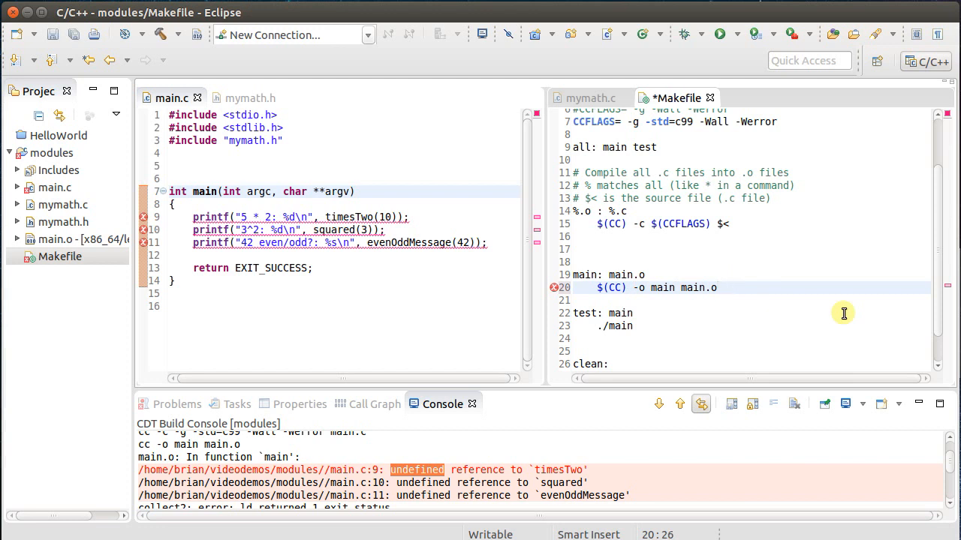
text(my)
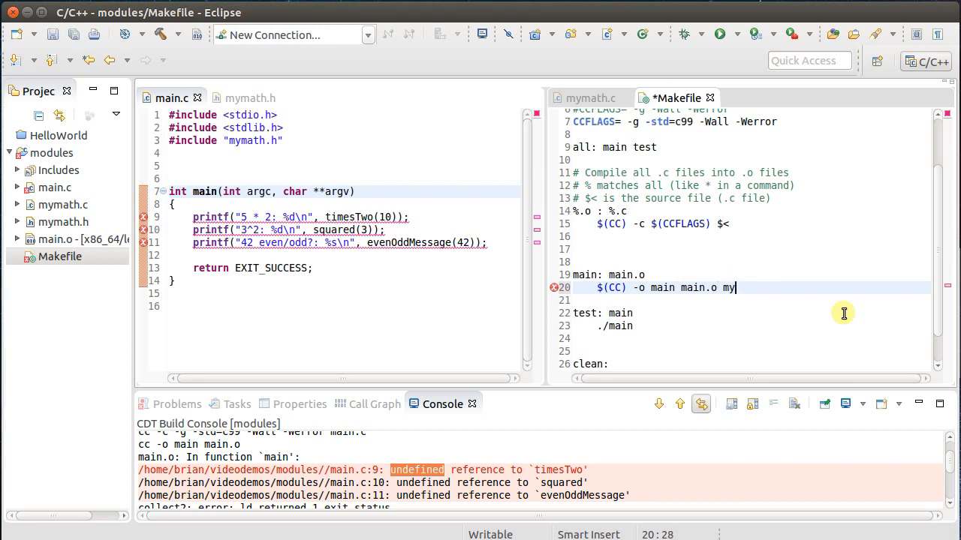
text(math.o)
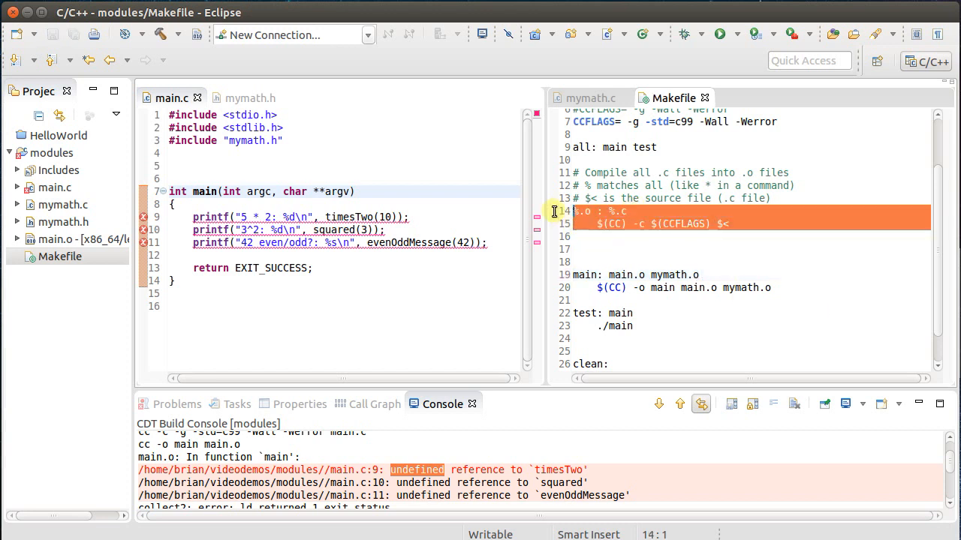
mouse_move(597, 211)
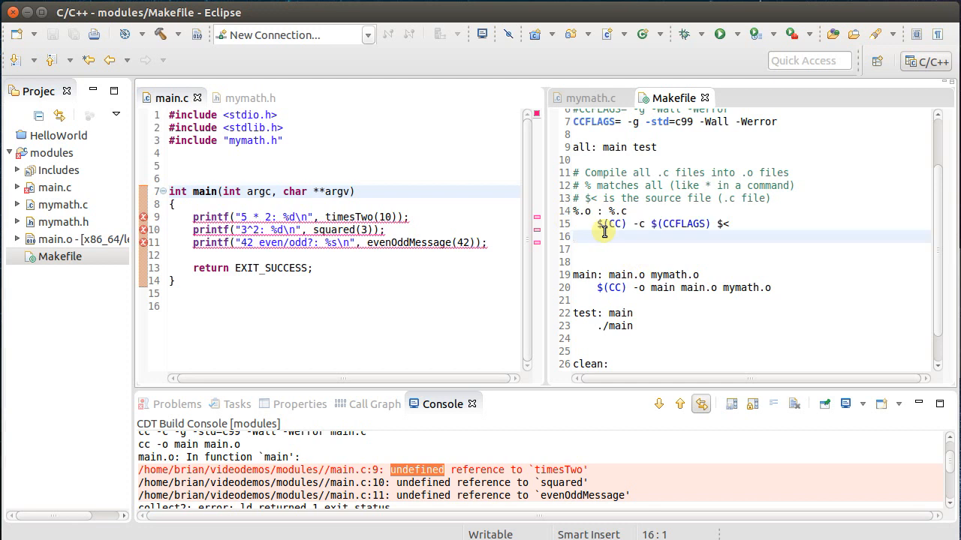
click(718, 33)
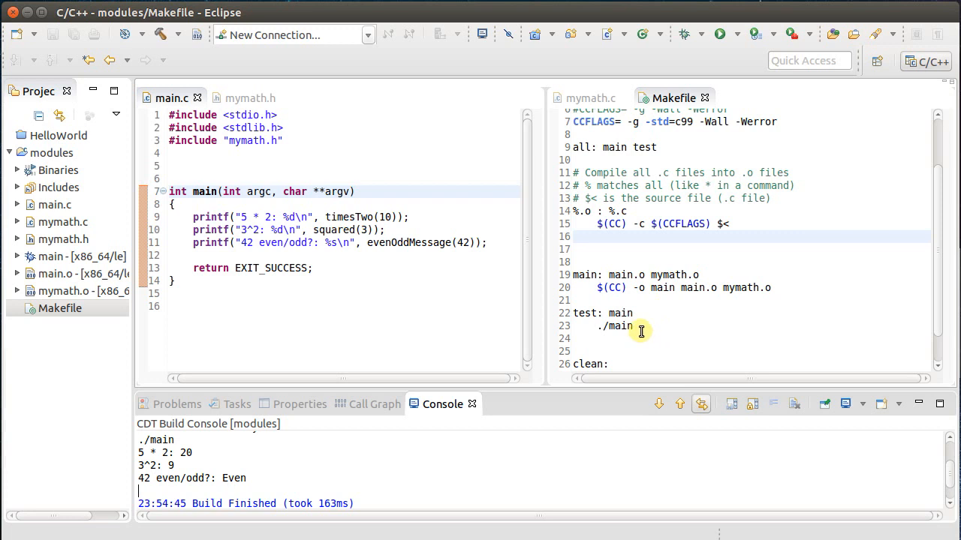
scroll(up, 3)
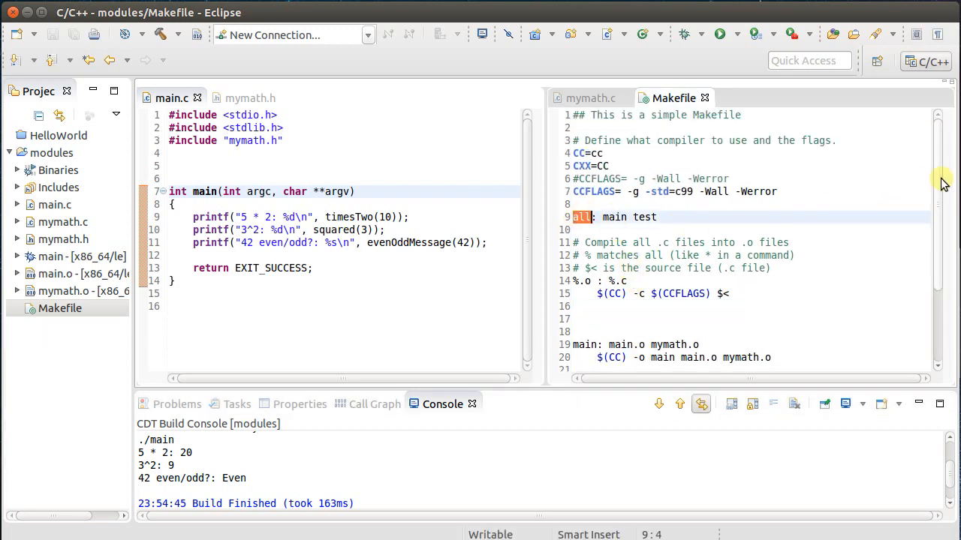
scroll(down, 3)
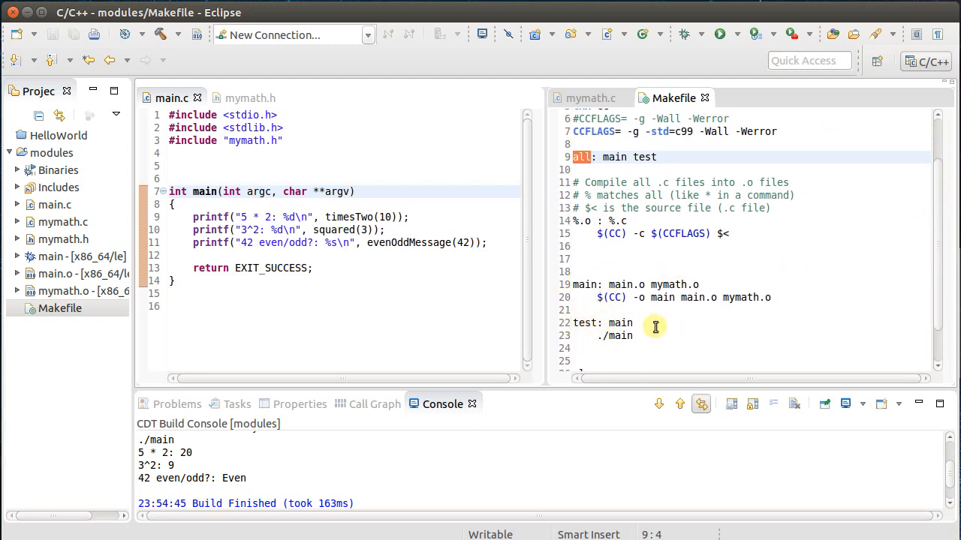
mouse_move(666, 274)
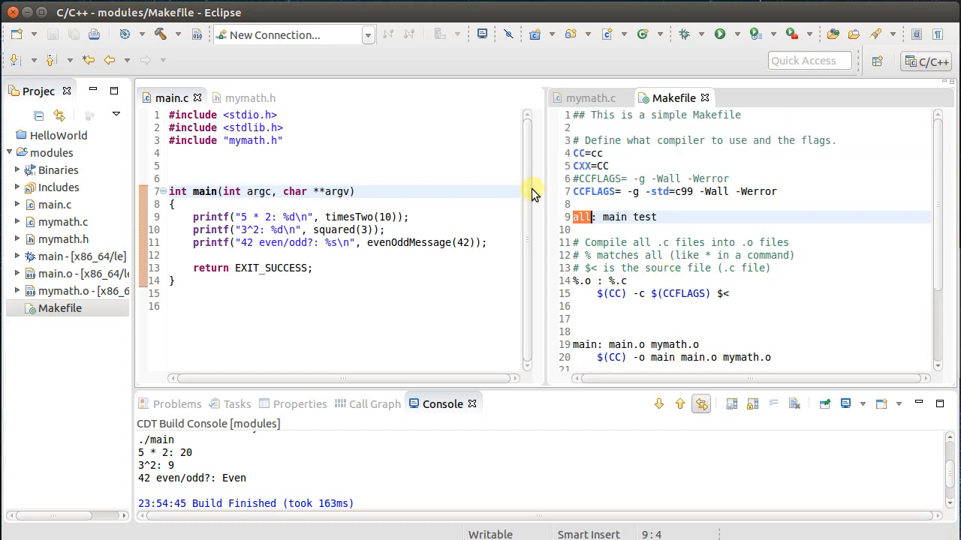
Show mymath.c on the right and add '// Some custom math functions' atop mymath.h
click(591, 97)
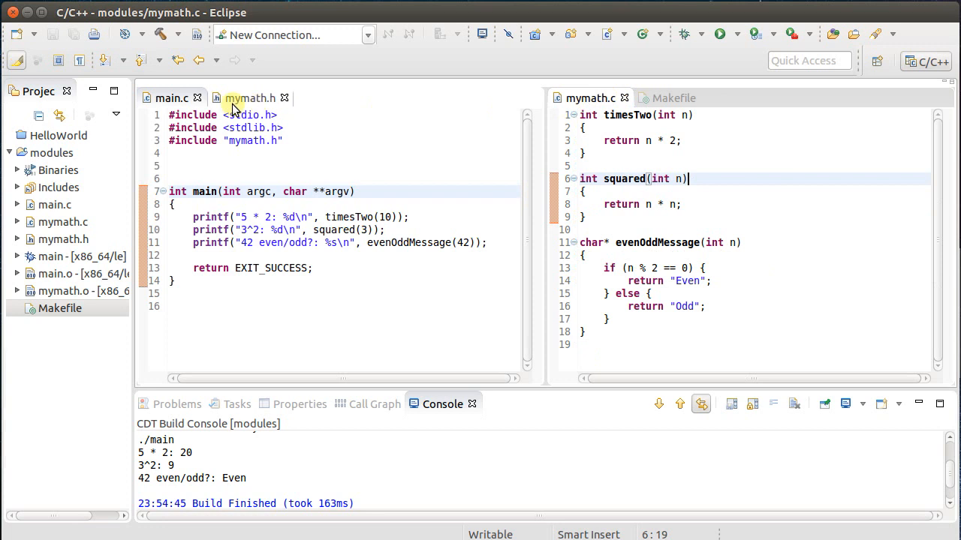
click(250, 98)
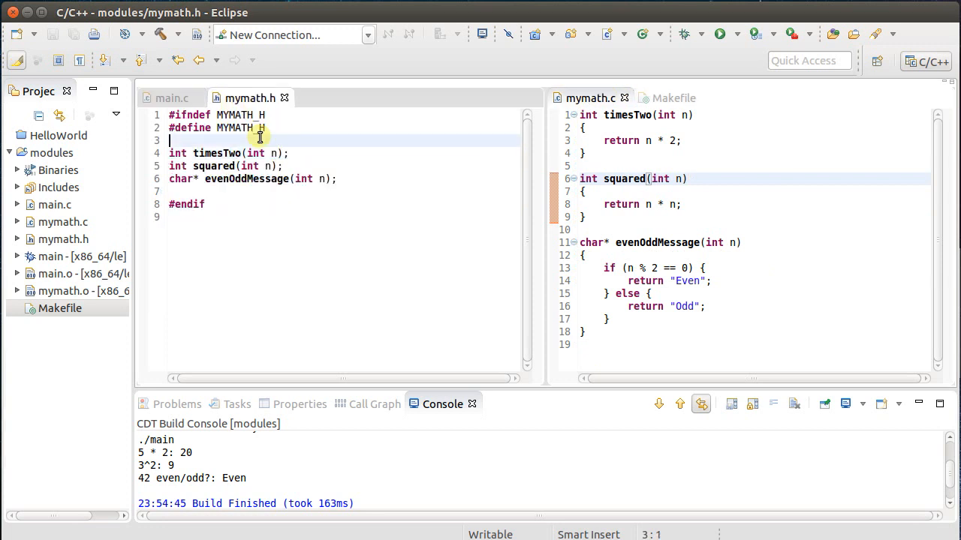
text(// Some)
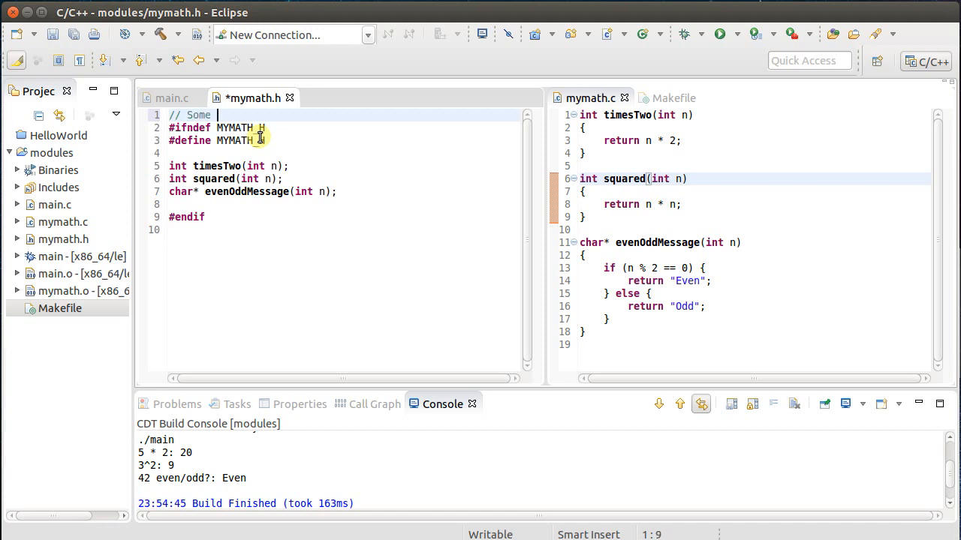
text(custom math)
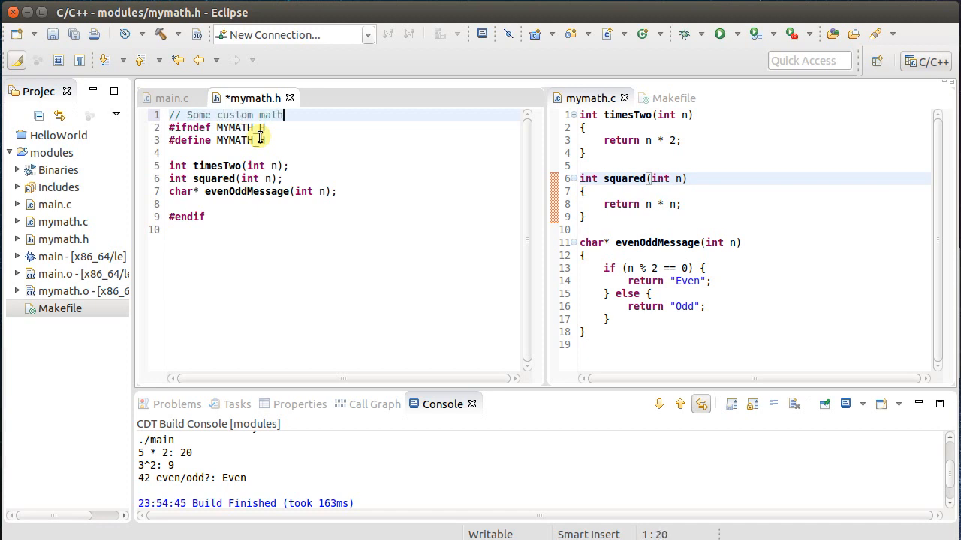
text(funct)
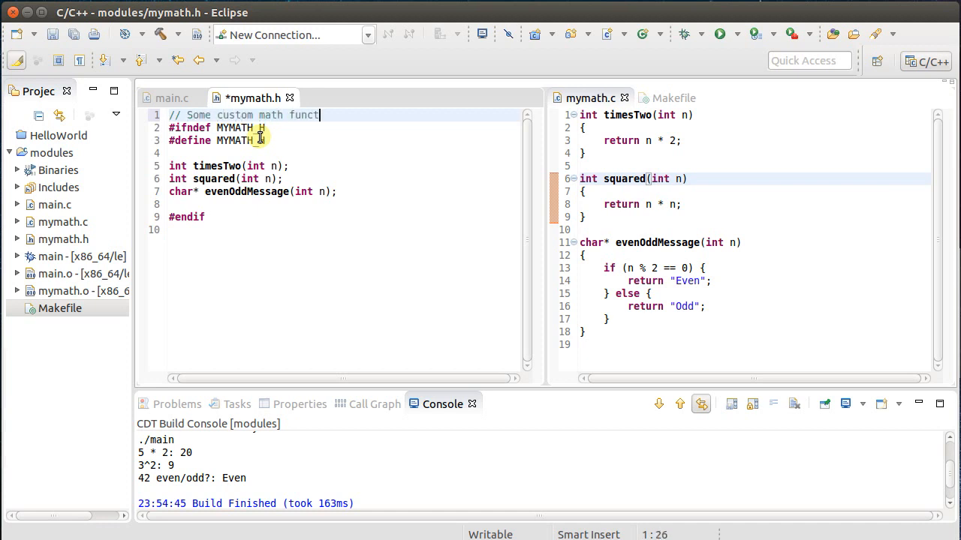
text(ions)
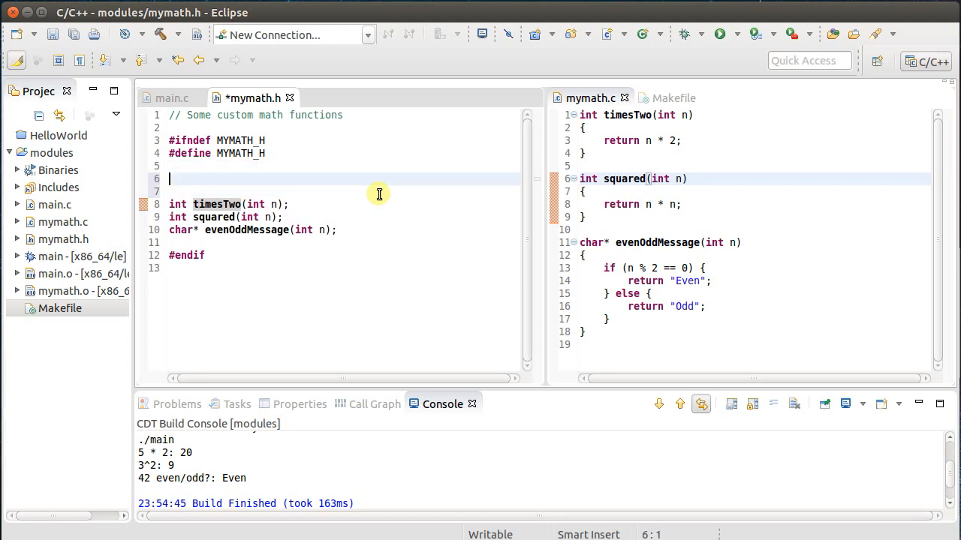
Add '#define PI 3.1415' inside mymath.h's include guard and save the header
text(#de)
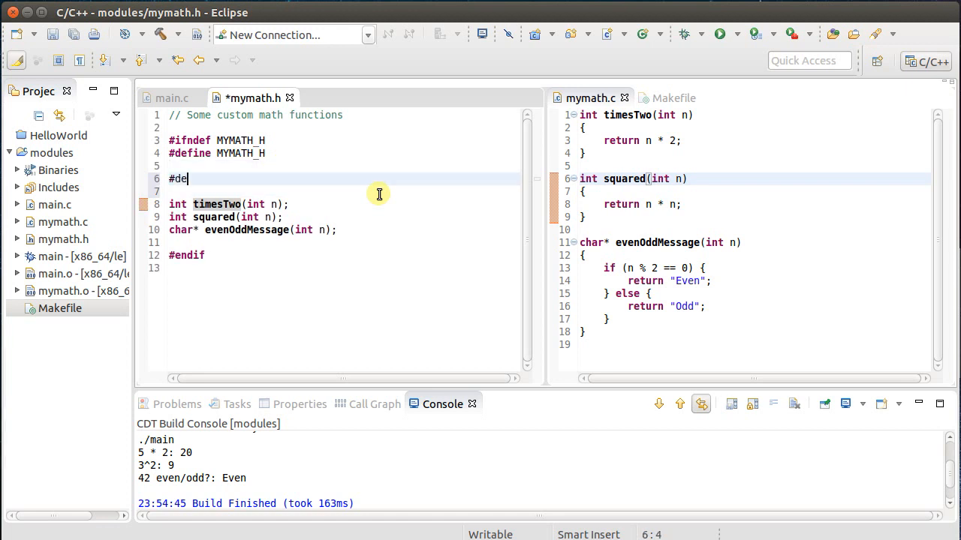
text(fine)
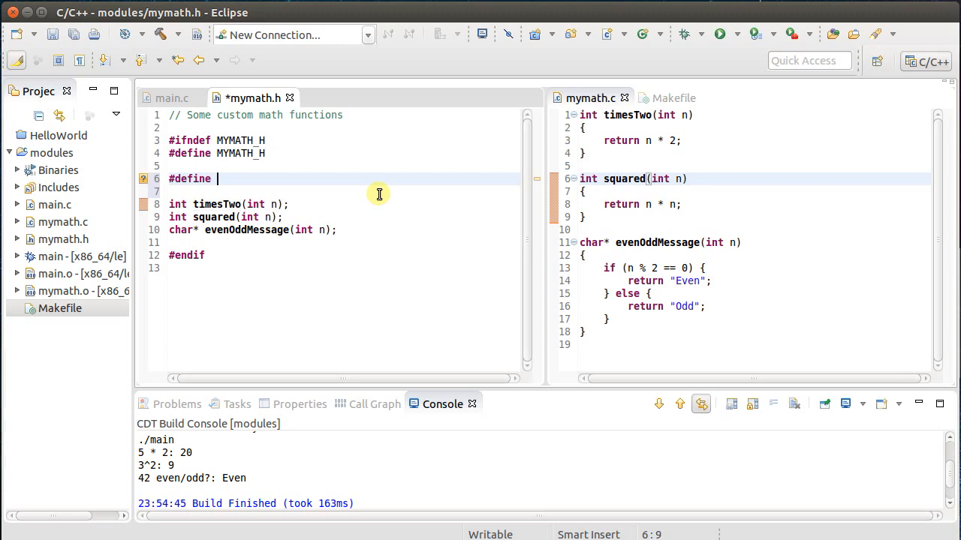
text(PI 3)
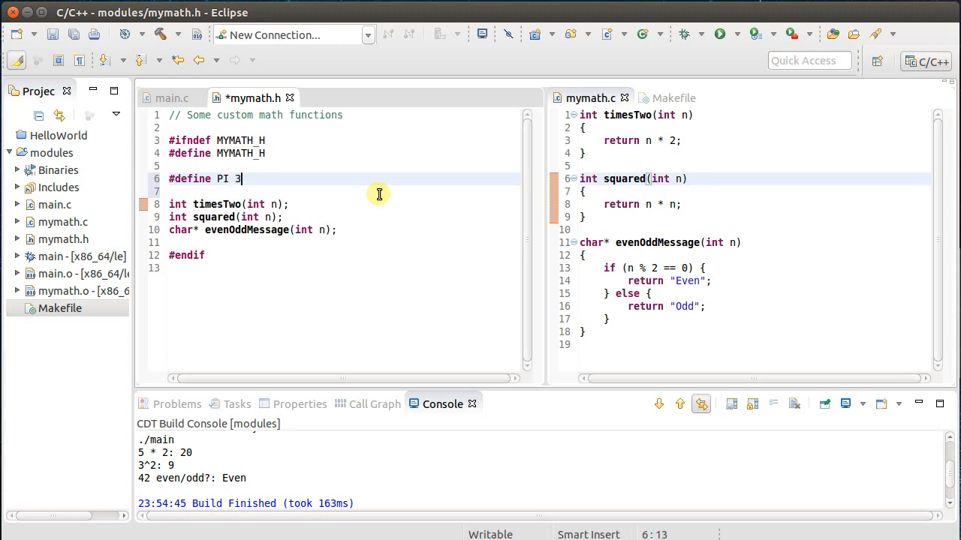
text(.14)
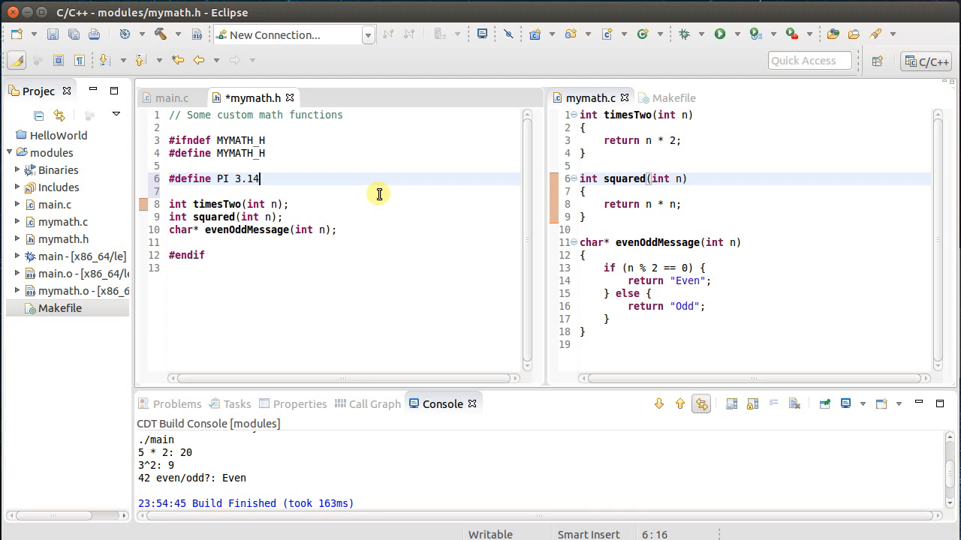
text(15)
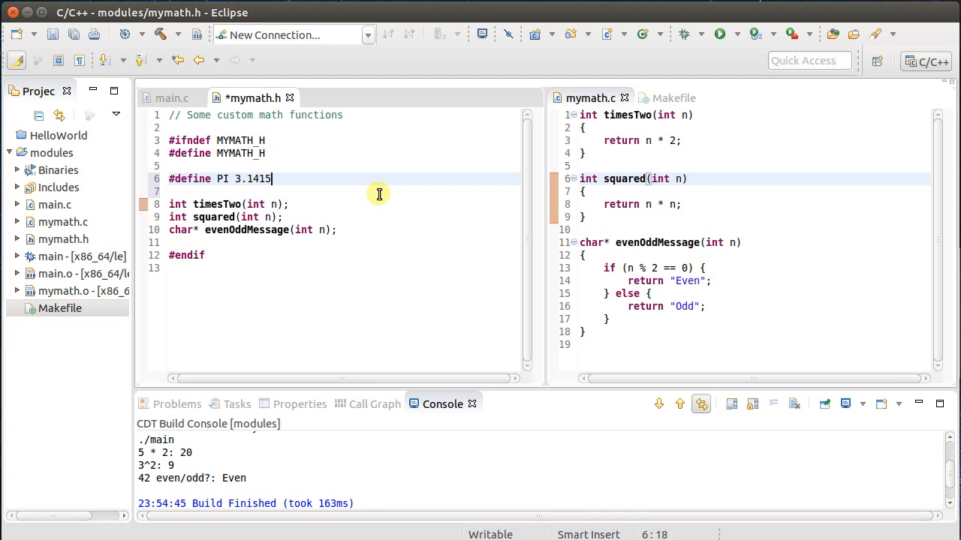
key(ctrl+s)
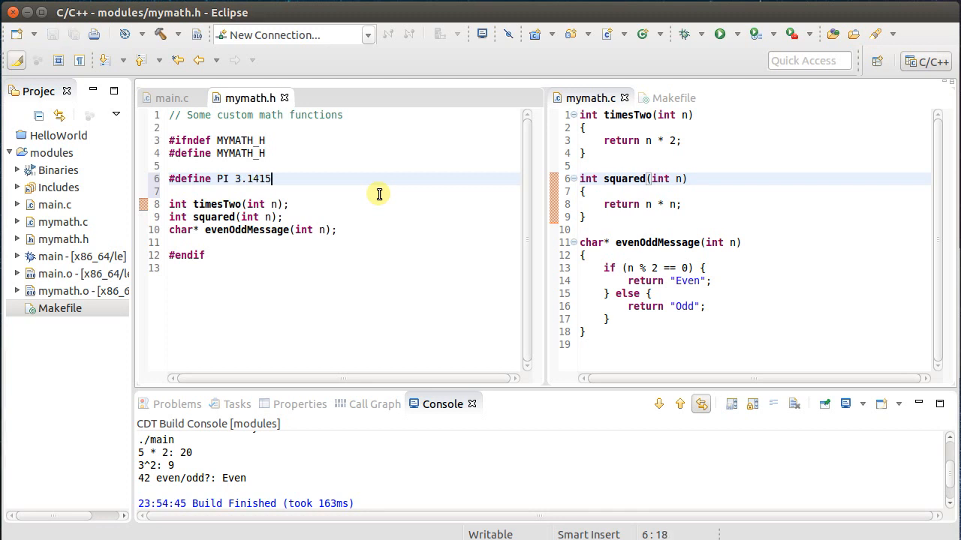
mouse_move(168, 98)
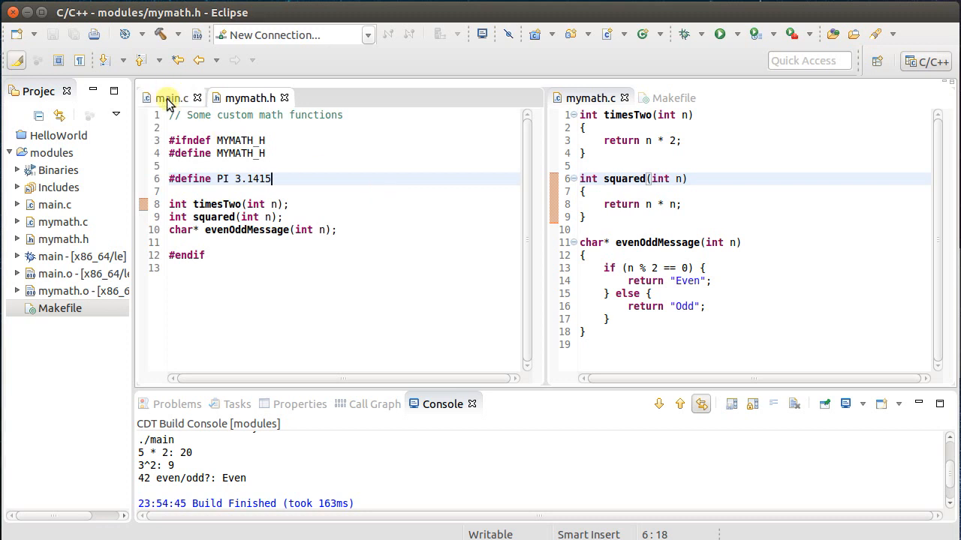
Add printf("Pi = %f\n", PI); to main.c, then go back to mymath.h
click(171, 97)
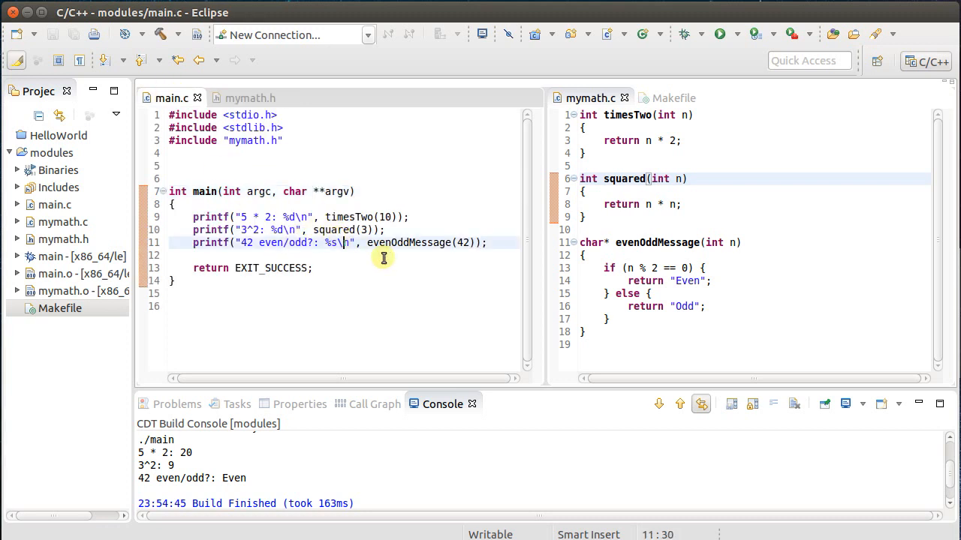
text(printf()
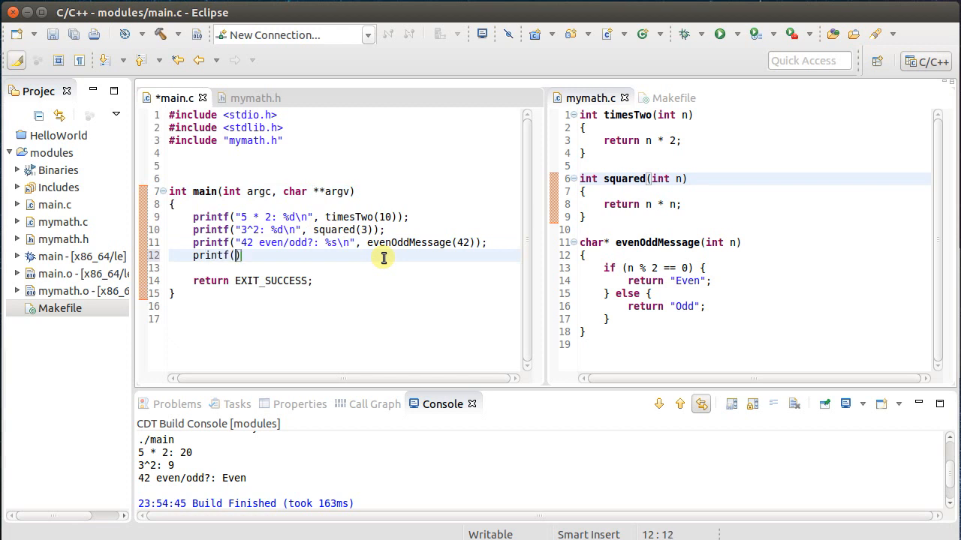
text(Pi = ")
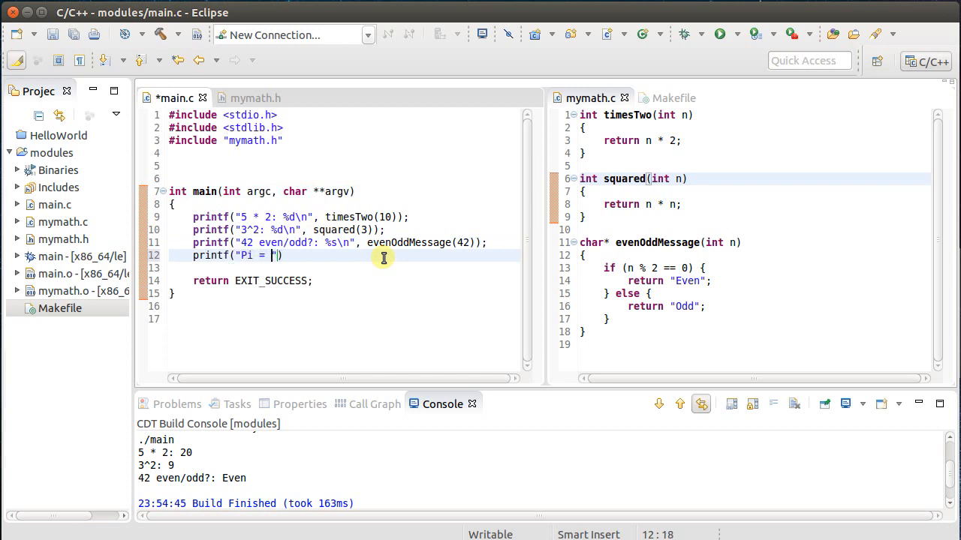
text(%f)
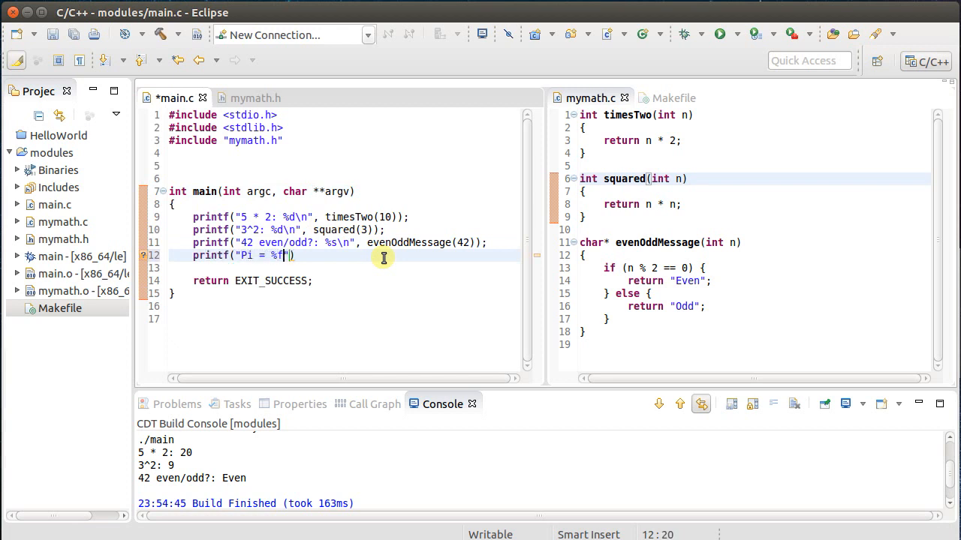
text(\)
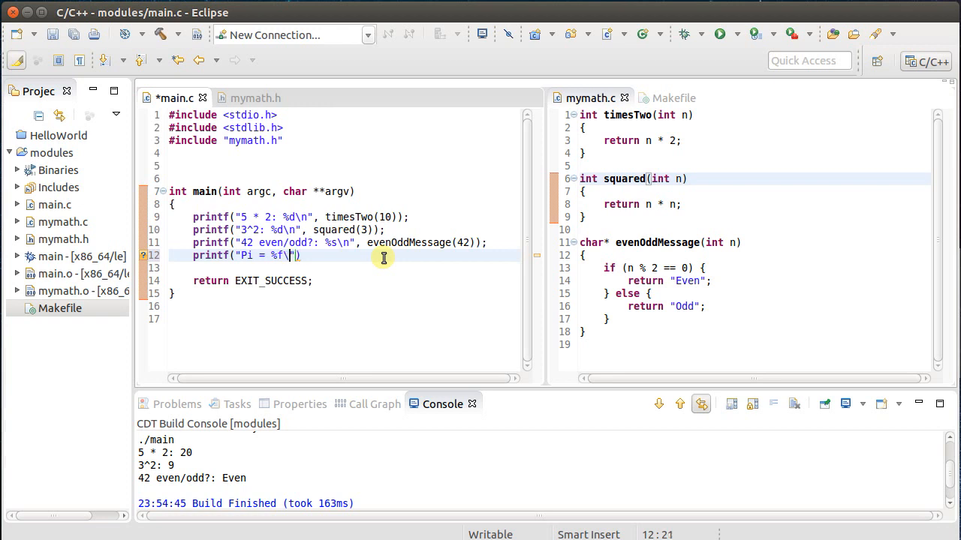
text(n", PI)
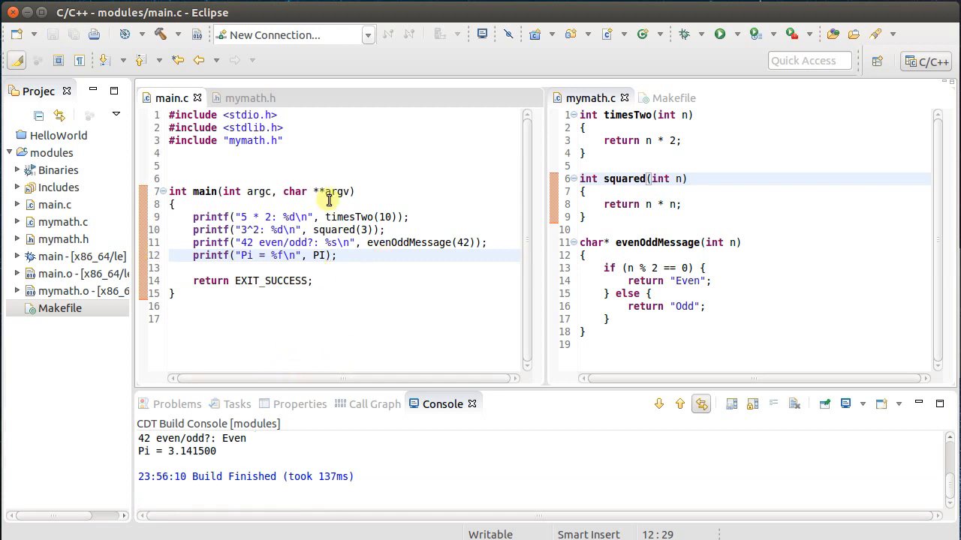
click(244, 98)
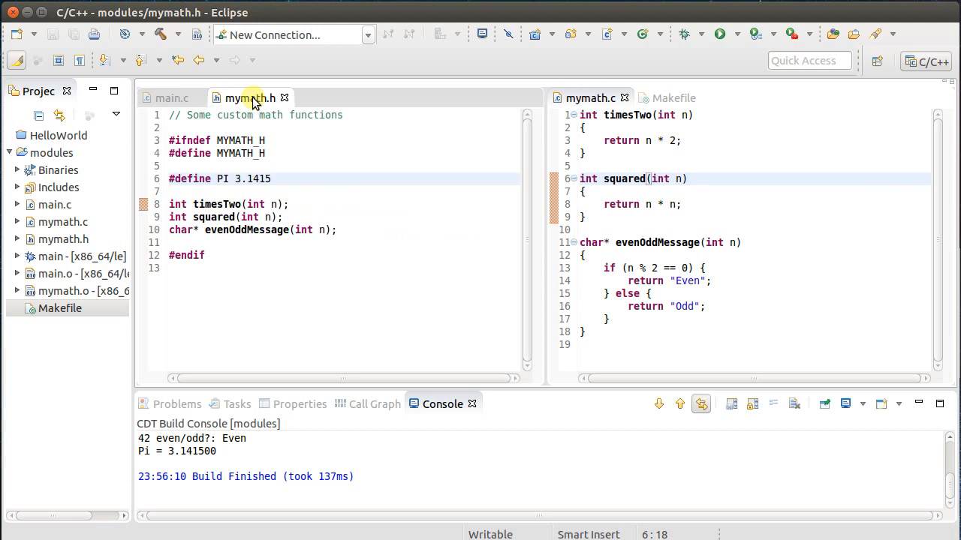
mouse_move(242, 140)
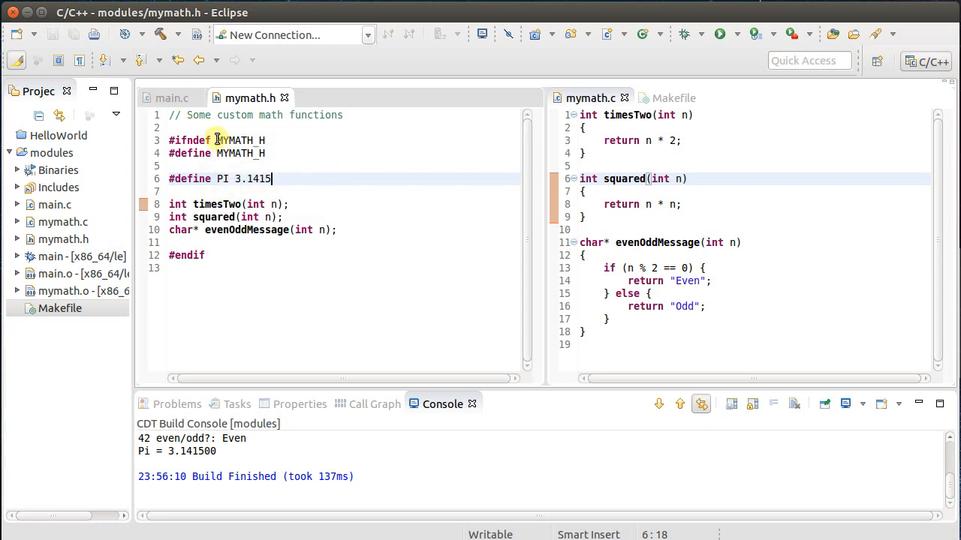
Select the MYMATH_H include guard name in mymath.h, then switch to main.c
double_click(240, 140)
text(_)
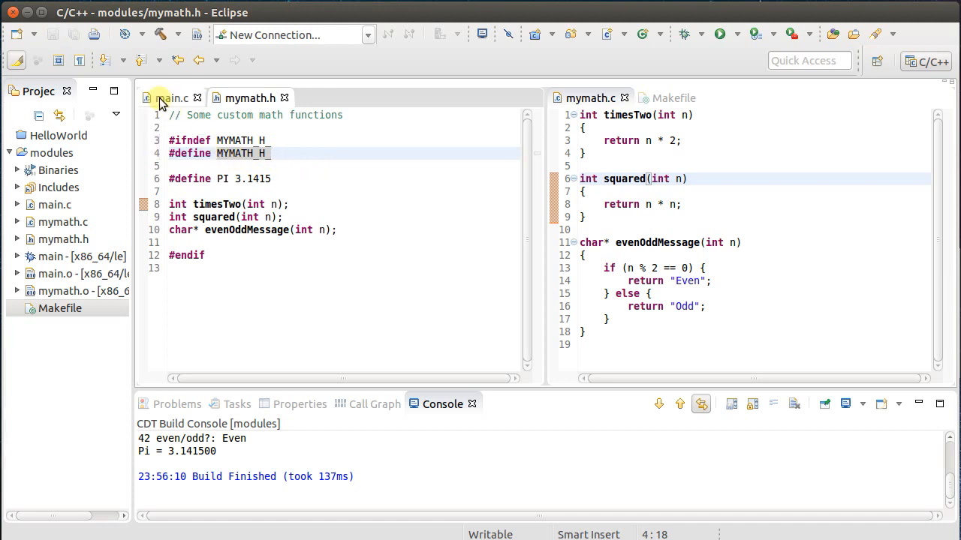
click(172, 99)
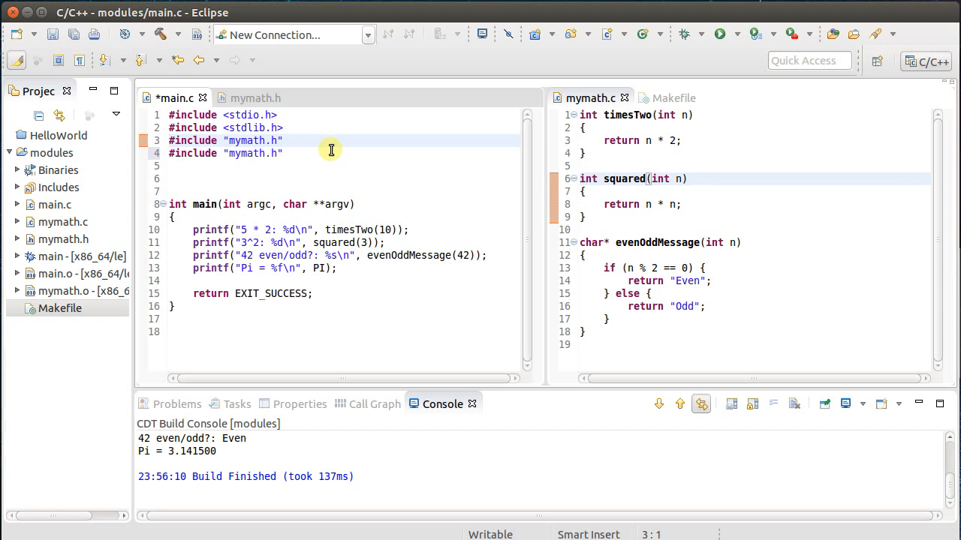
Save main.c with its duplicate mymath.h include, triggering a rebuild, and return to main.c
key(ctrl+s)
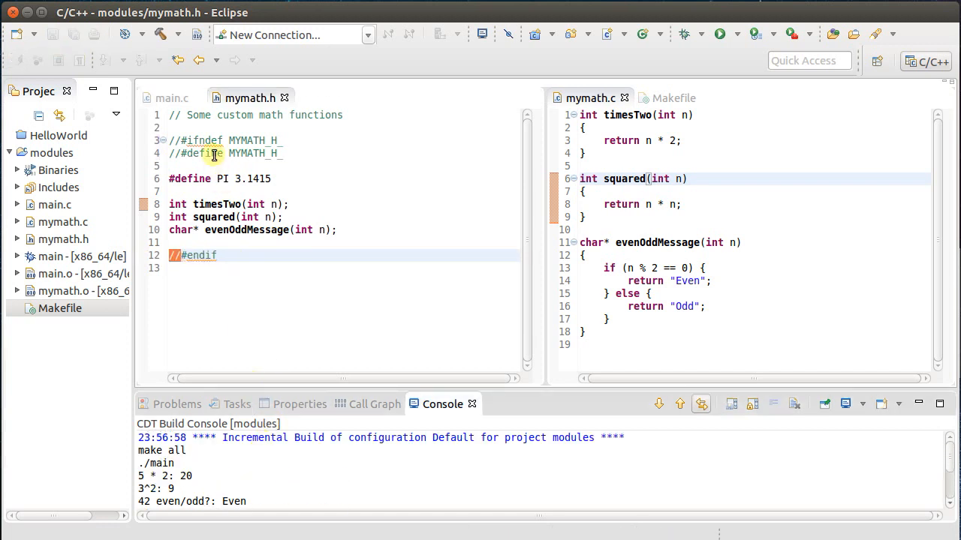
click(172, 97)
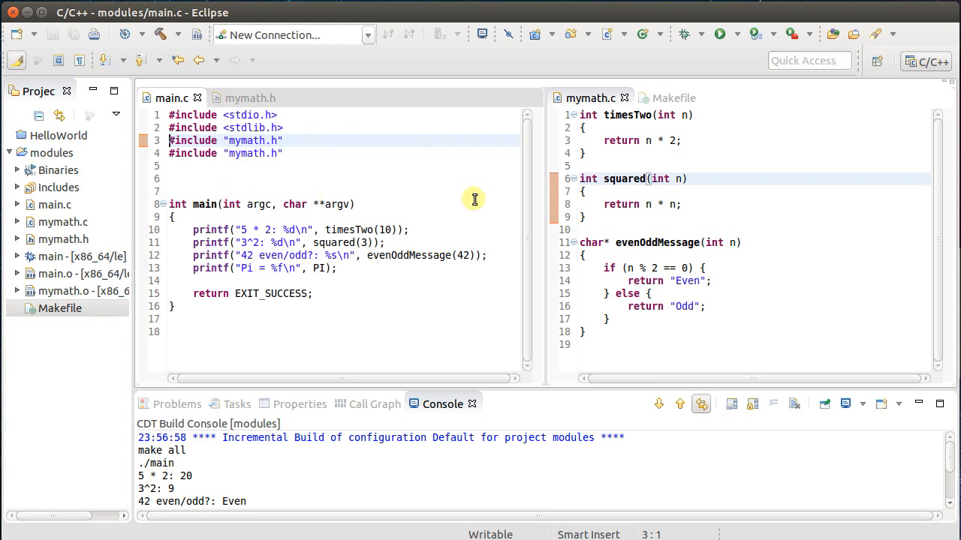
mouse_move(321, 154)
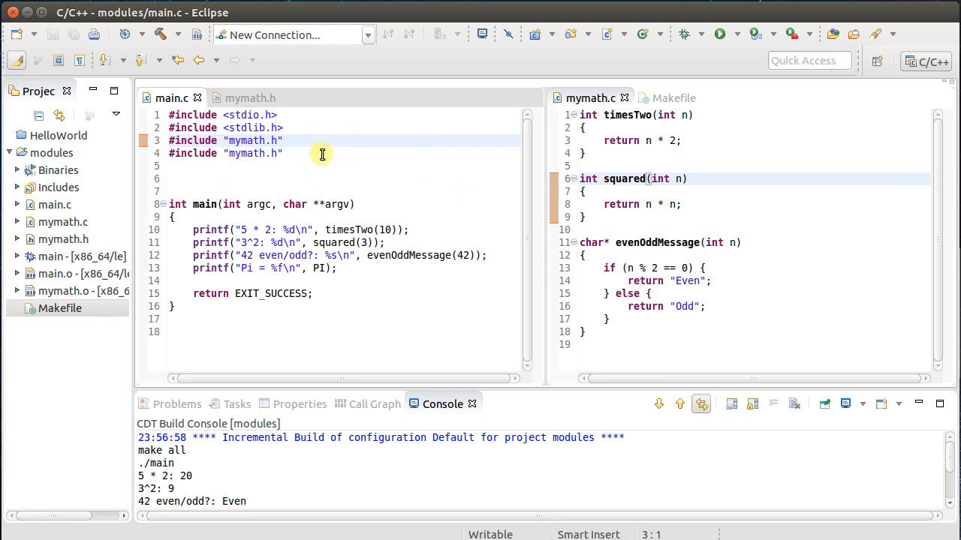
mouse_move(250, 98)
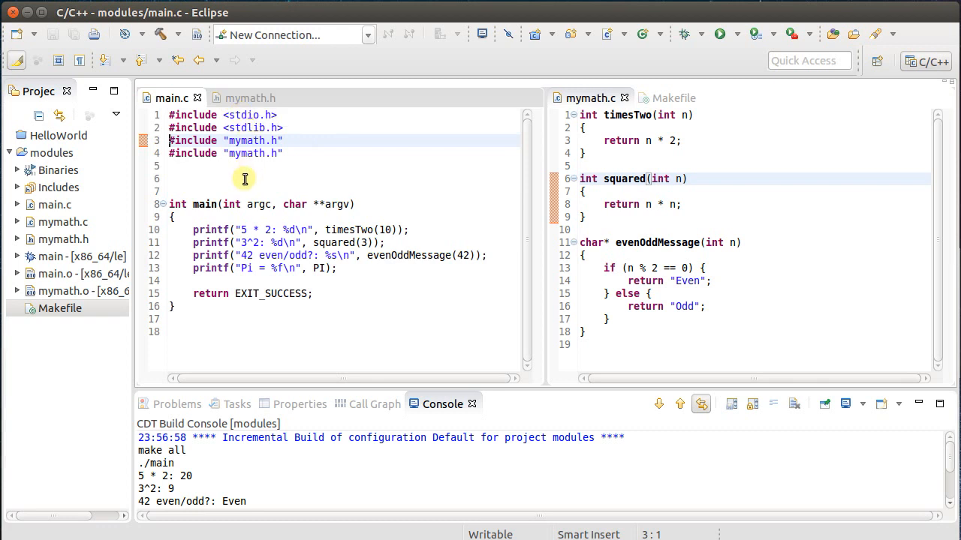
mouse_move(692, 168)
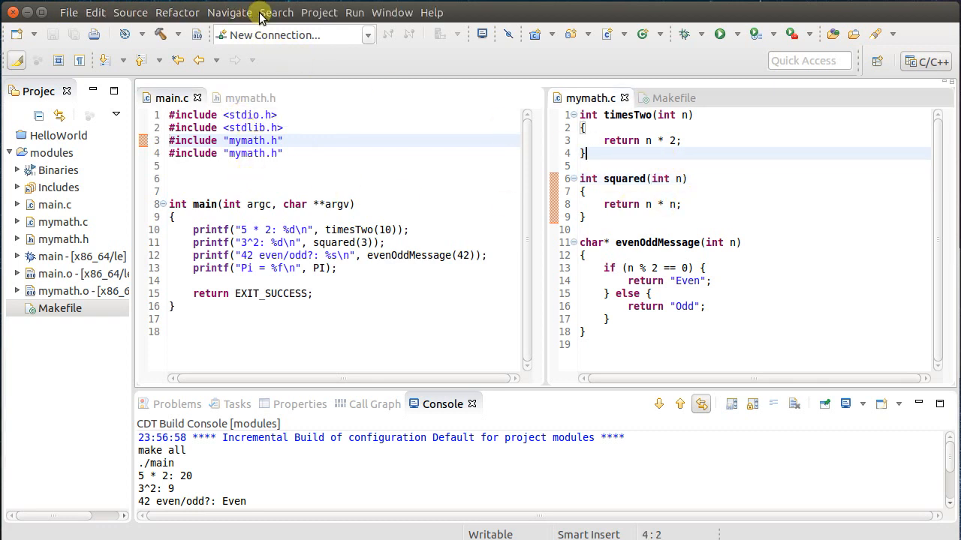
Clean and rebuild all projects with Project > Clean
click(318, 12)
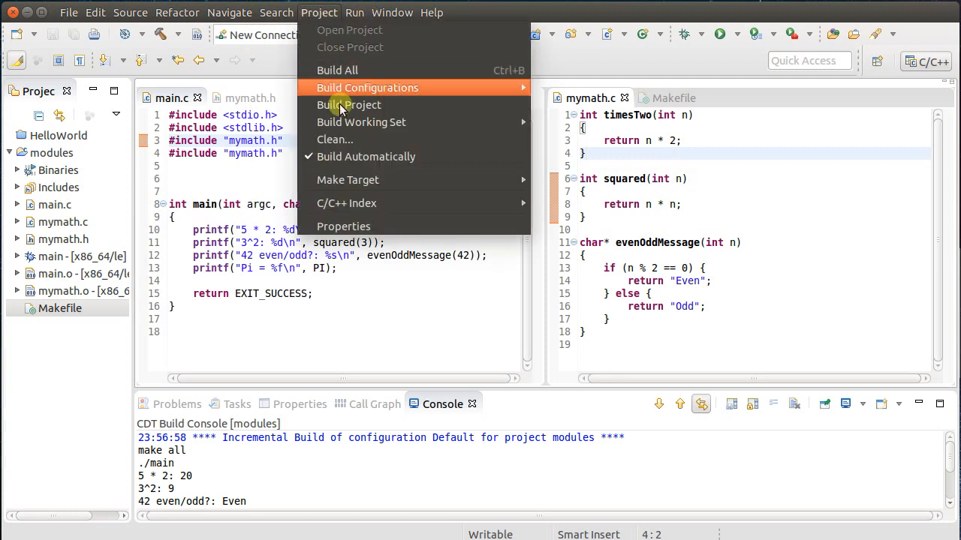
click(334, 140)
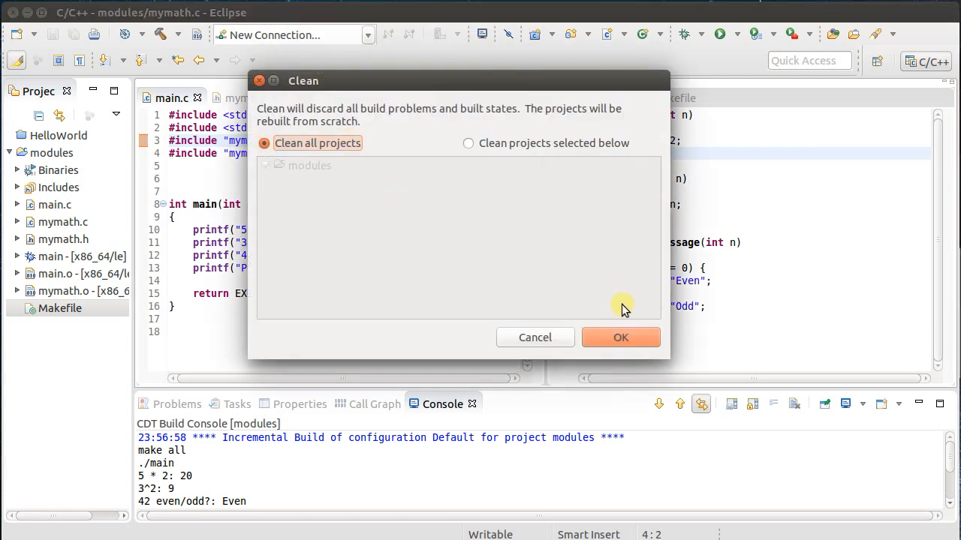
click(620, 337)
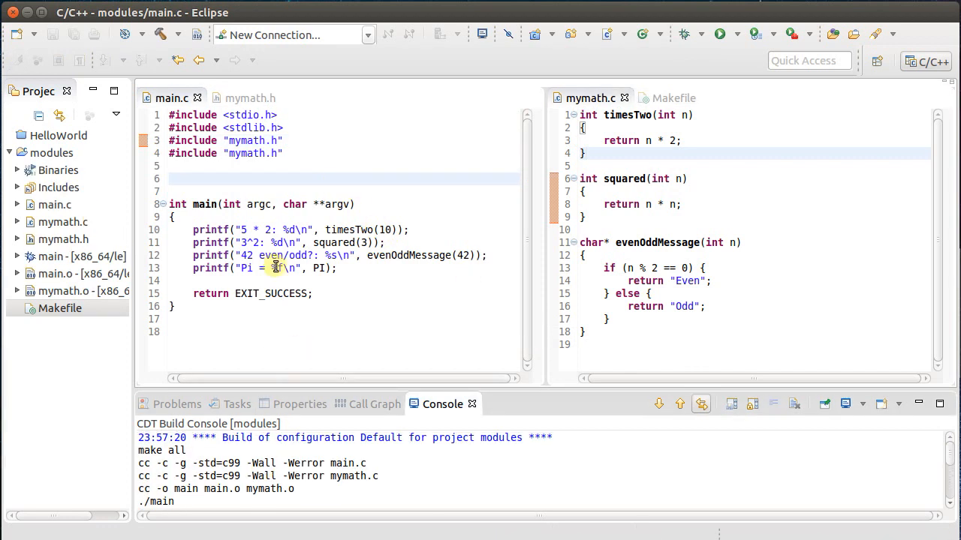
Switch between mymath.h and main.c to restore the header's include guard lines
click(251, 98)
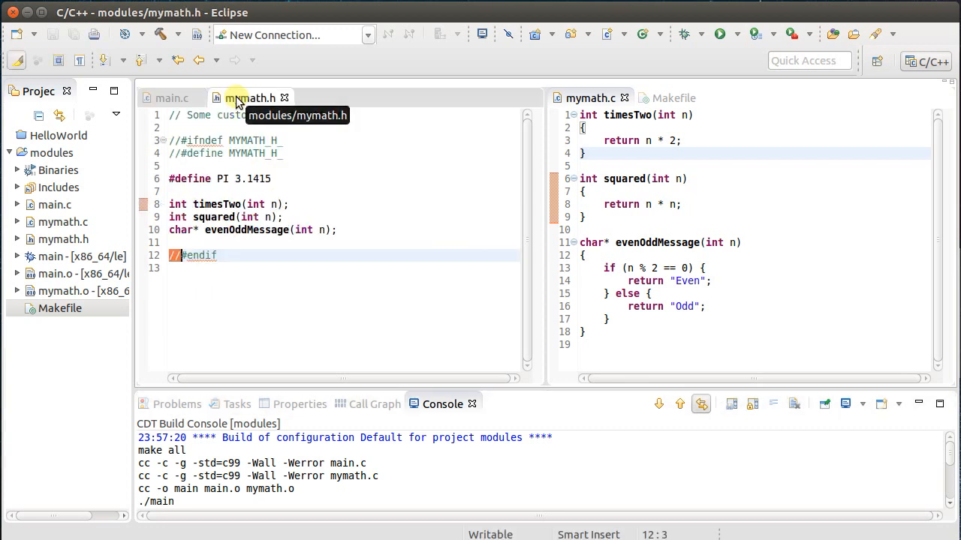
mouse_move(208, 178)
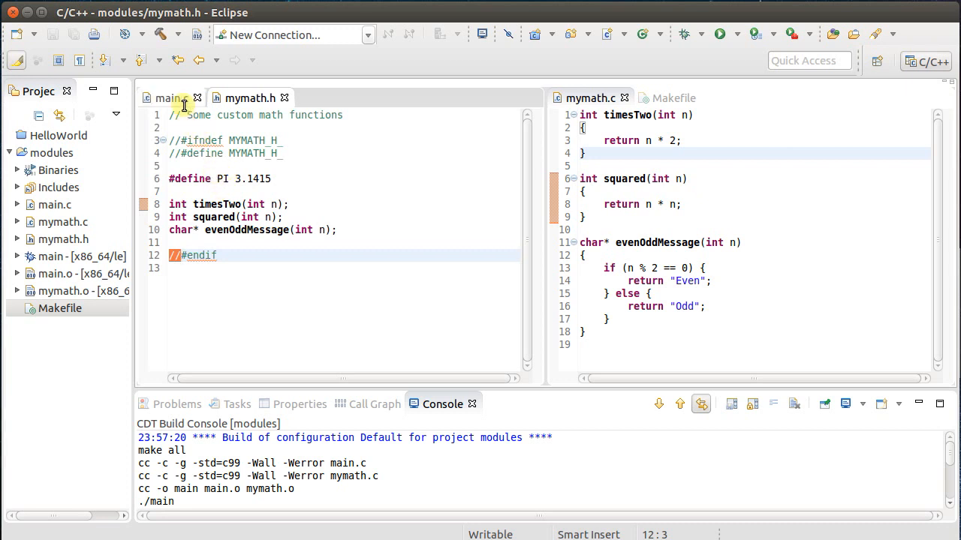
click(171, 98)
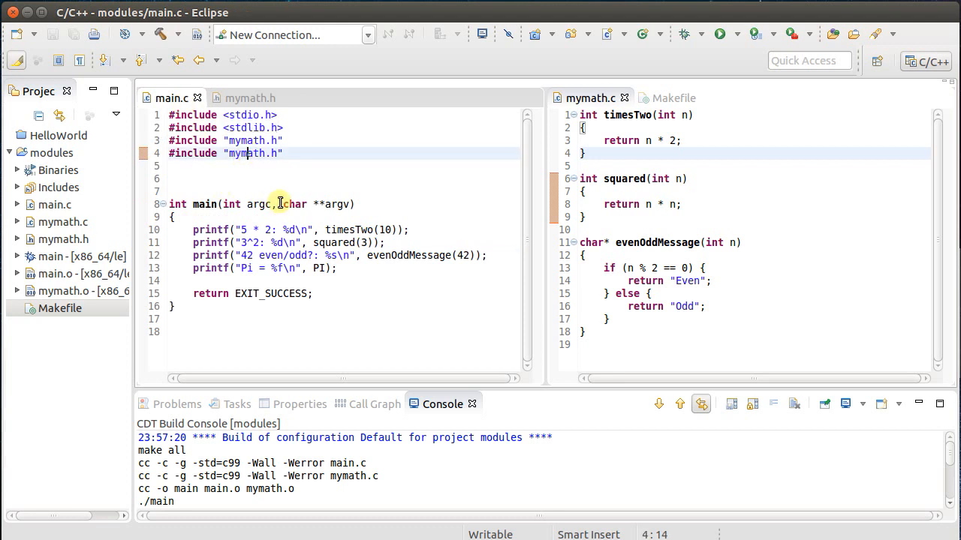
click(249, 97)
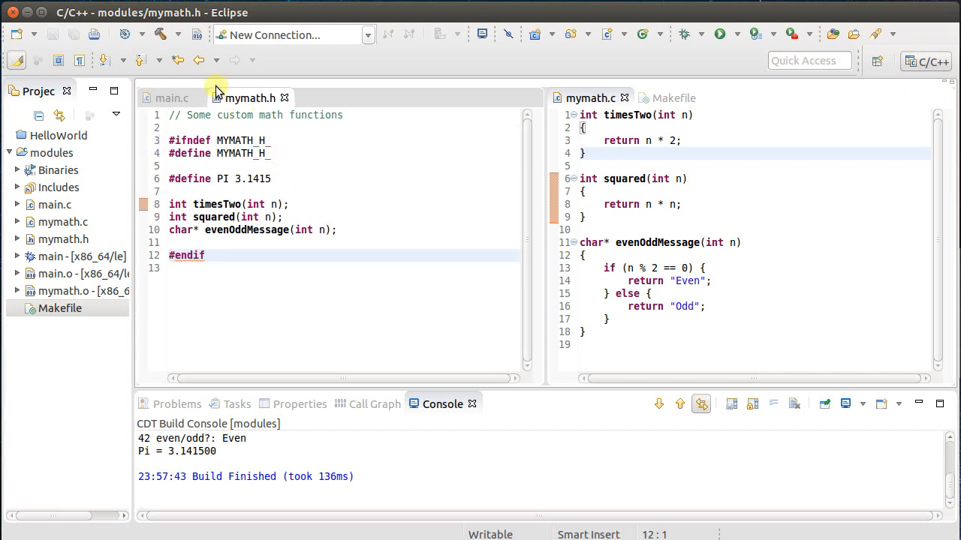
Clean all projects again with main.c including mymath.h once, then view mymath.h
click(318, 12)
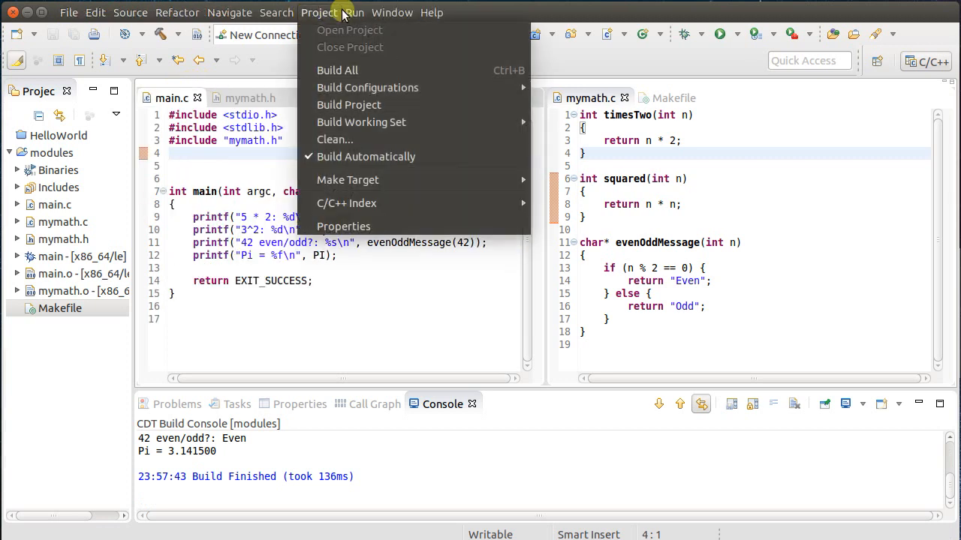
mouse_move(334, 140)
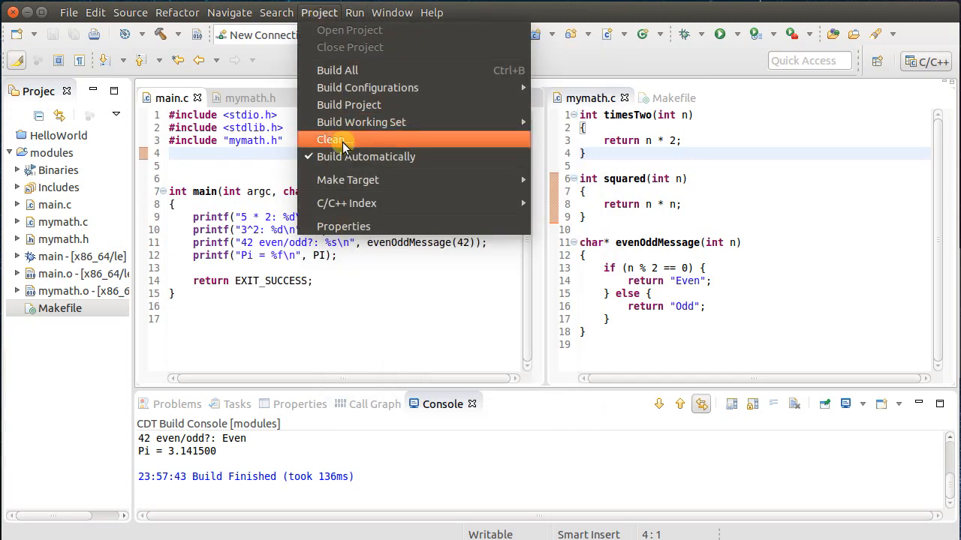
click(331, 140)
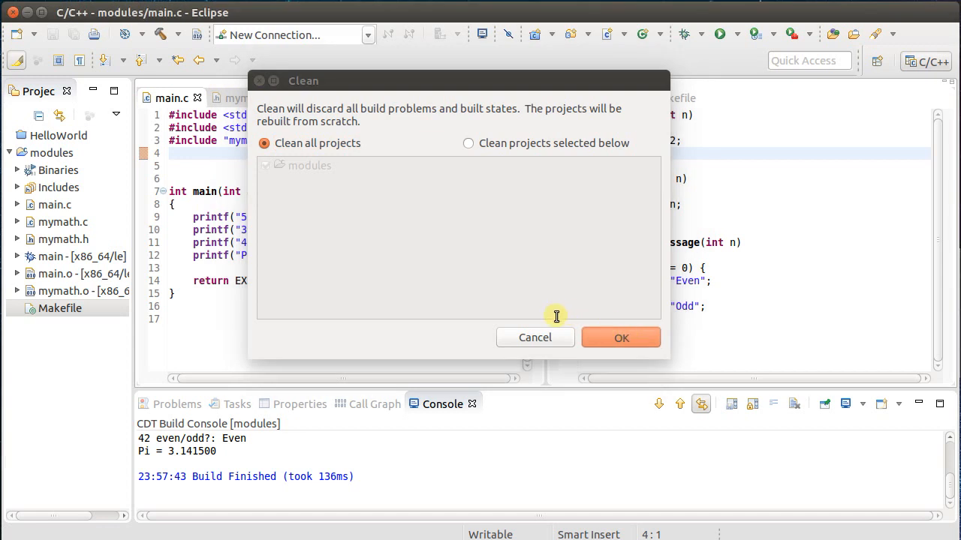
click(621, 337)
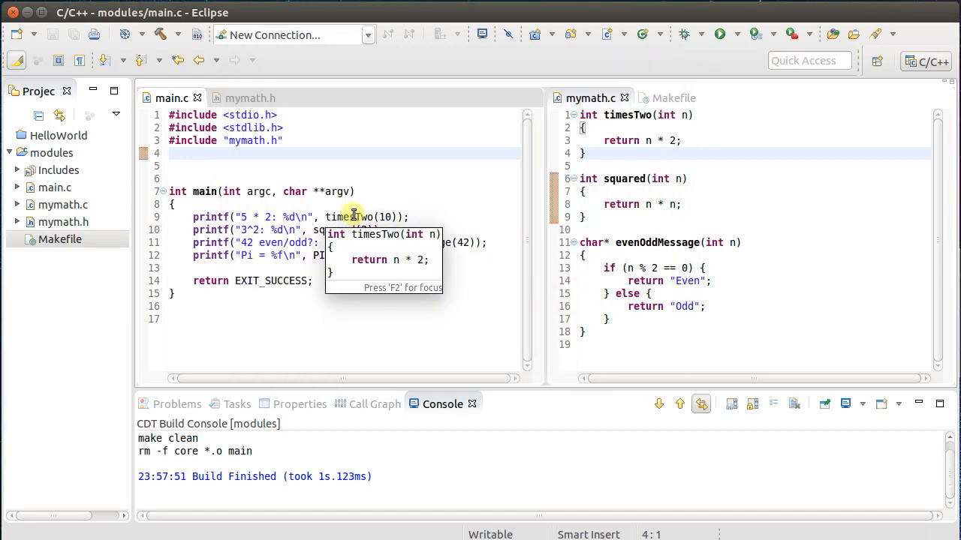
click(305, 166)
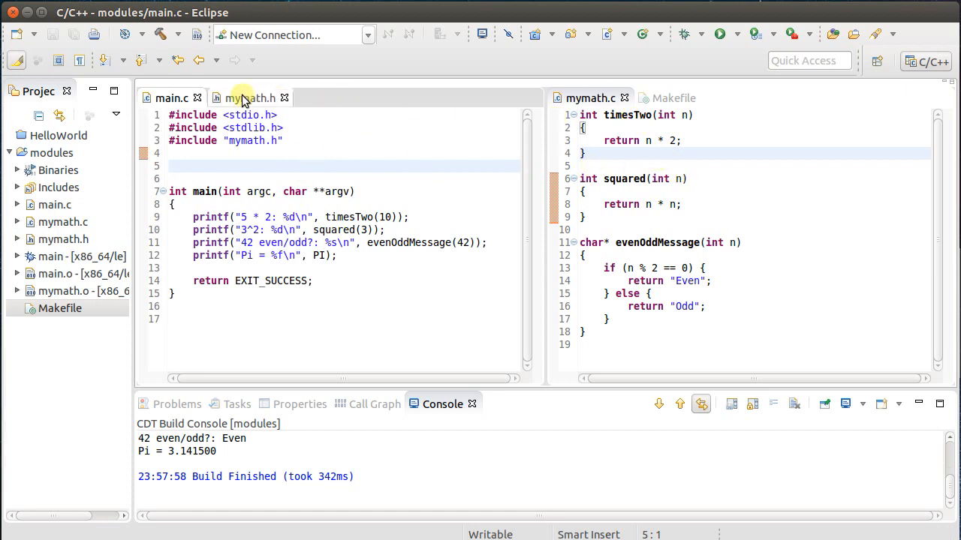
click(250, 98)
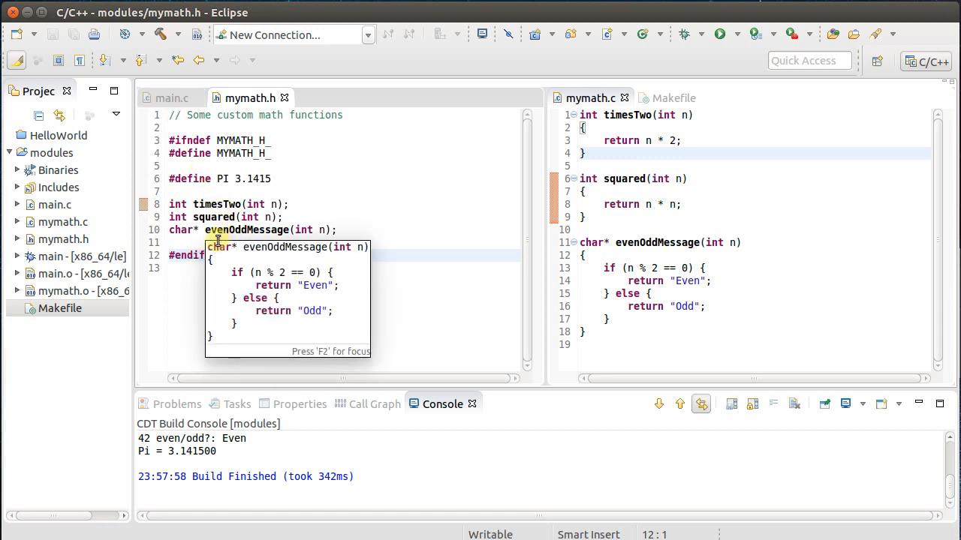
click(171, 97)
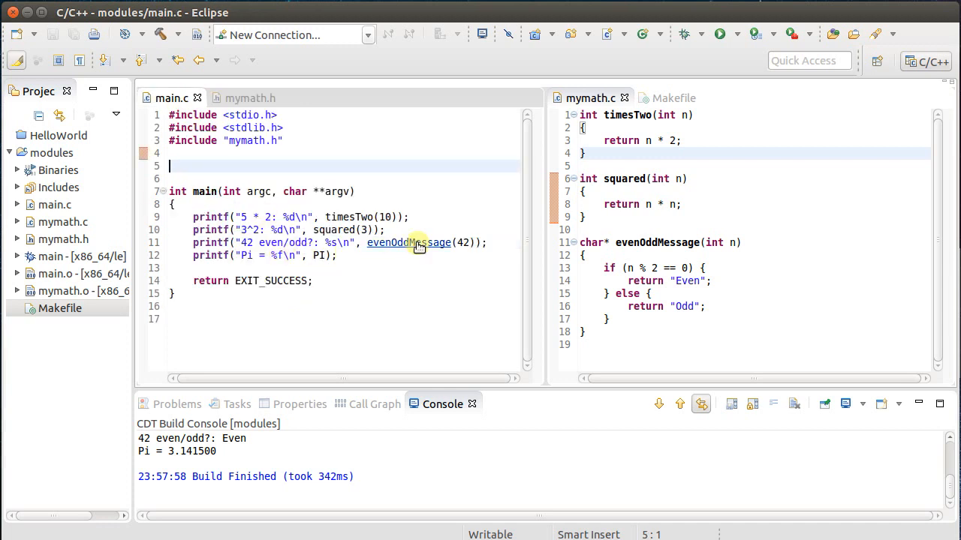
click(409, 243)
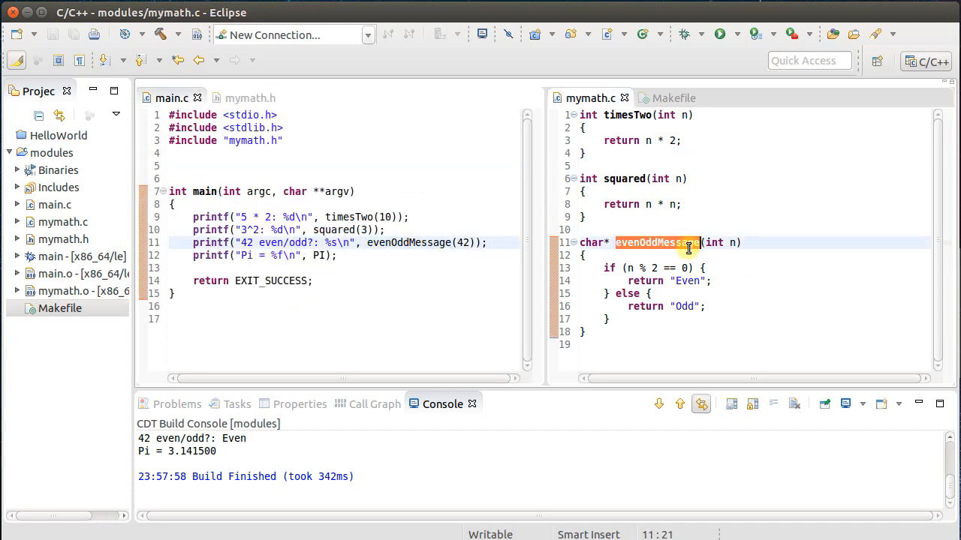
click(657, 243)
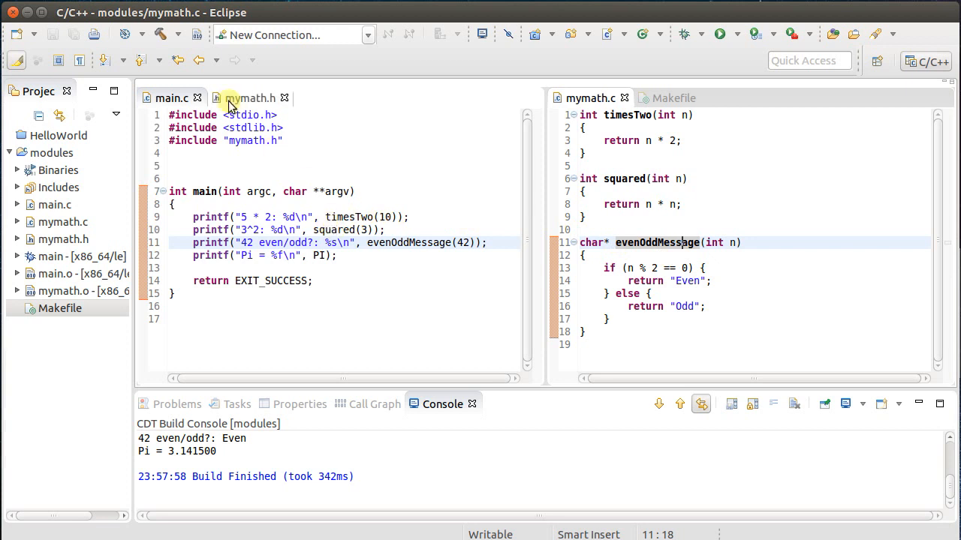
click(250, 98)
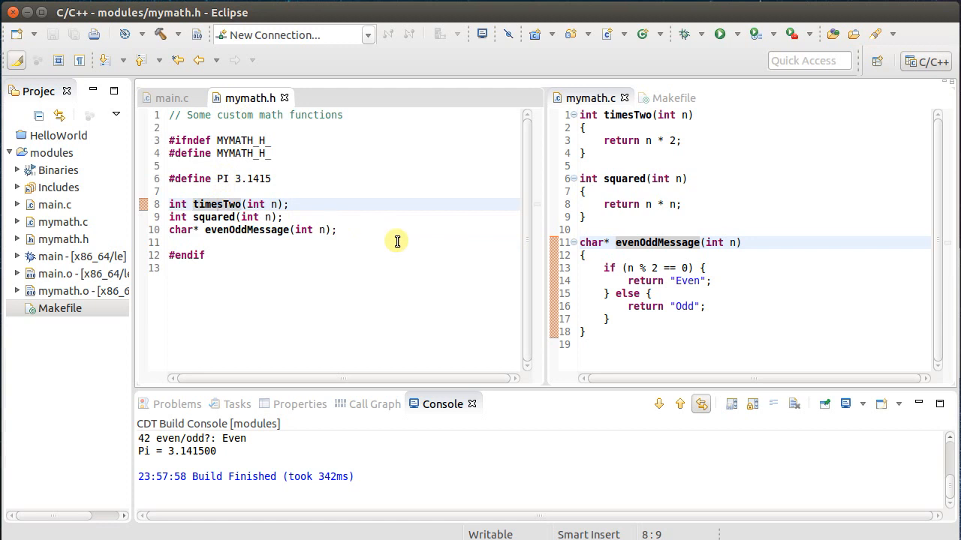
Rename timesTwo with the MyMath prefix and check the renamed call in main.c
double_click(216, 204)
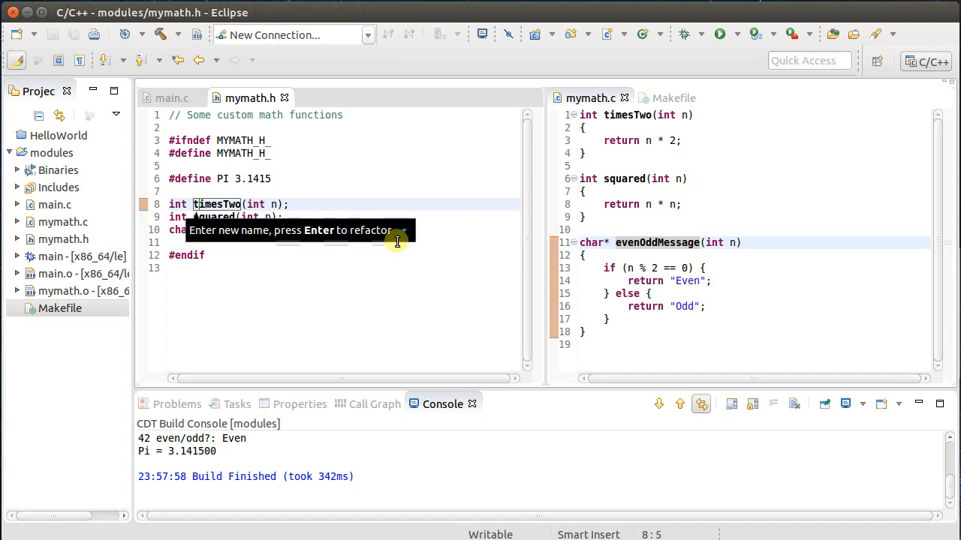
text(MyMath_)
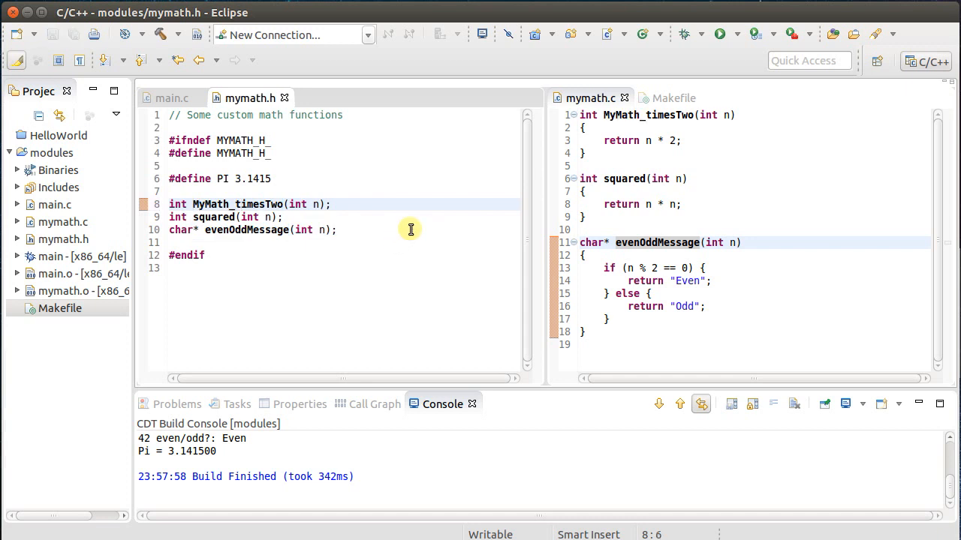
mouse_move(605, 158)
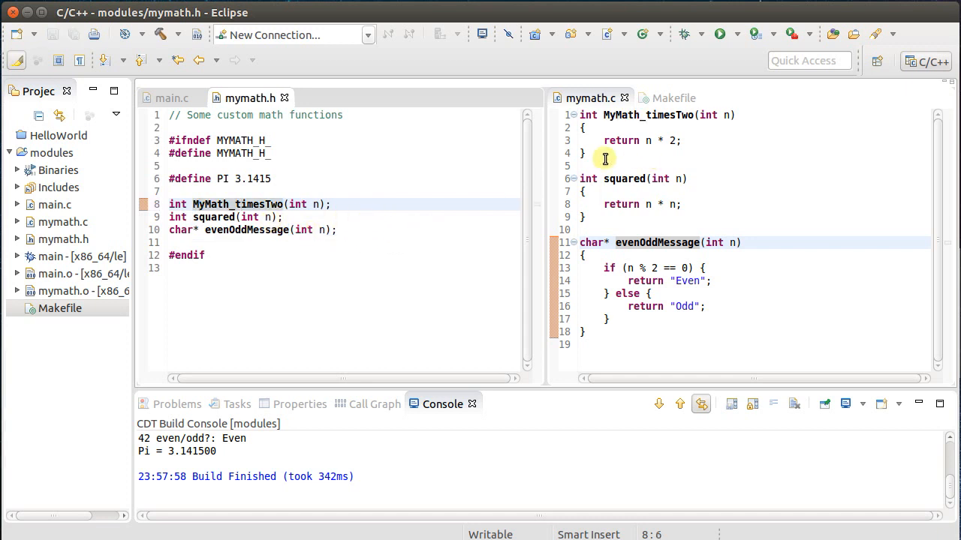
click(581, 128)
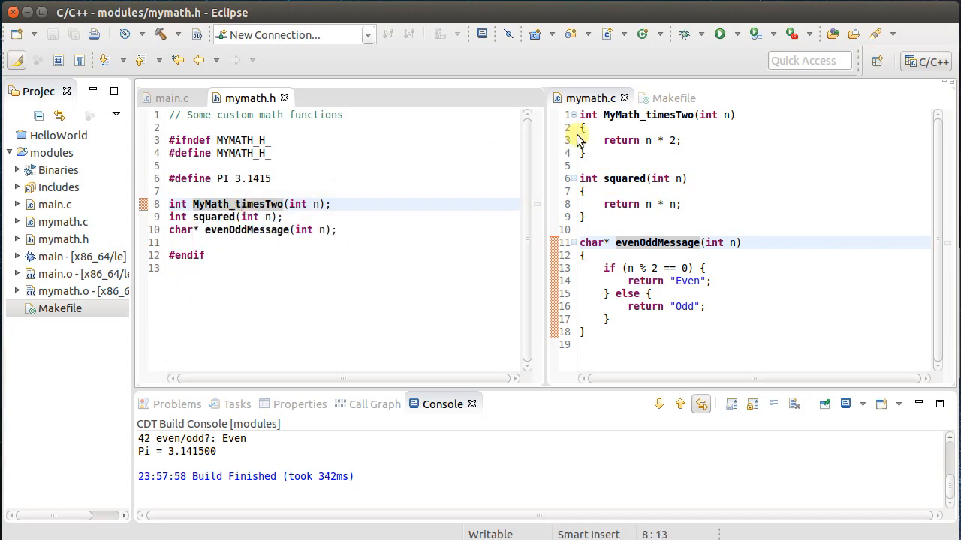
click(171, 98)
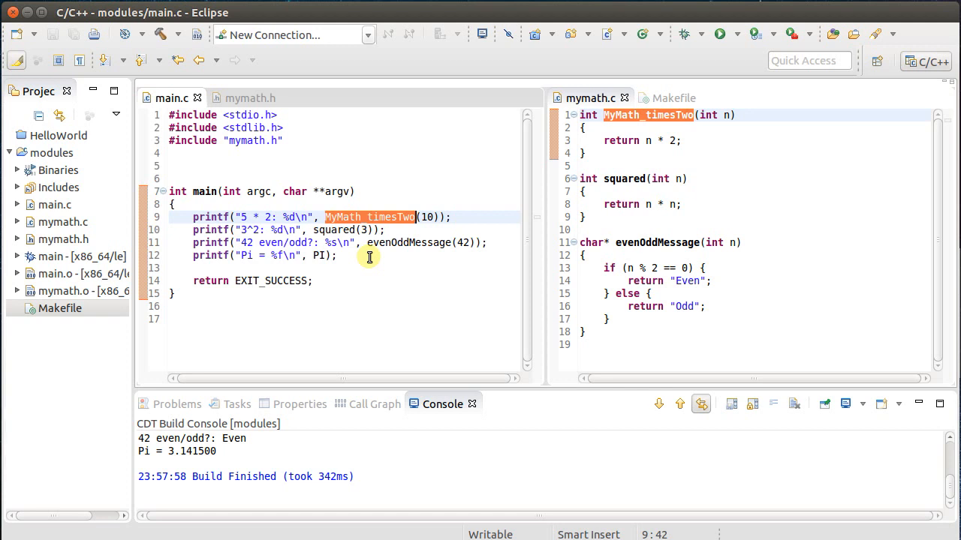
mouse_move(310, 169)
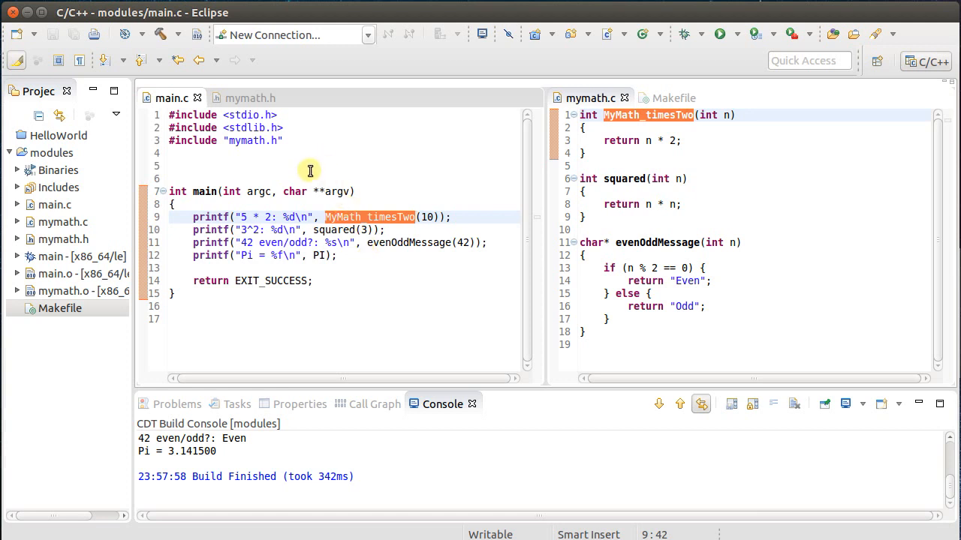
mouse_move(345, 238)
text(MyMath_)
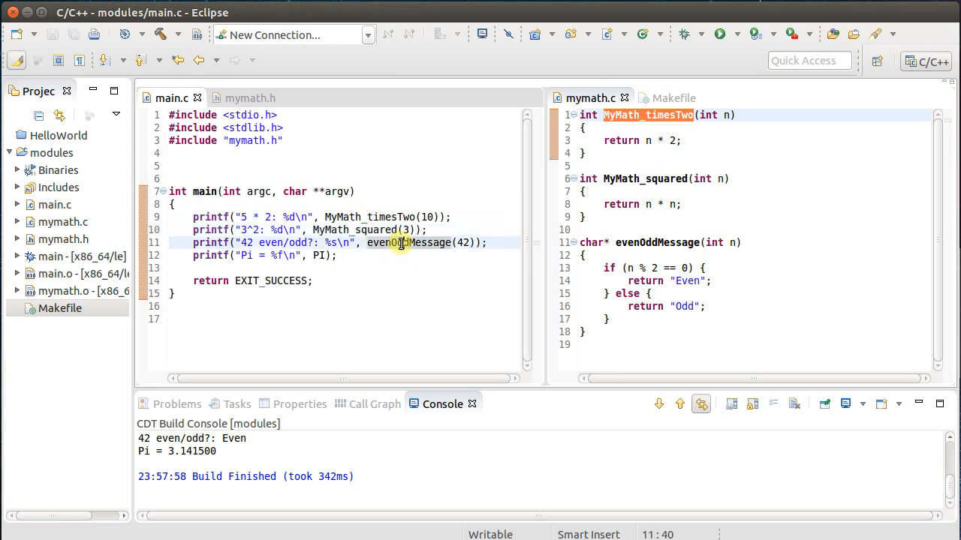
Select the evenOddMessage call and the MYMATH_PI constant in main.c
double_click(411, 242)
text(MYMATH_)
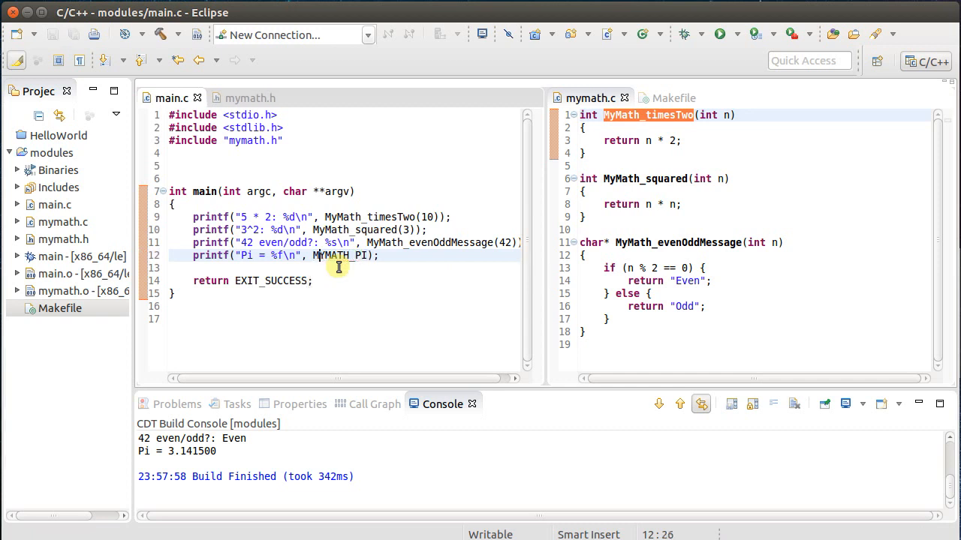
double_click(339, 255)
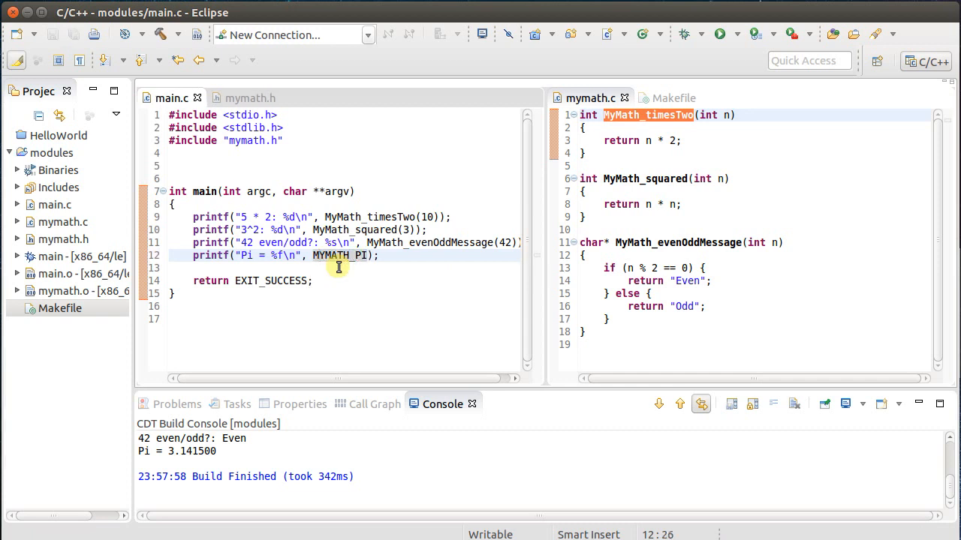
click(318, 255)
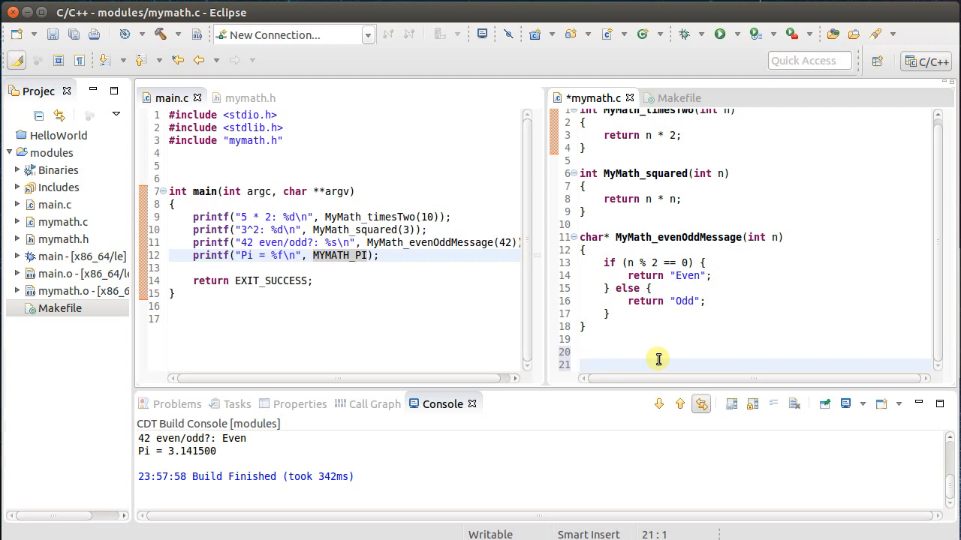
Add the global int nextEven = 0 and a getNextEvenInt() function header to mymath.c
text(g)
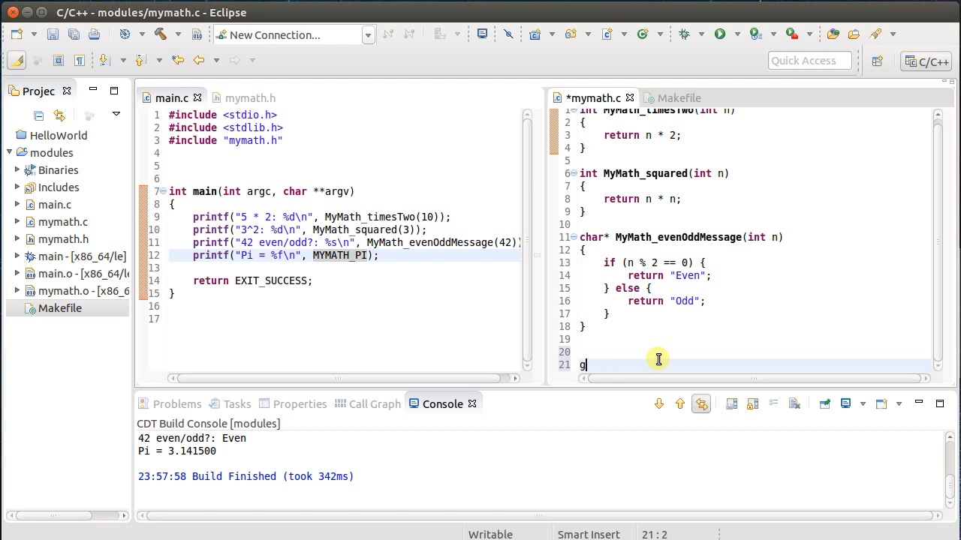
text(int getNext)
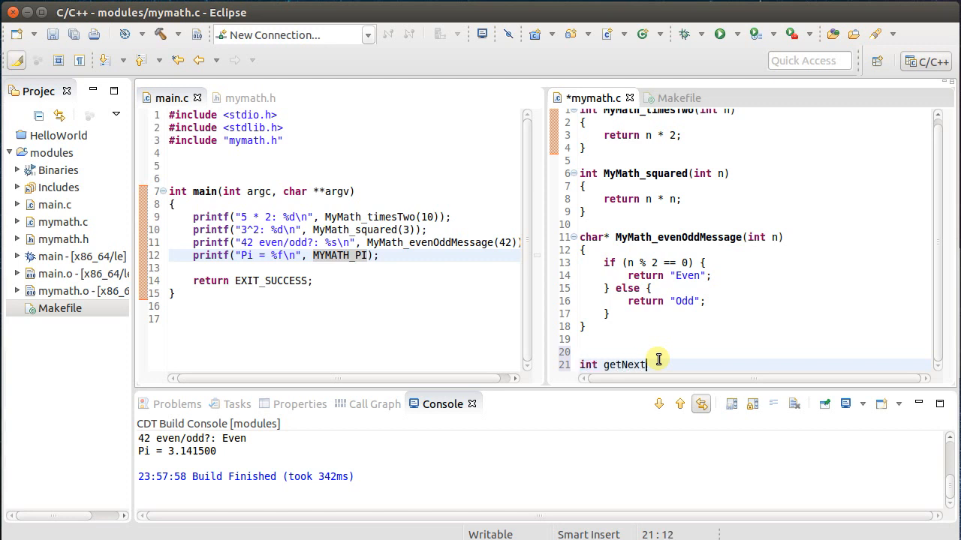
text(EvenInt()
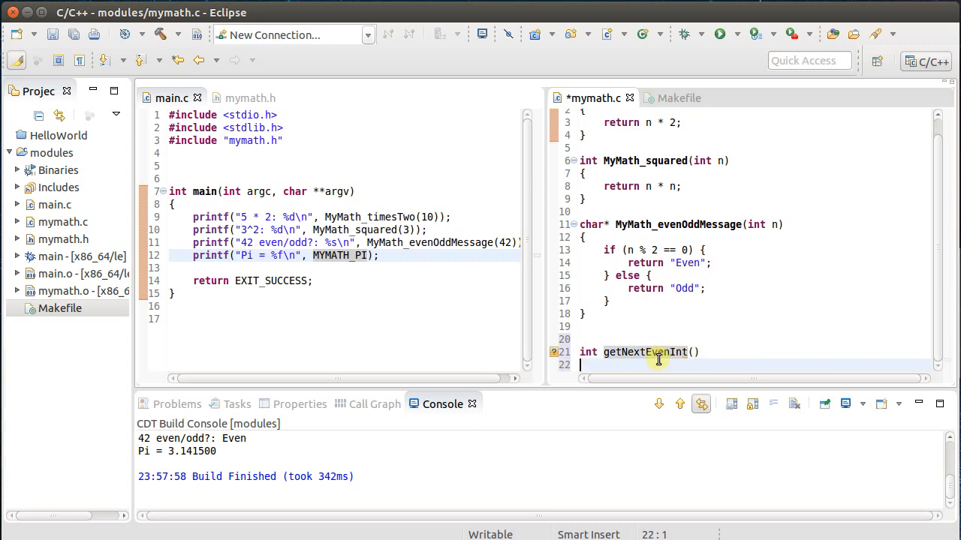
text({)
text(int ne)
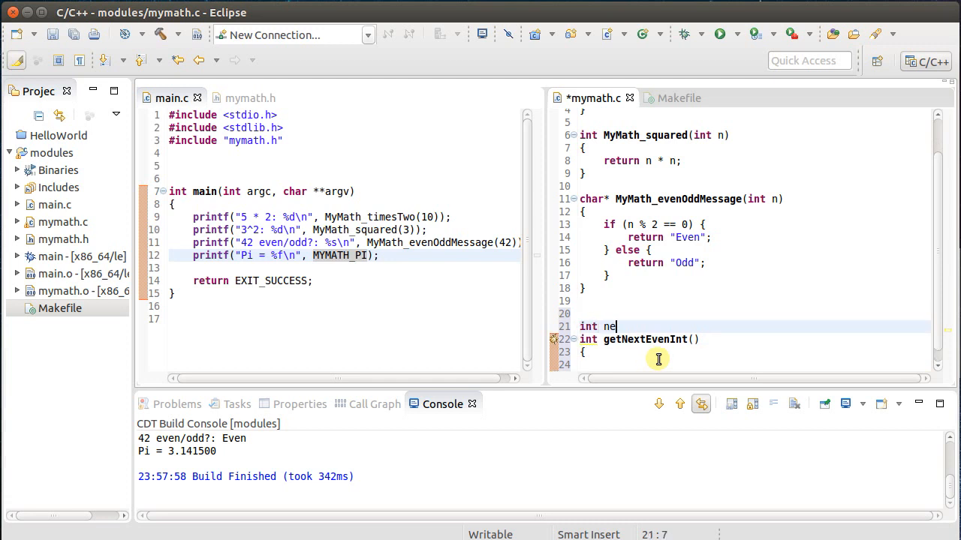
text(xtEven =)
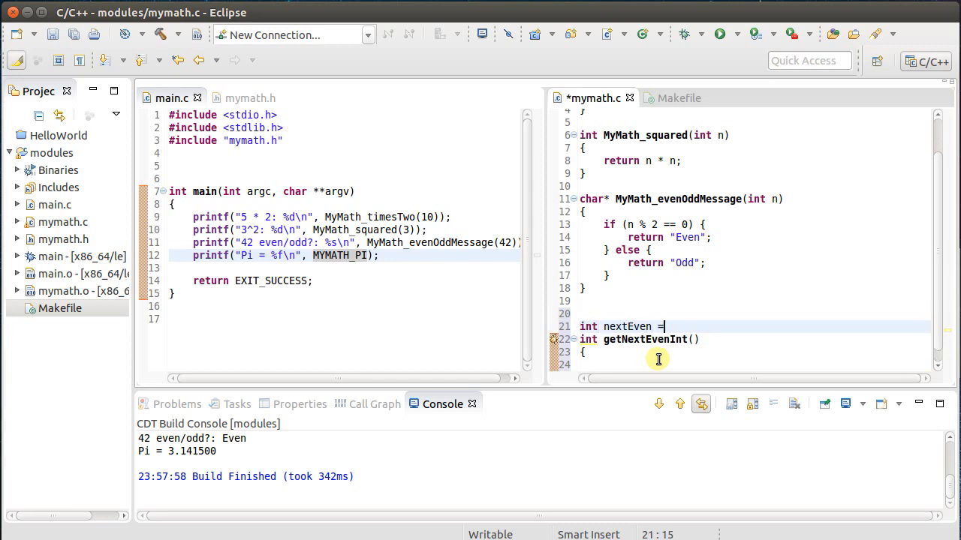
text(0;)
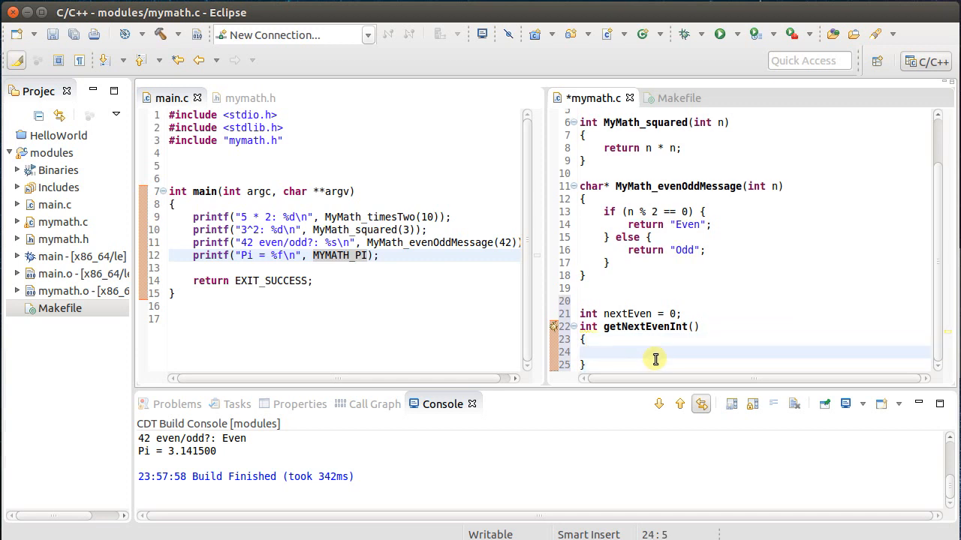
Fill getNextEvenInt with nextEven += 2; return nextEven; and select nextEven for renaming
text(nextEven)
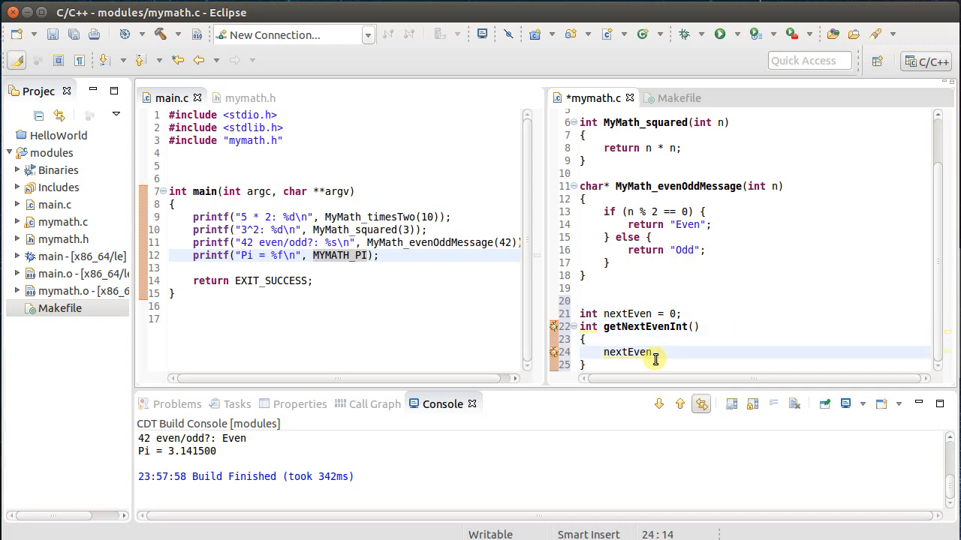
text(+=)
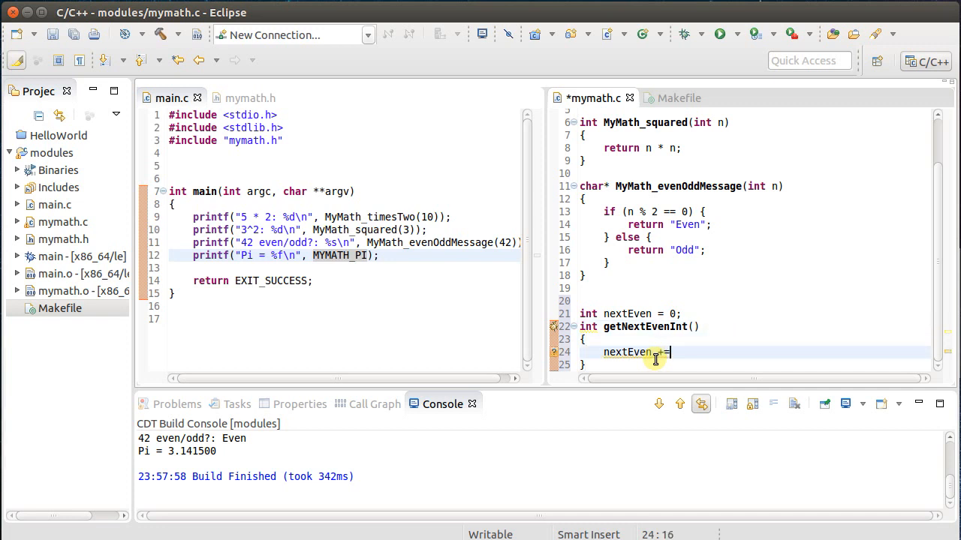
text(2;)
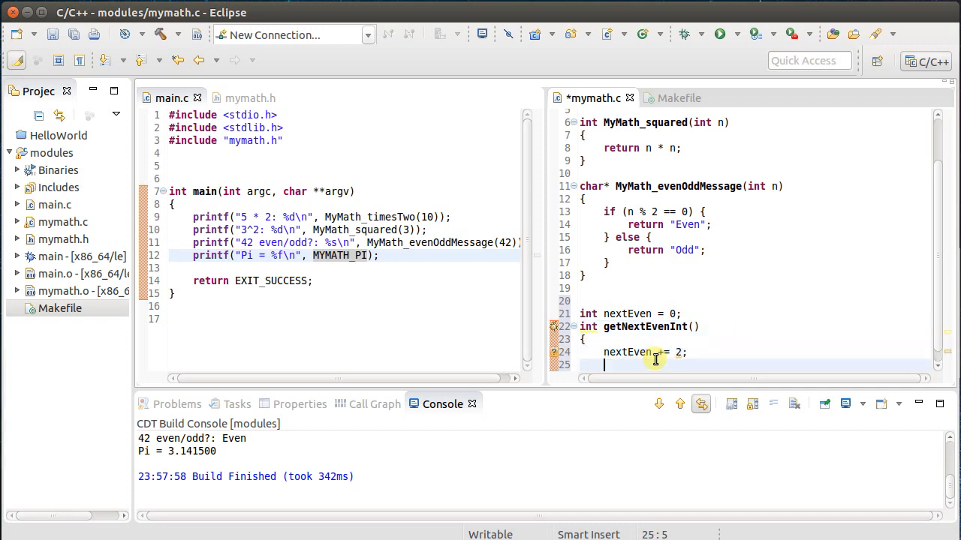
text(return nex)
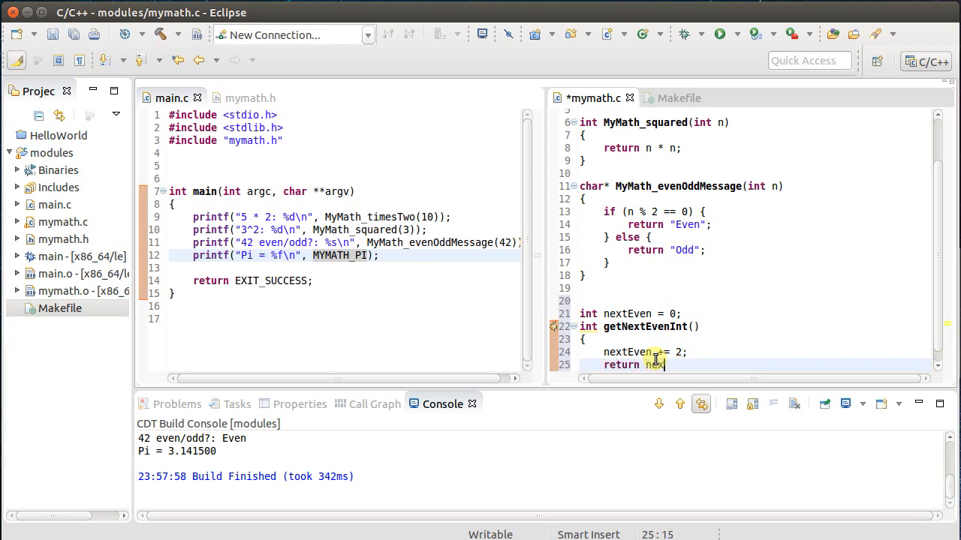
text(tEven;)
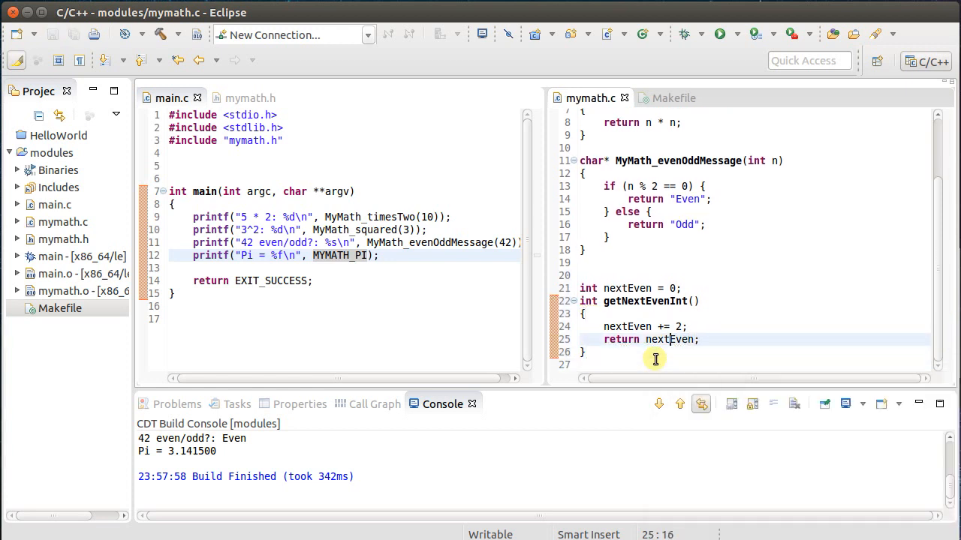
click(627, 326)
text(las)
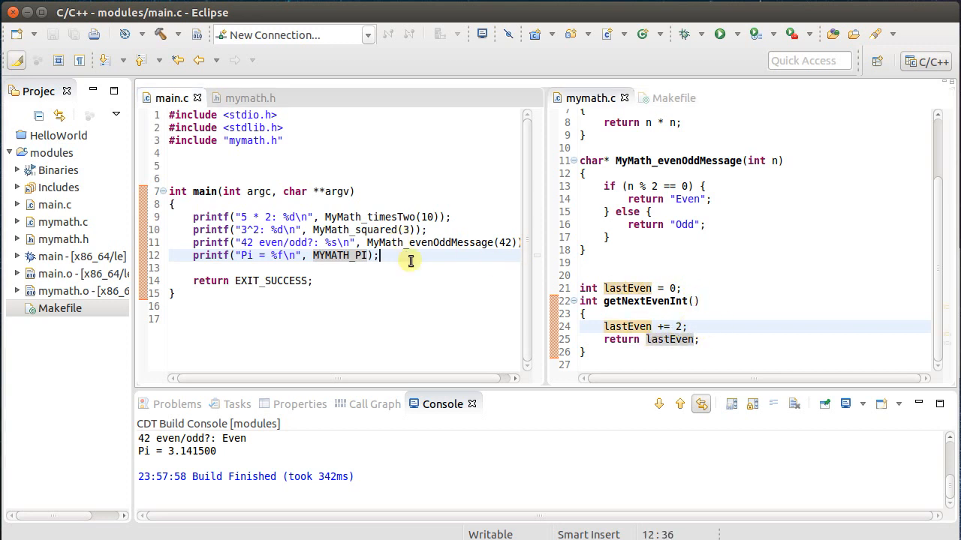
After the Pi printf, add a 3-iteration for loop printing " even: %d" with getNextEvenInt()
key(Enter)
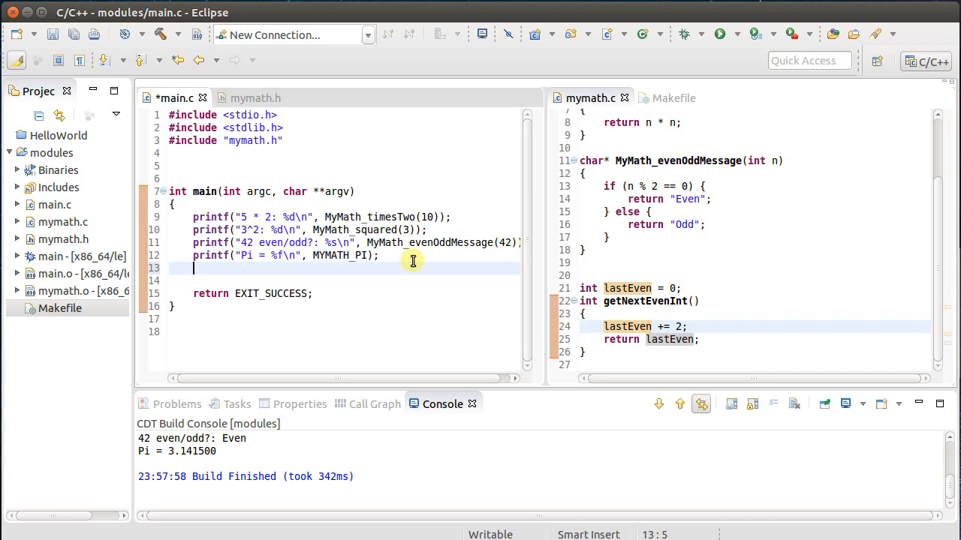
text(for (int i=)
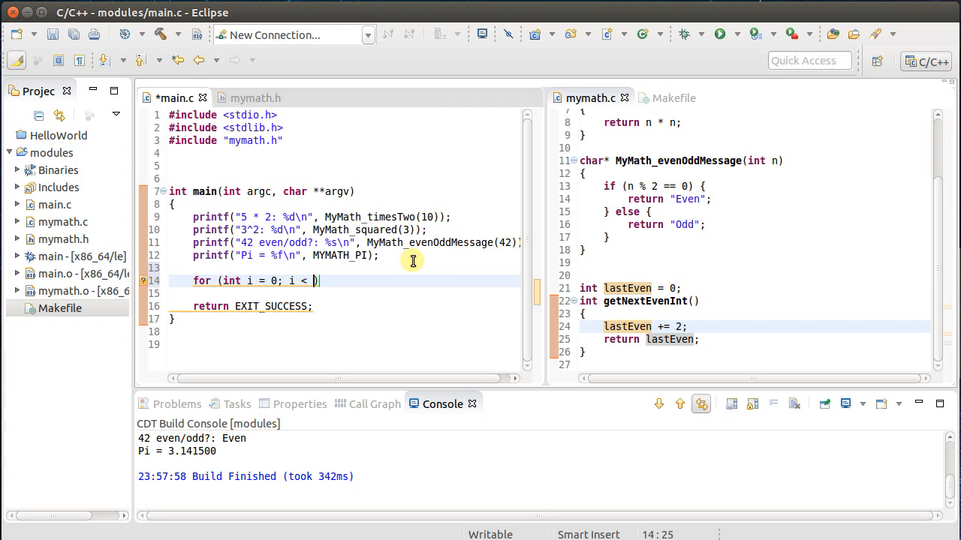
text(3; i++) {)
click(334, 294)
text(r)
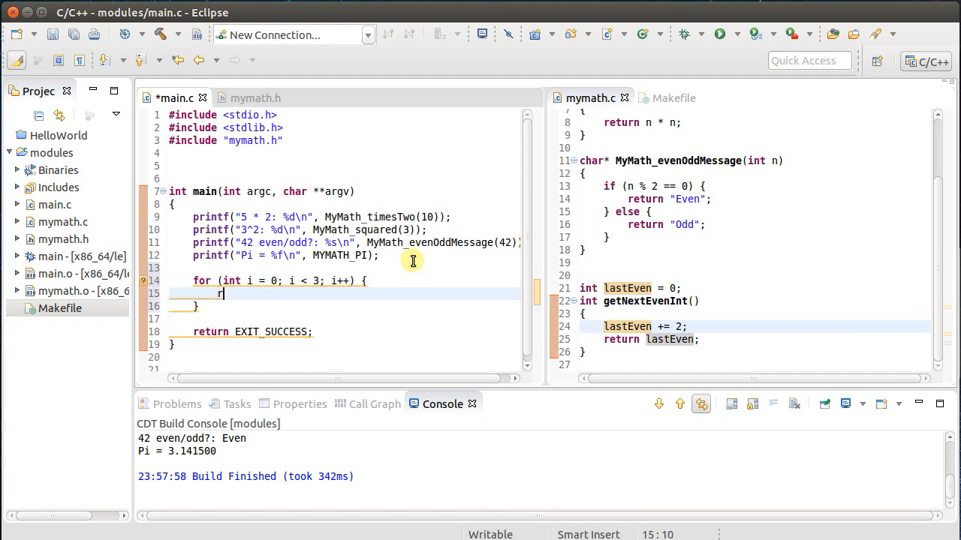
text(printf(""))
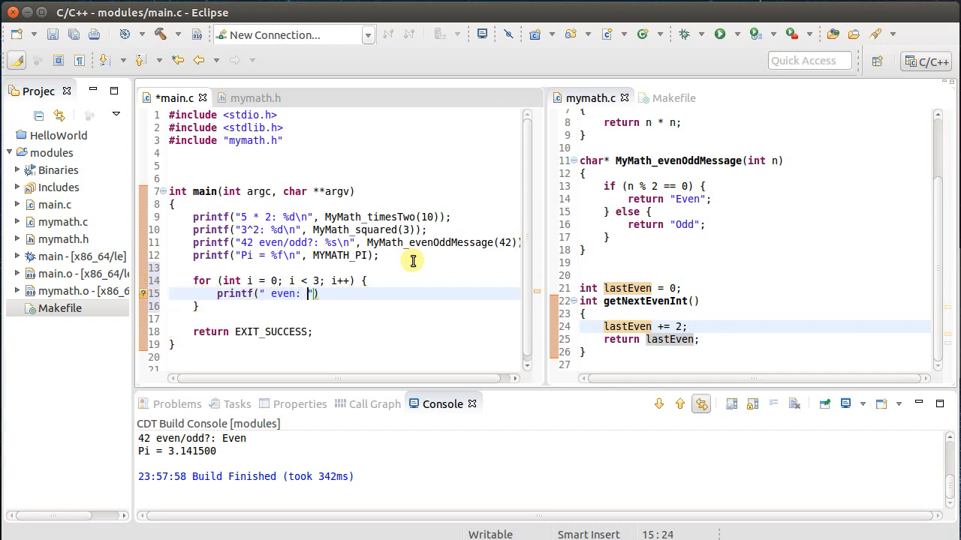
text(%d")
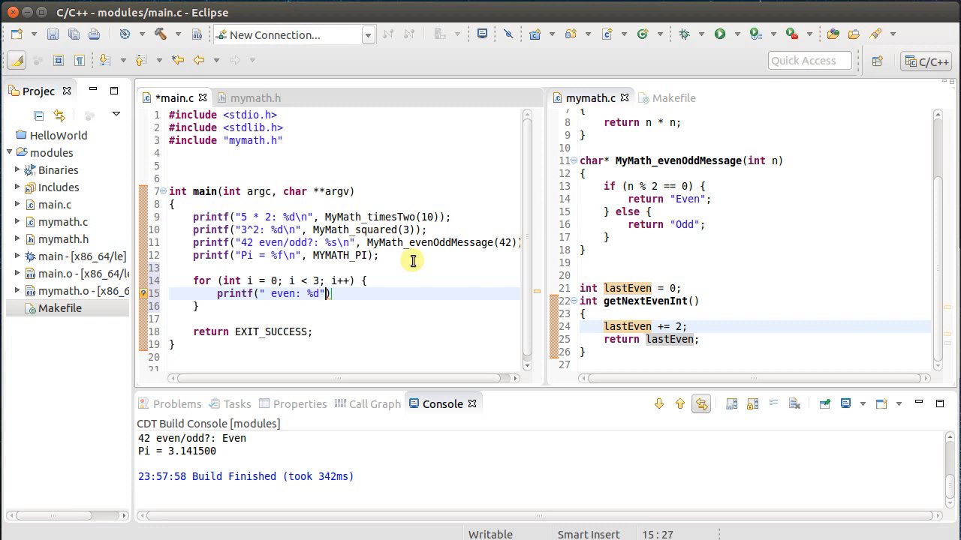
text(, get)
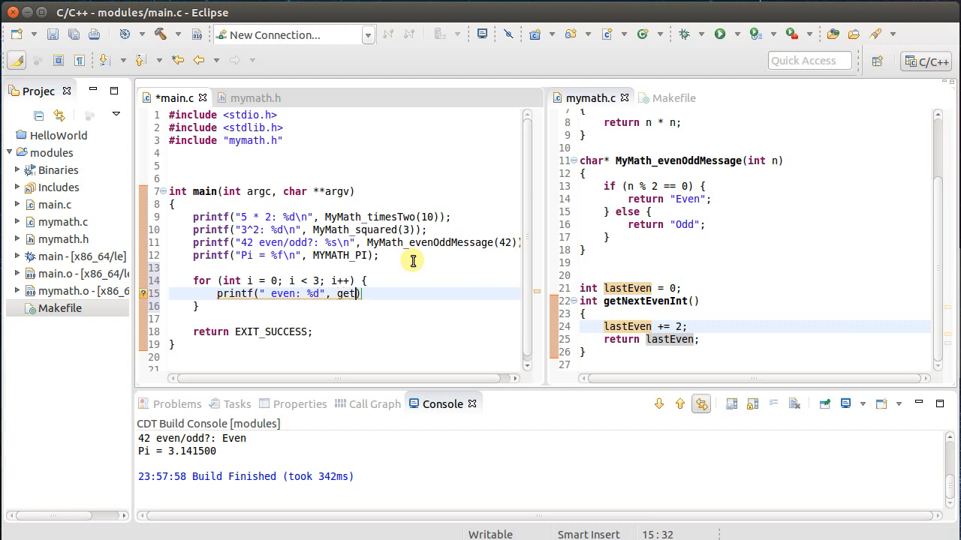
text(NExtEven)
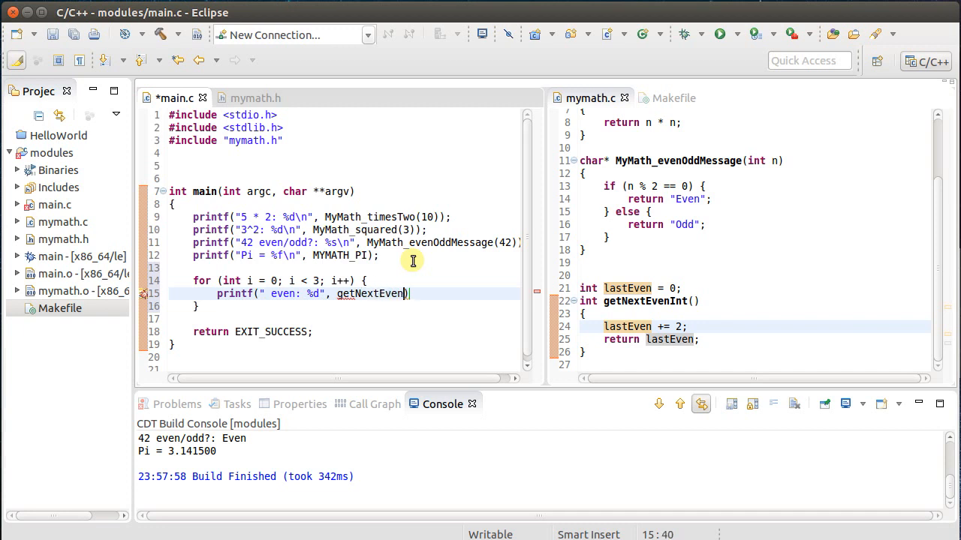
text(Int());)
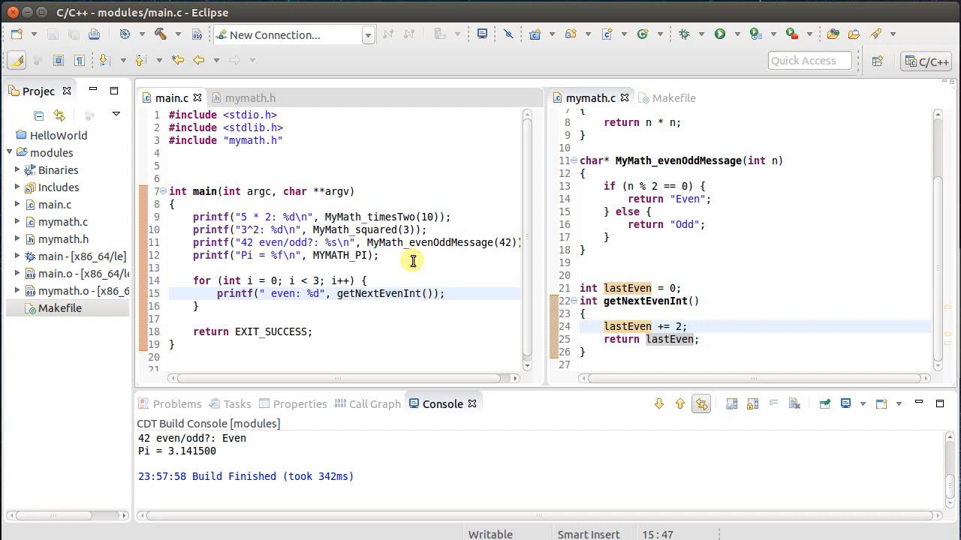
Build the project, then declare int getNextEvenInt(); on the blank line above main
click(718, 34)
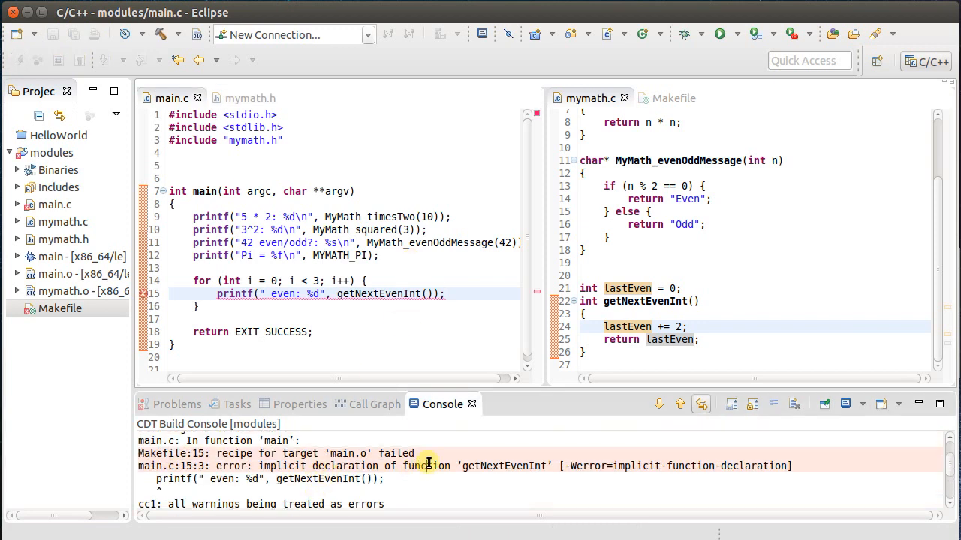
click(171, 268)
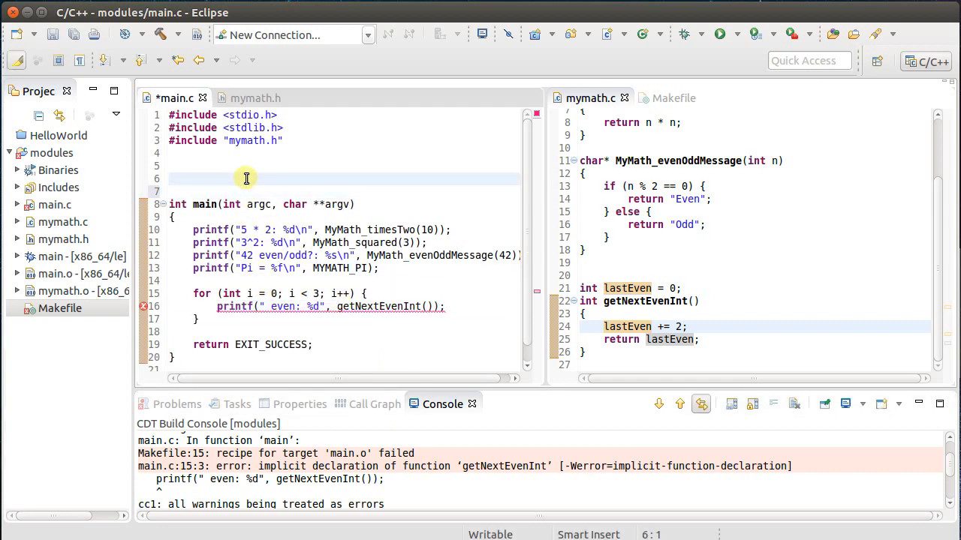
text(int getNextEve)
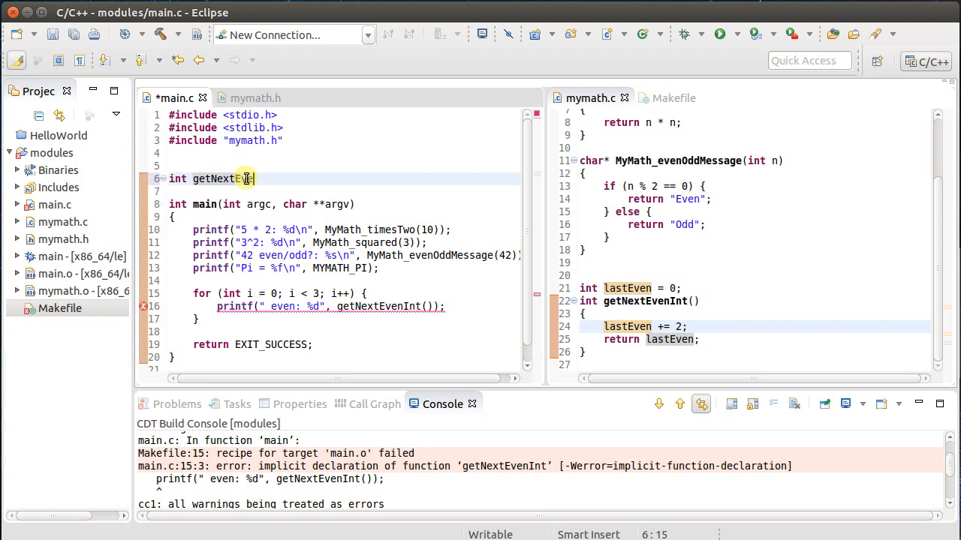
text(nInt();)
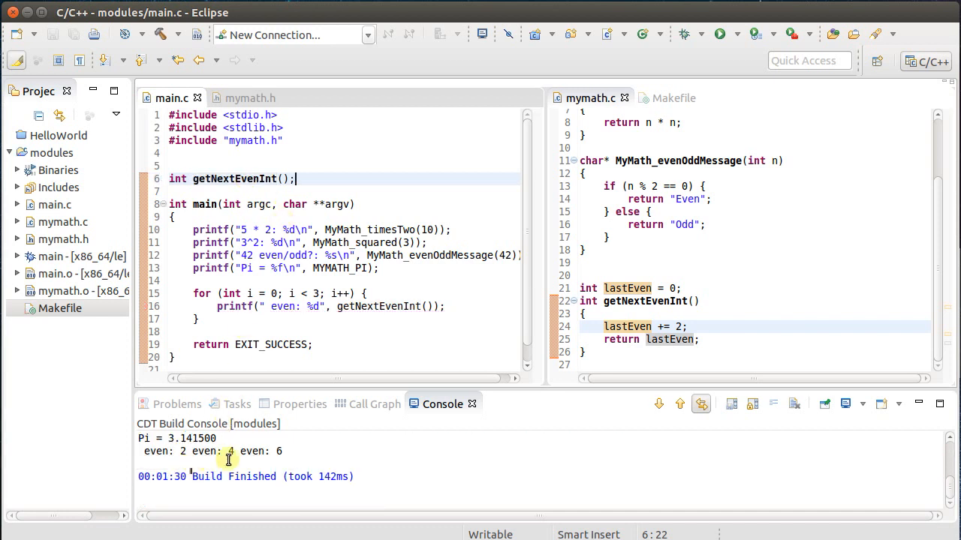
mouse_move(302, 458)
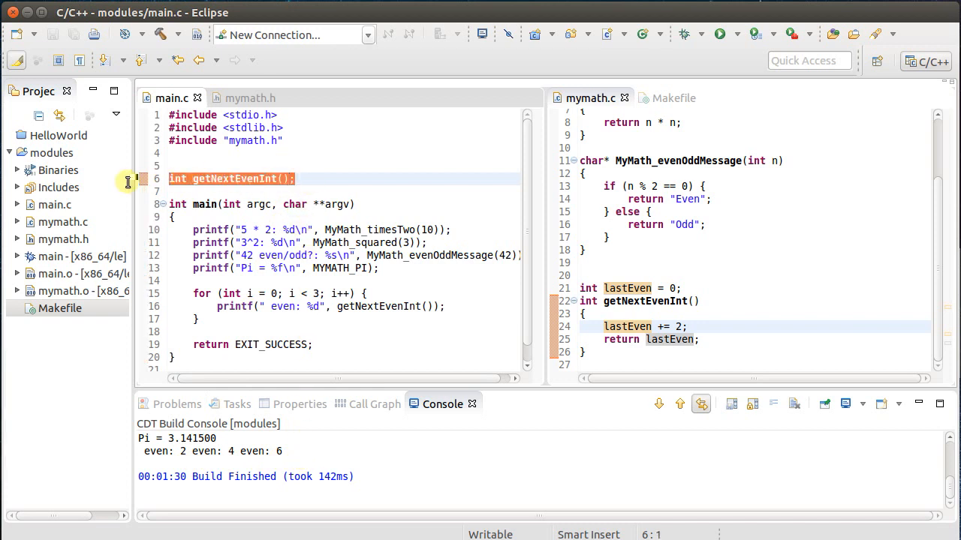
mouse_move(238, 197)
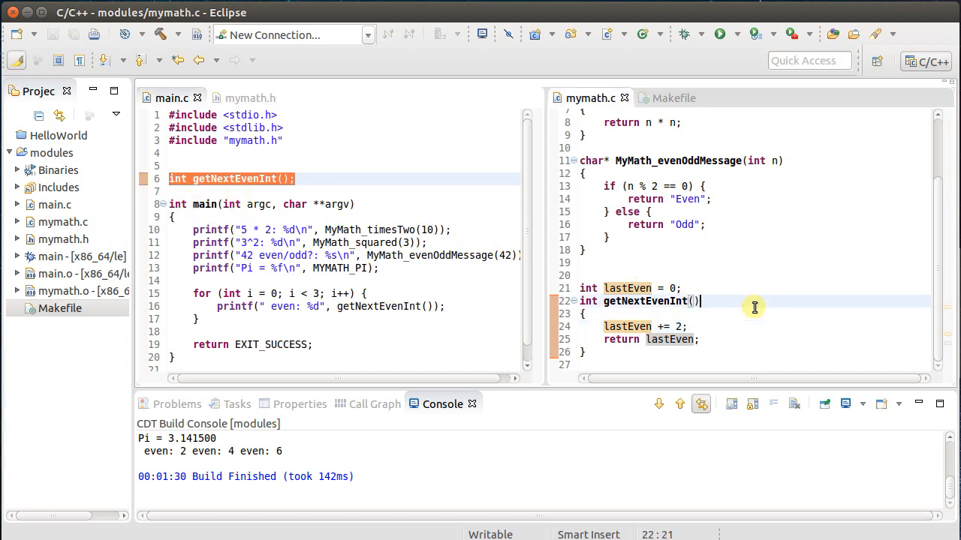
Mark getNextEvenInt static and add an int doIt() that returns getNextEvenInt()
text(static)
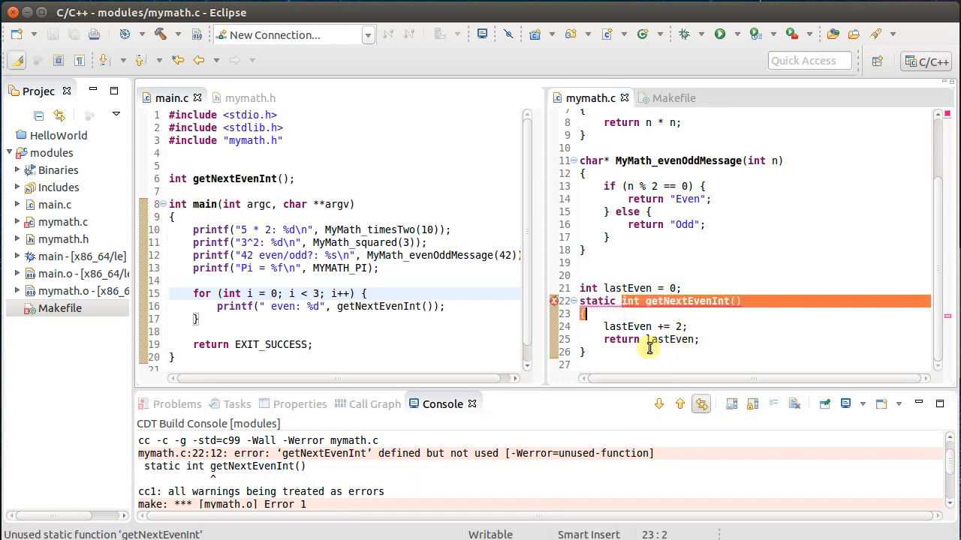
text(int)
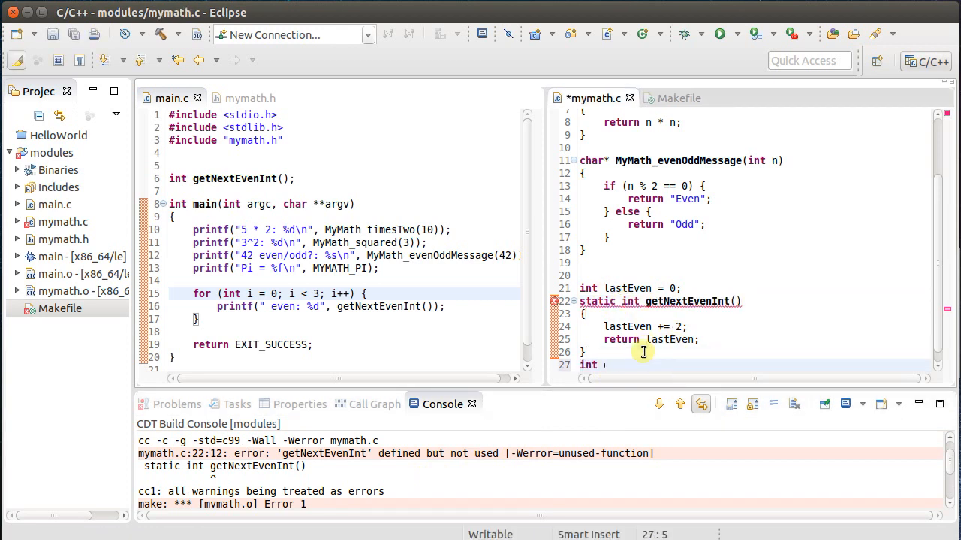
text(doIt())
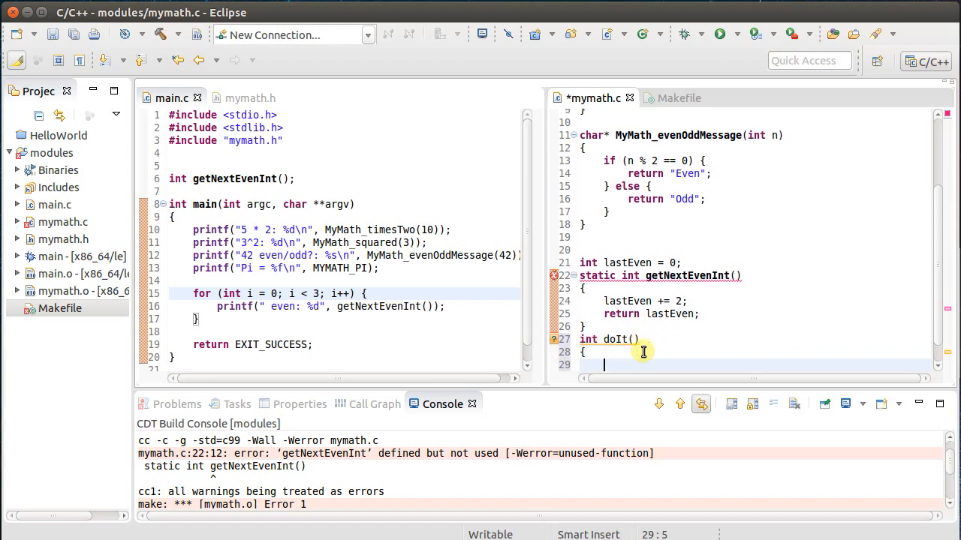
text(return)
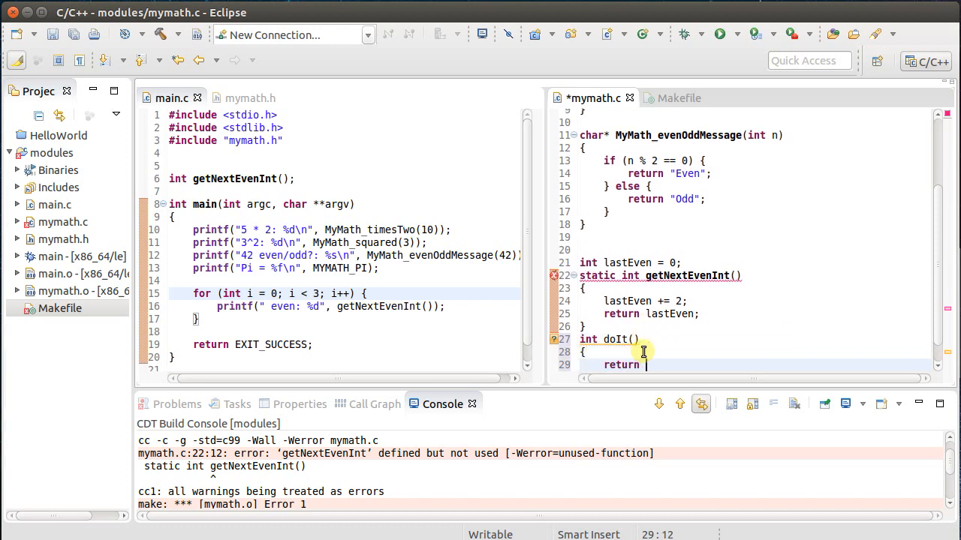
text(getNextEvenInt()
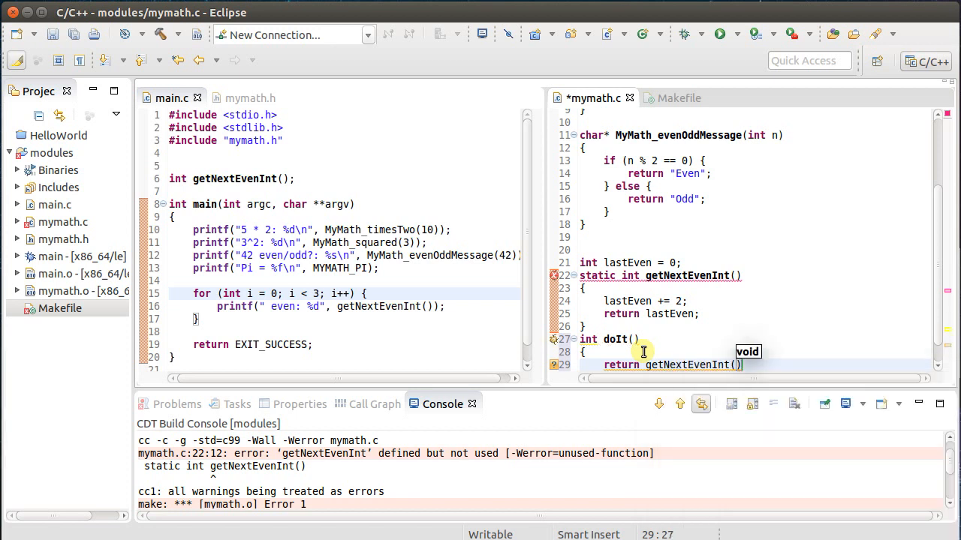
text(;)
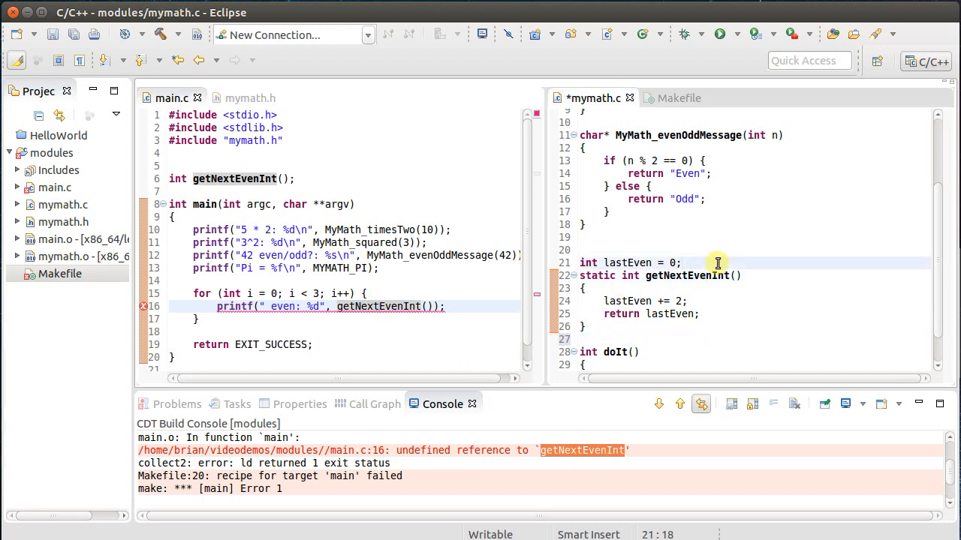
Write the comment '// Make static to prevent outside access.' above getNextEvenInt
text(// Make)
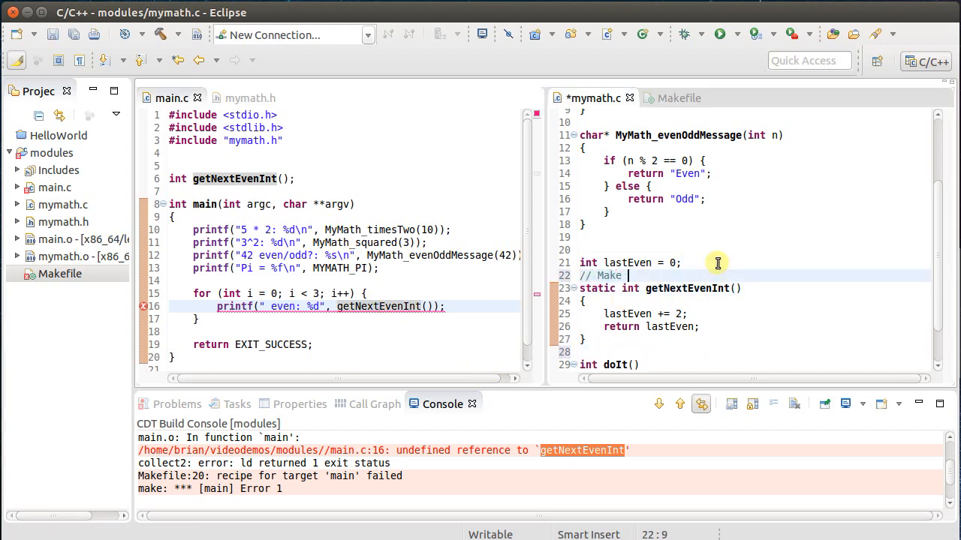
text(statci)
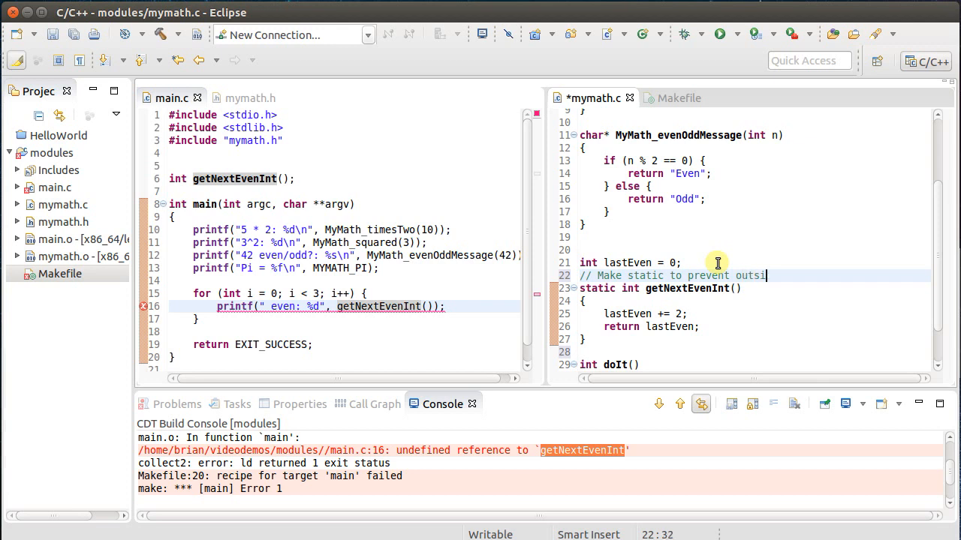
text(de access.)
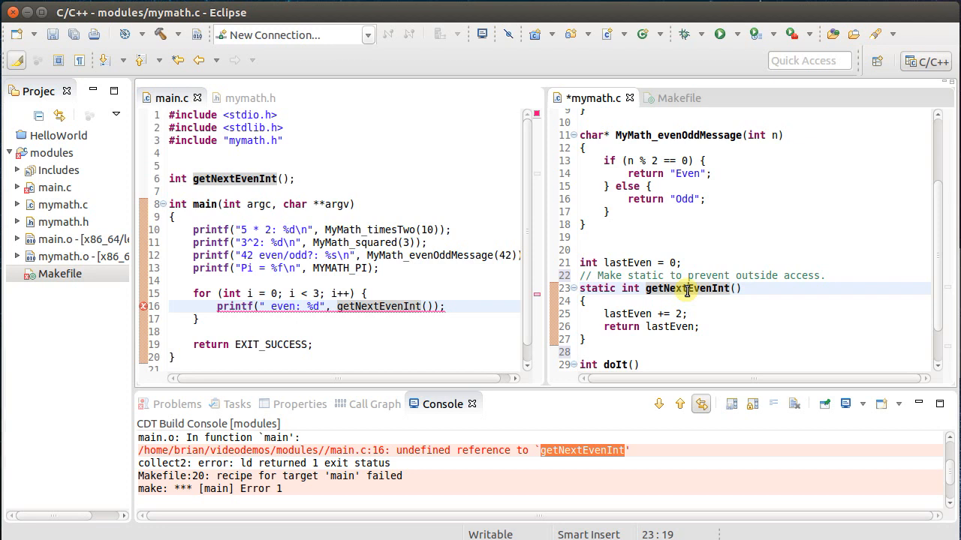
mouse_move(319, 158)
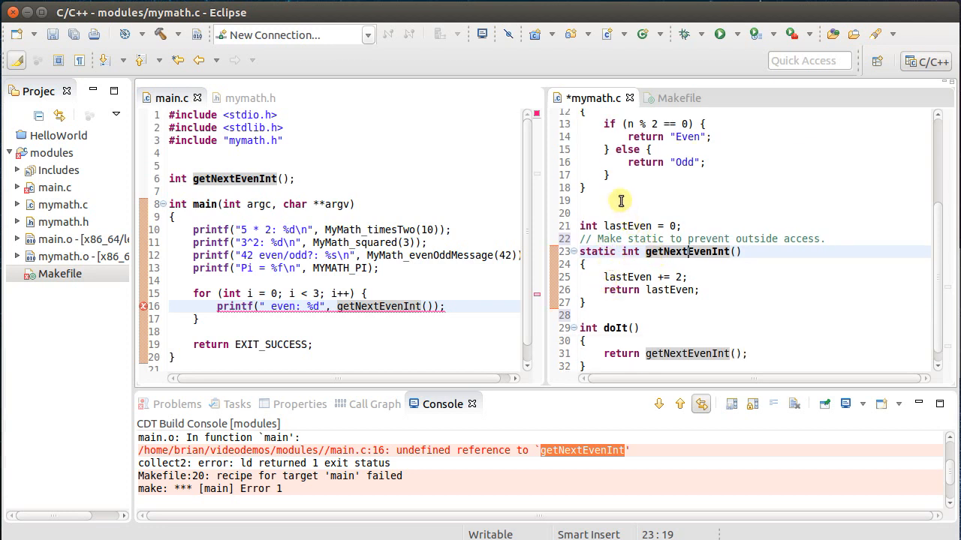
Comment out the getNextEvenInt printf and declare extern int lastEven in main.c
click(340, 179)
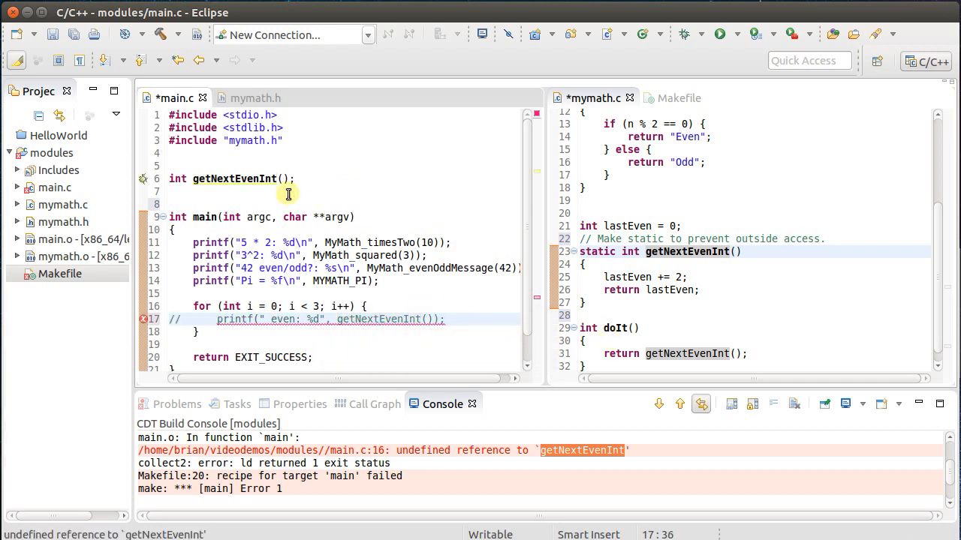
text(//)
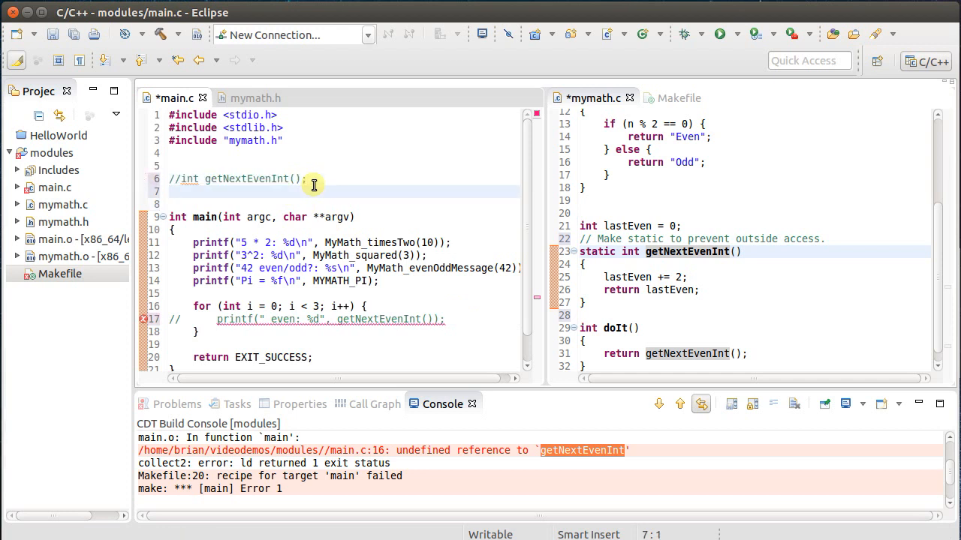
text(extern)
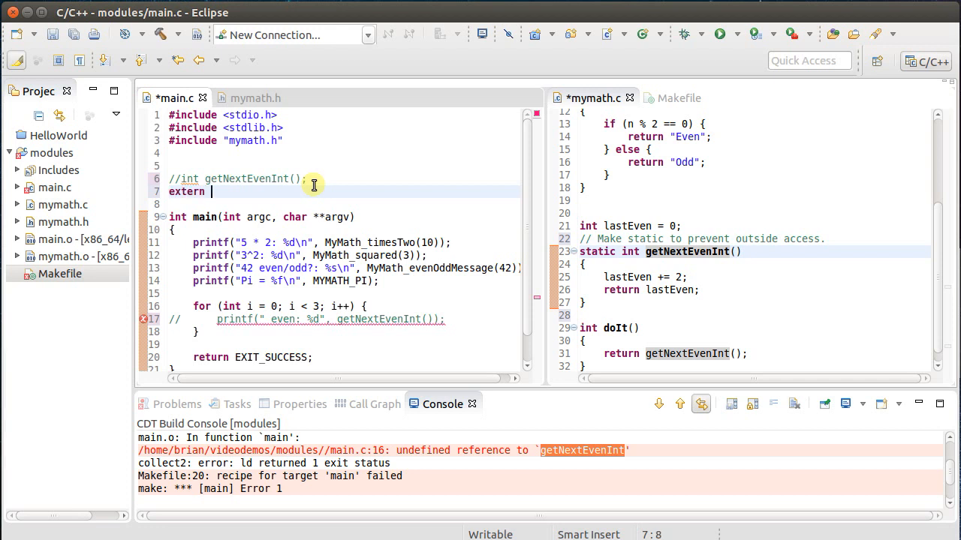
text(lastEven)
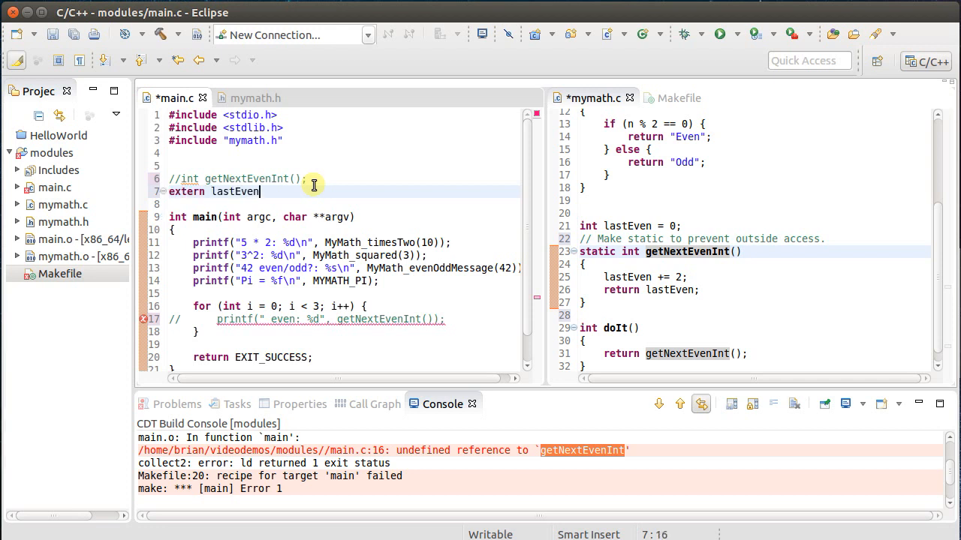
double_click(235, 191)
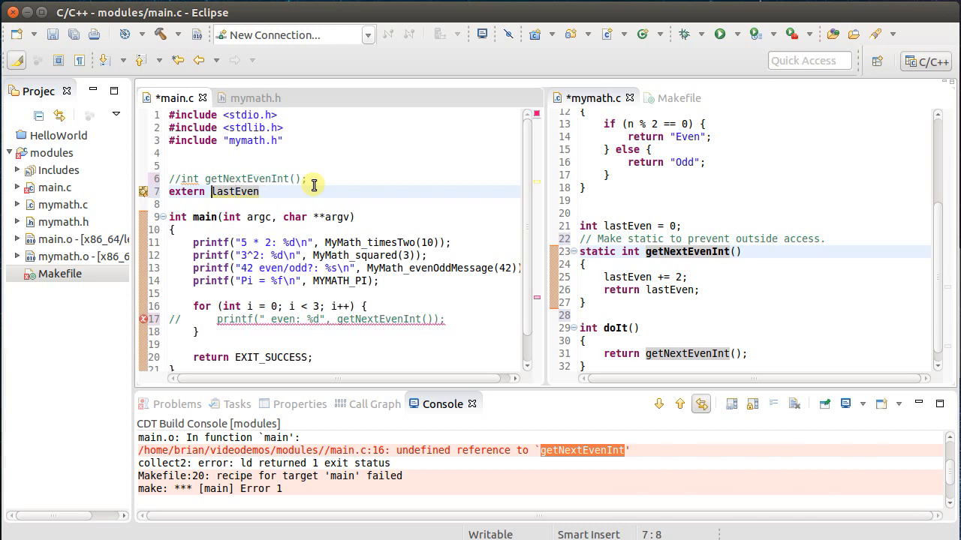
text(int)
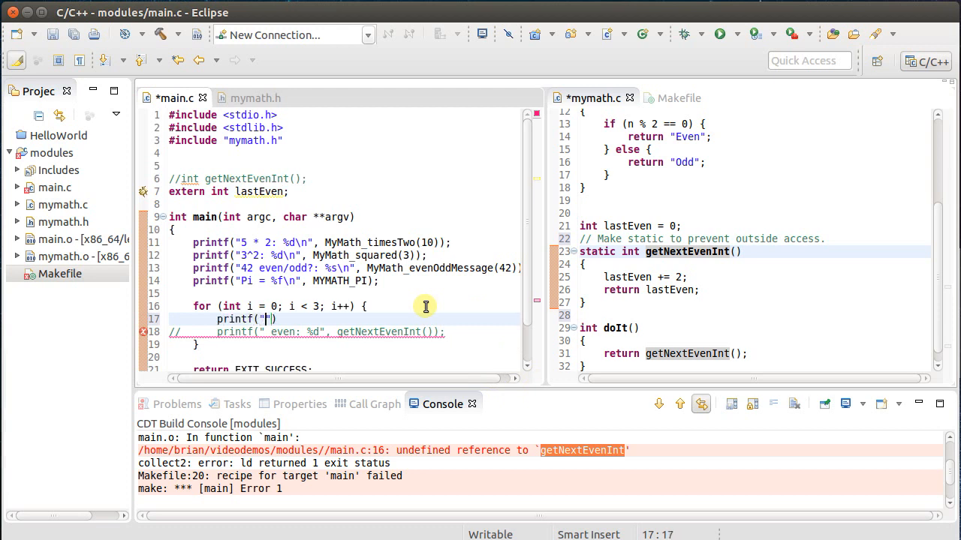
Print "last even: %d\n" for lastEven, then jump to lastEven's definition in mymath.c
text(last even:)
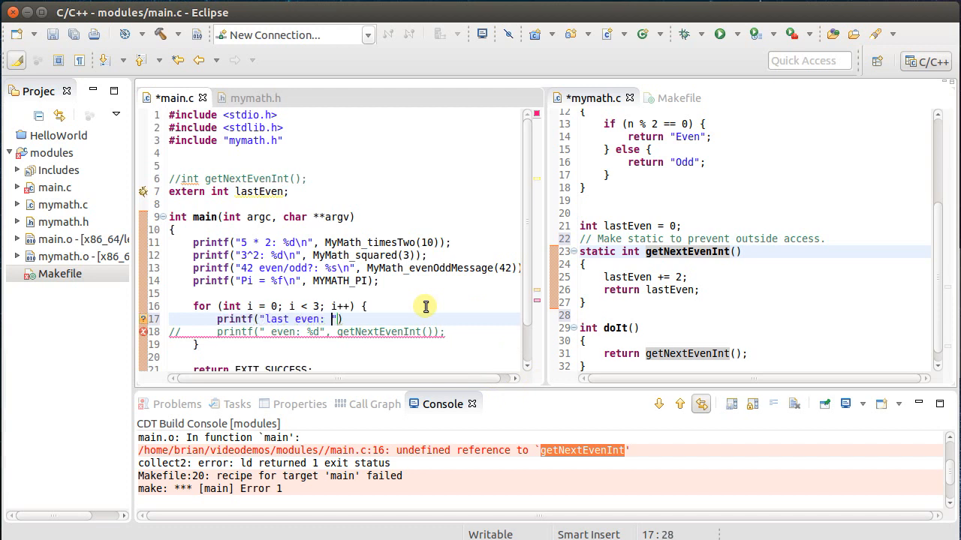
text(%d)
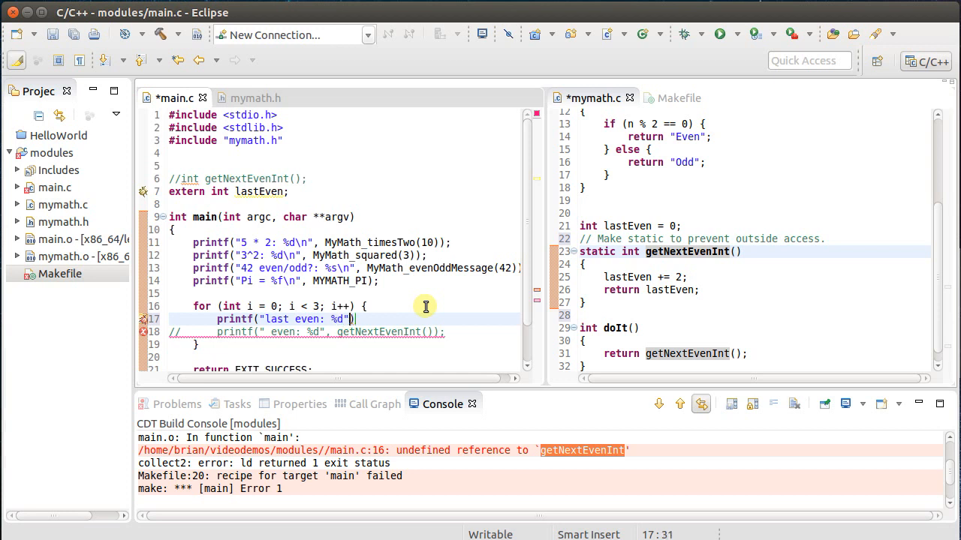
text(\n)
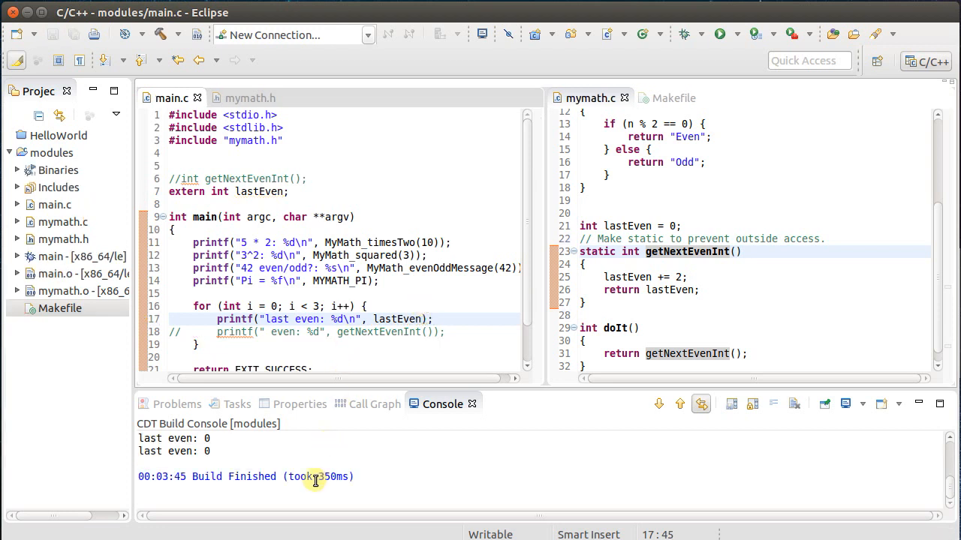
scroll(down, 3)
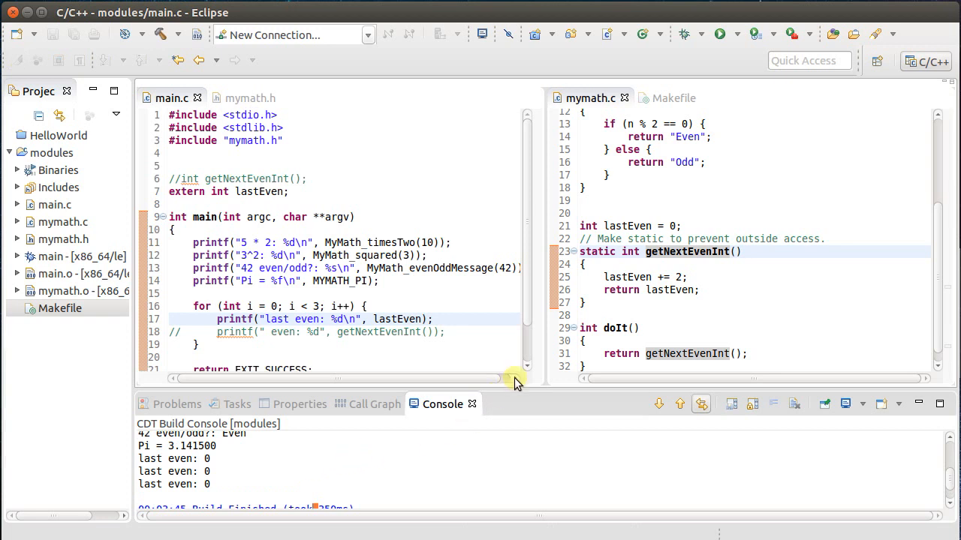
click(631, 226)
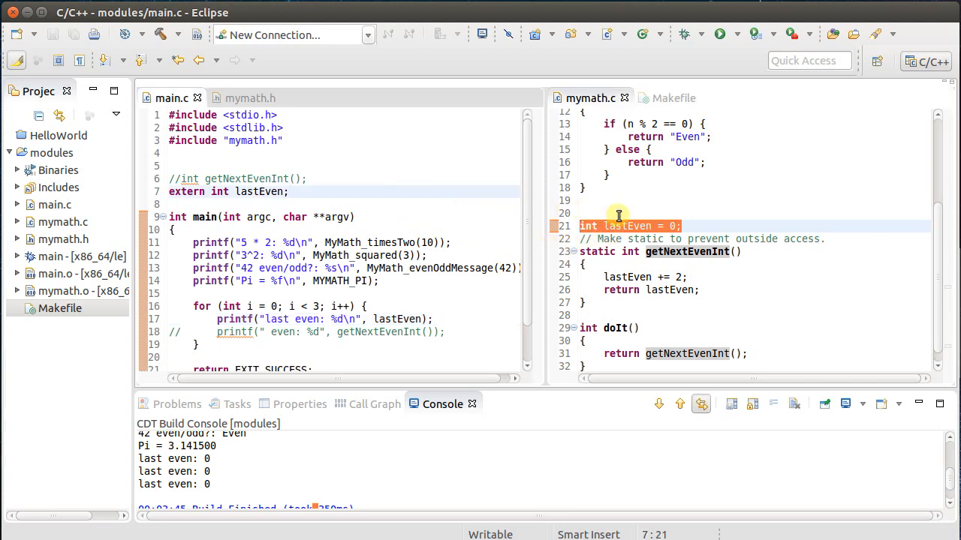
Prefix lastEven's definition with static, save and rebuild, then view mymath.h
click(289, 191)
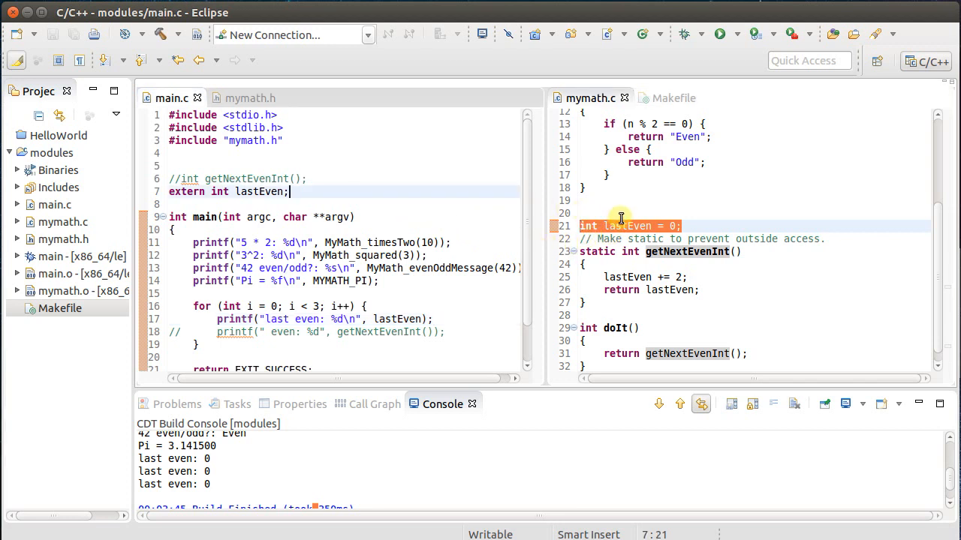
double_click(626, 226)
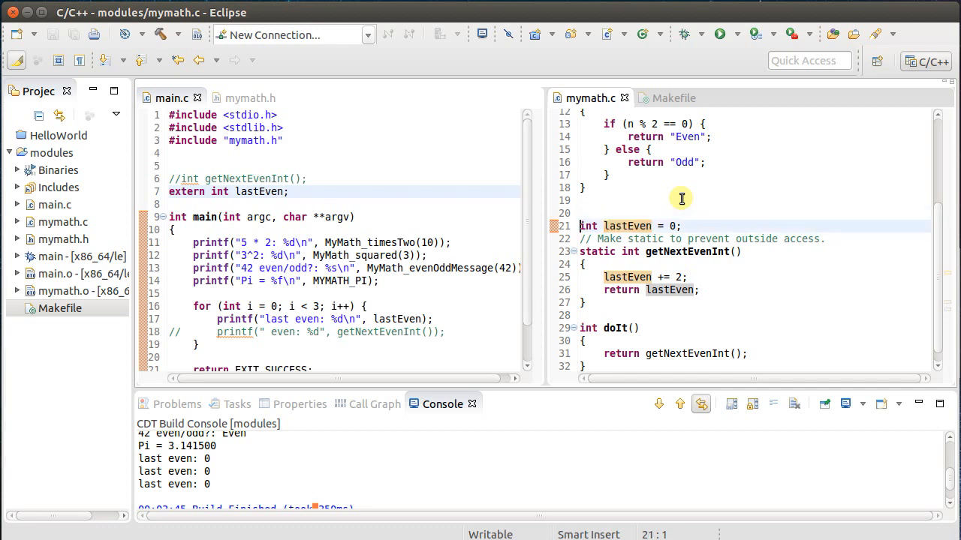
text(static)
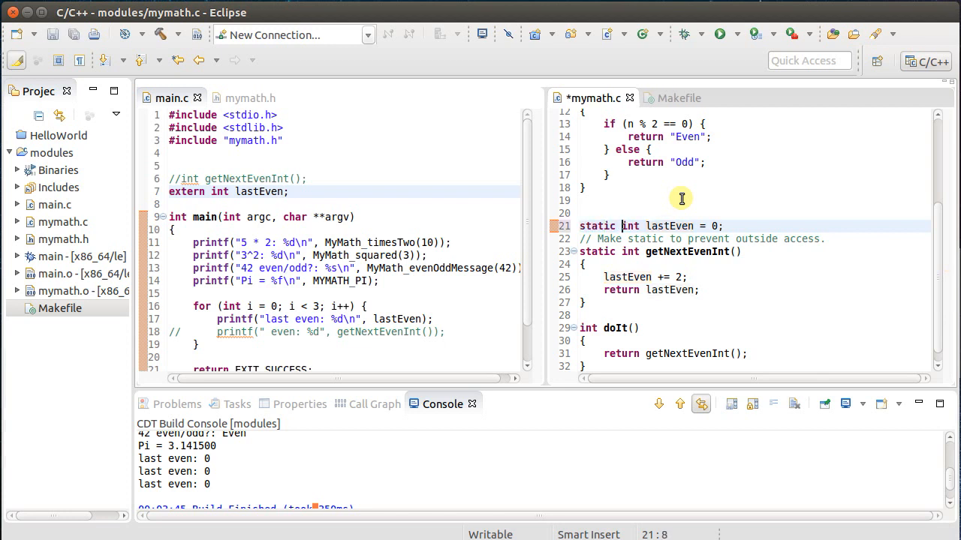
key(ctrl+s)
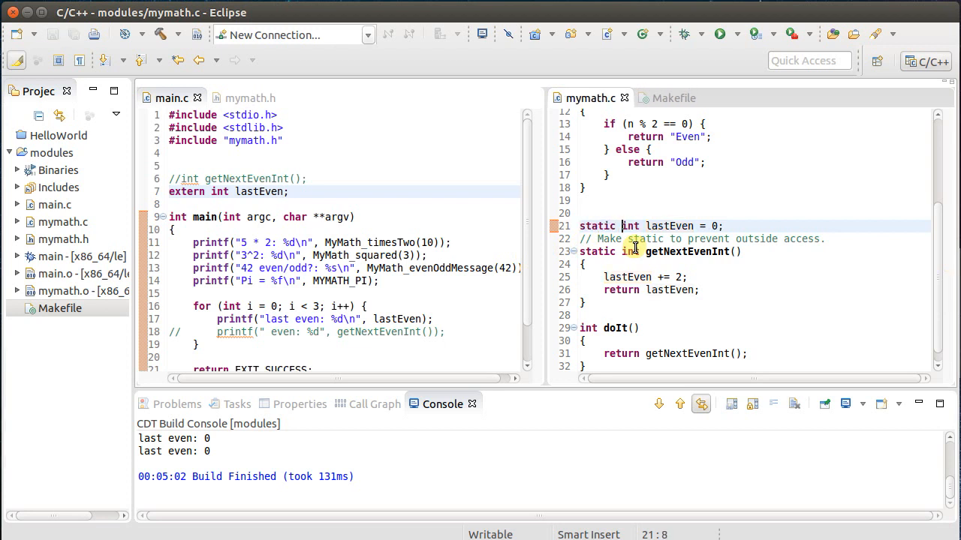
click(250, 99)
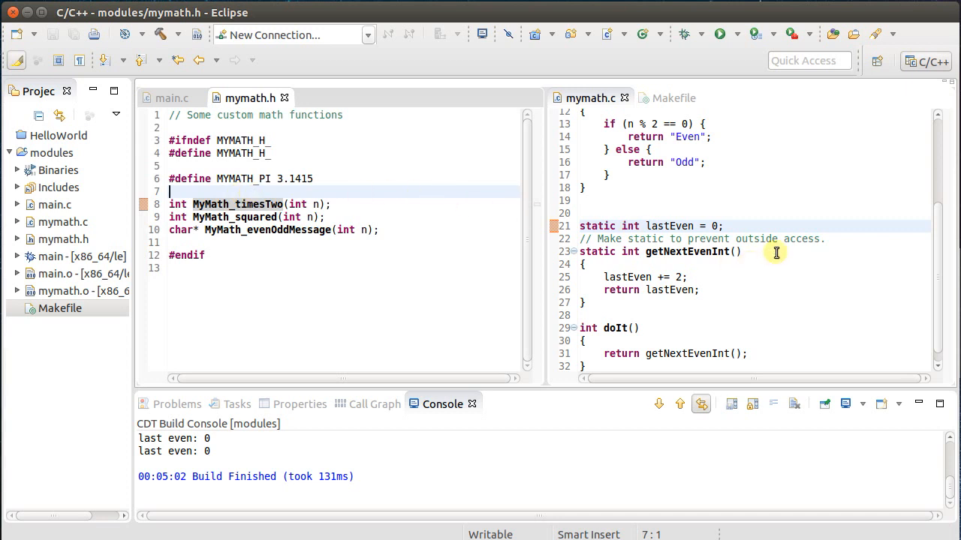
mouse_move(714, 318)
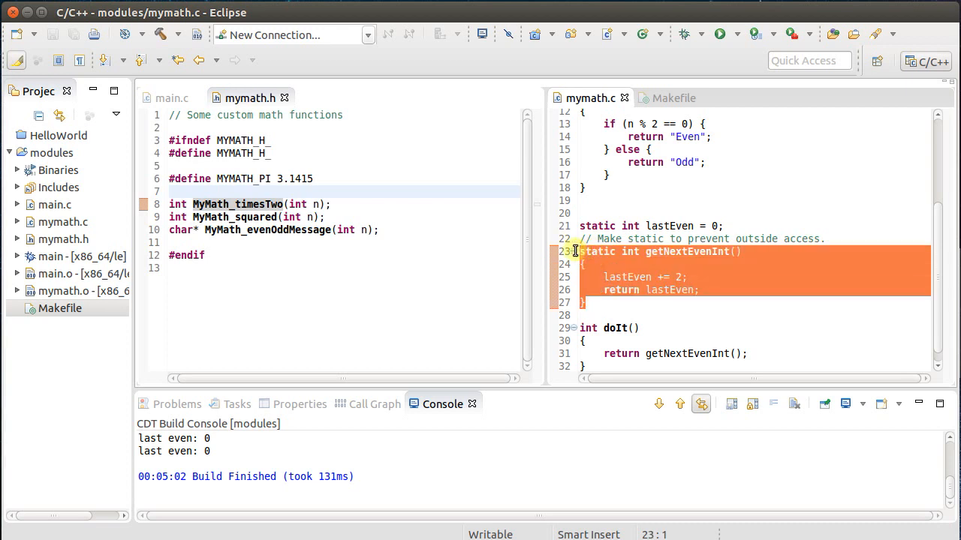
mouse_move(941, 229)
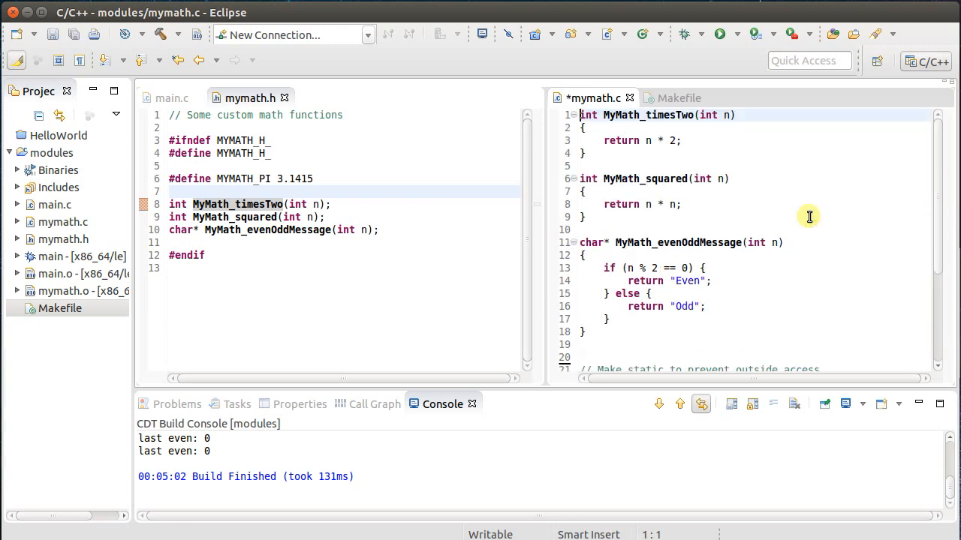
Retype static int lastEven = 0; near the top of mymath.c and go to its empty first line
text(static int lastEven = 0;)
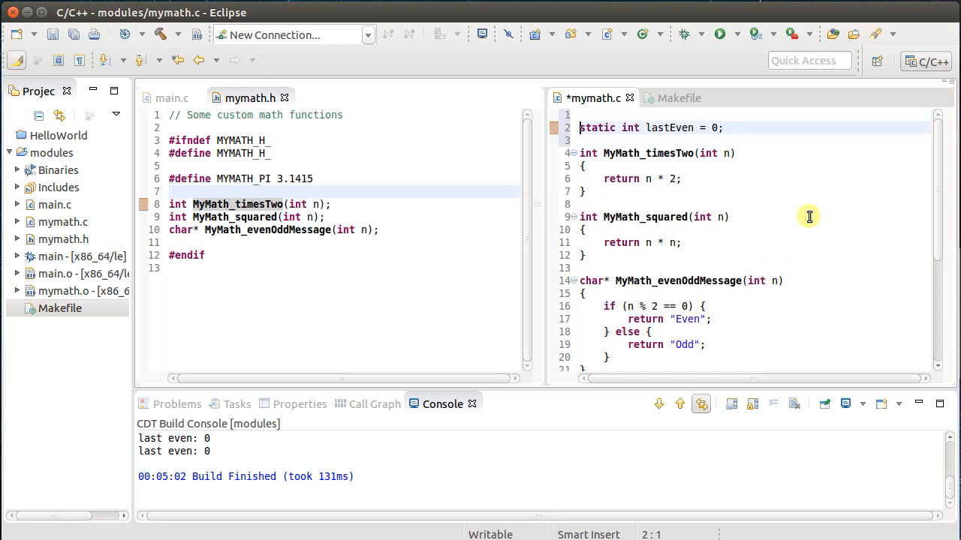
double_click(658, 128)
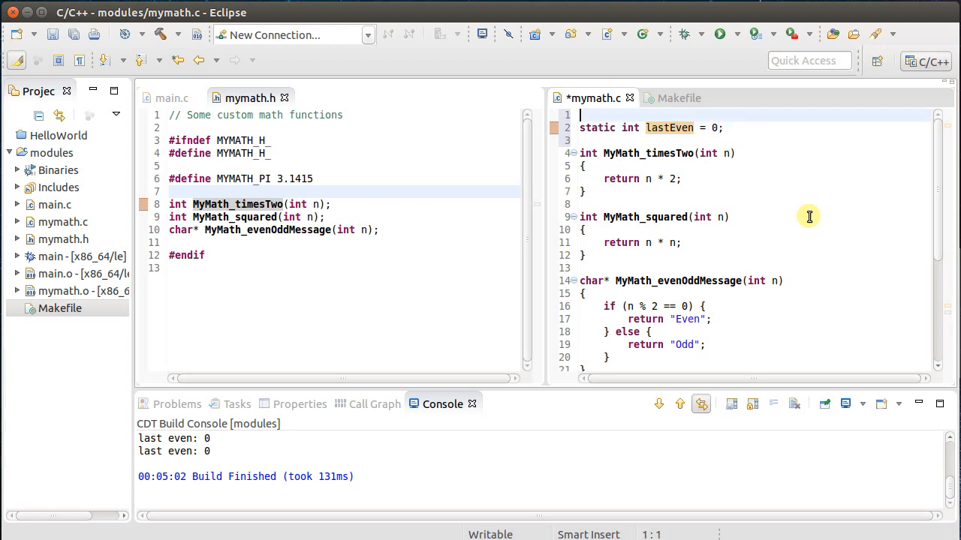
Type #include "mymath.h" on line 1 of mymath.c and save
text(#inculde <)
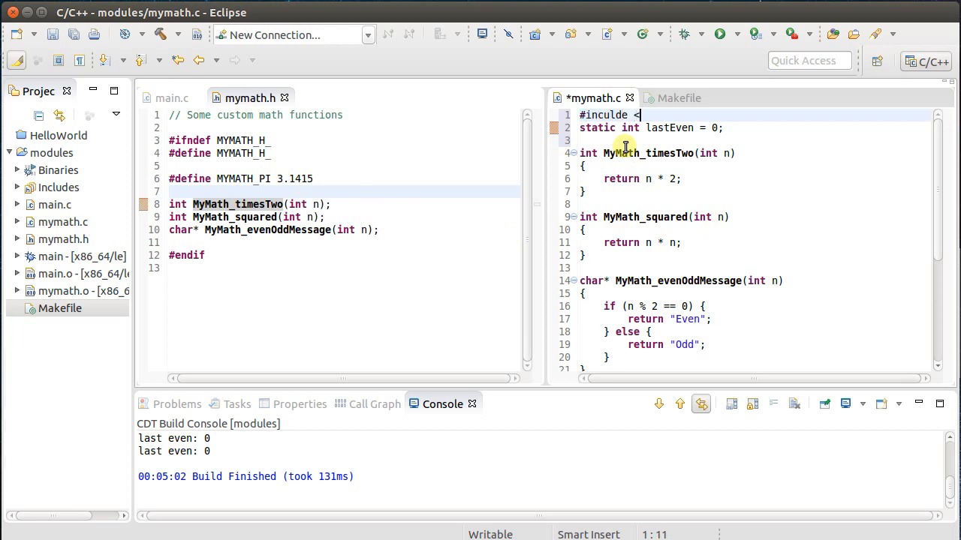
text("mymath.h)
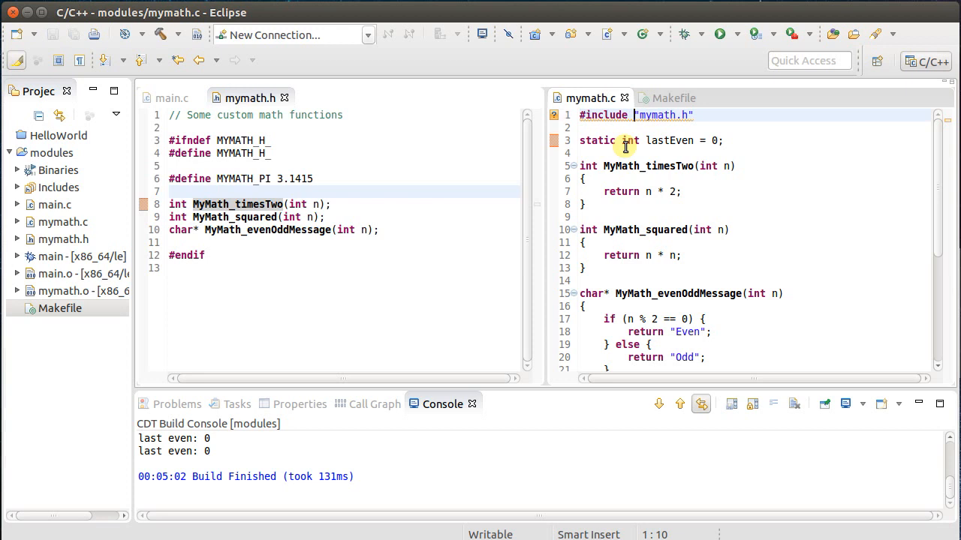
mouse_move(675, 277)
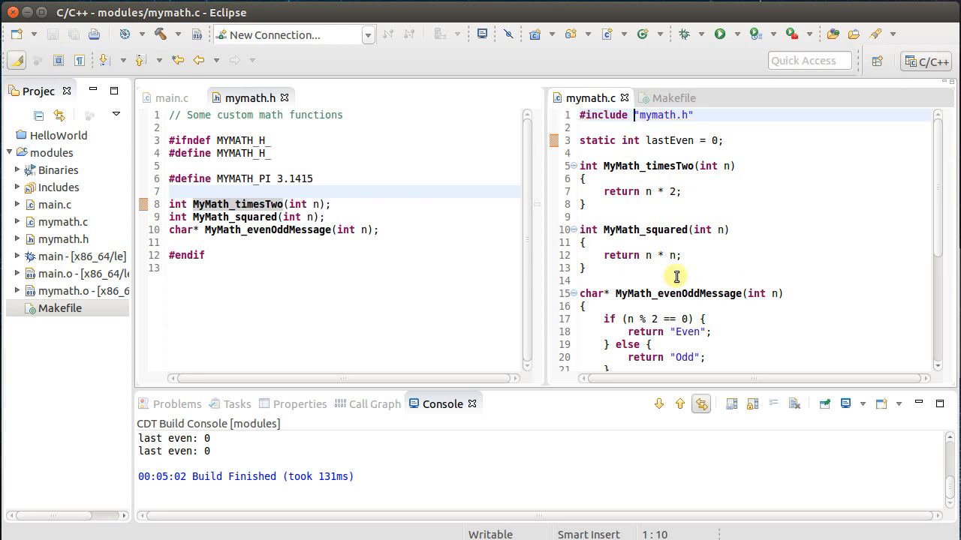